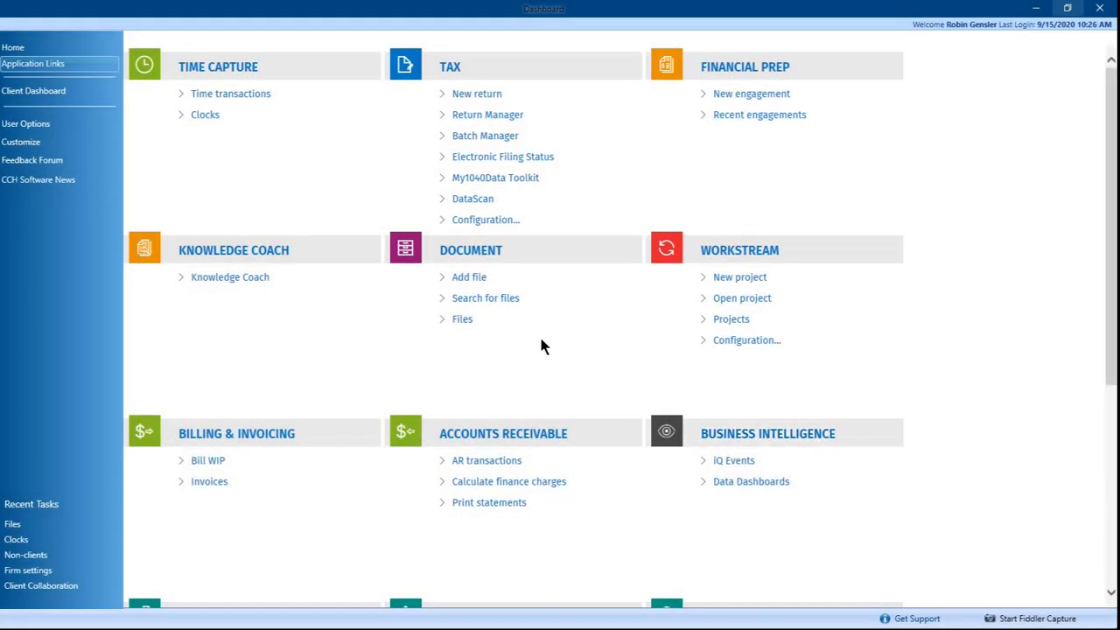
pyautogui.click(462, 318)
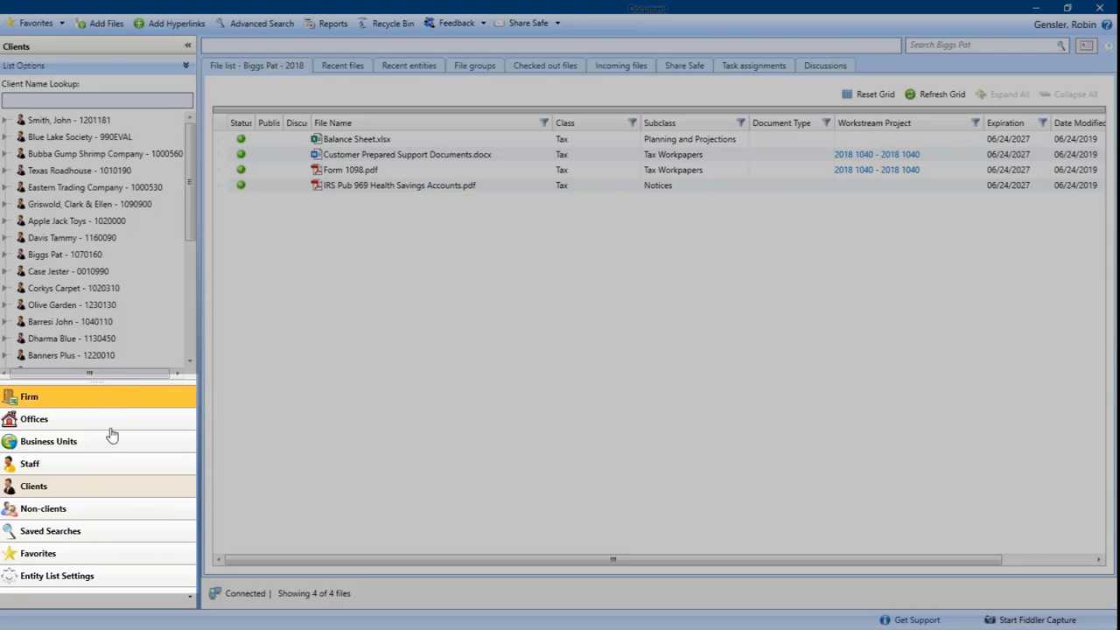
pyautogui.moveTo(109, 463)
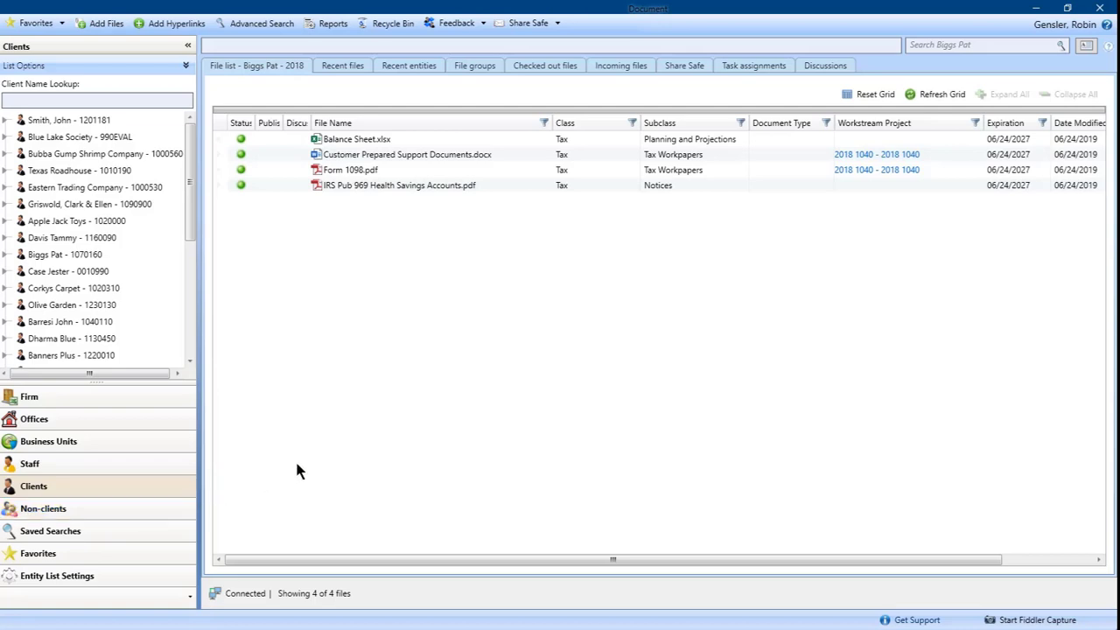
pyautogui.moveTo(315, 466)
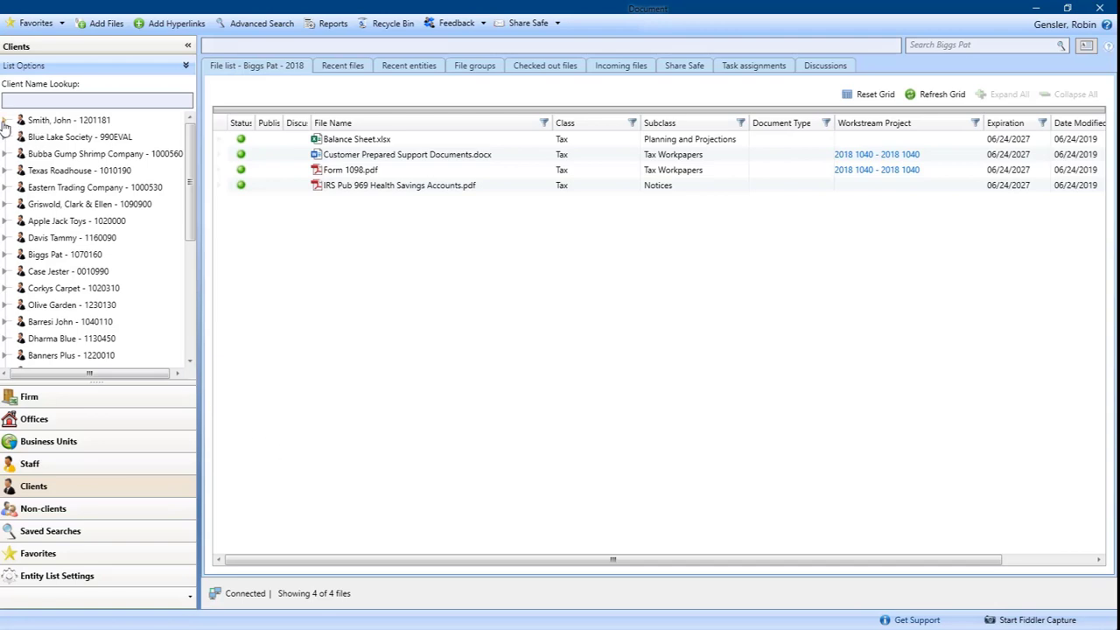
# Step: Show Smith, John's 2019 files, filter to Support Documents, then reset to all 15 files
pyautogui.click(5, 120)
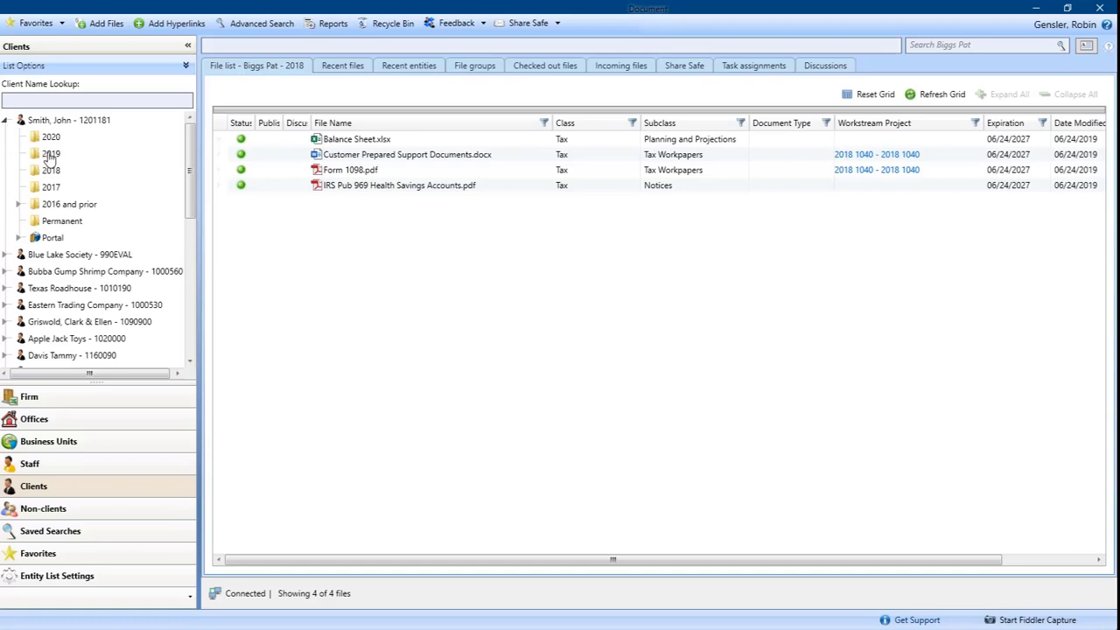
pyautogui.click(50, 154)
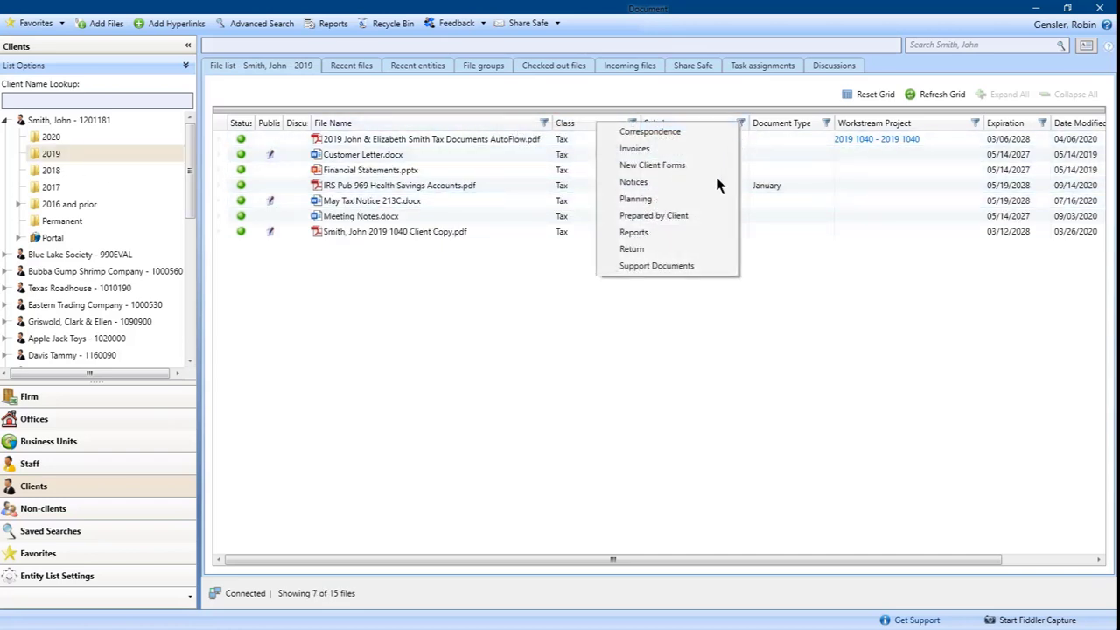
pyautogui.click(657, 265)
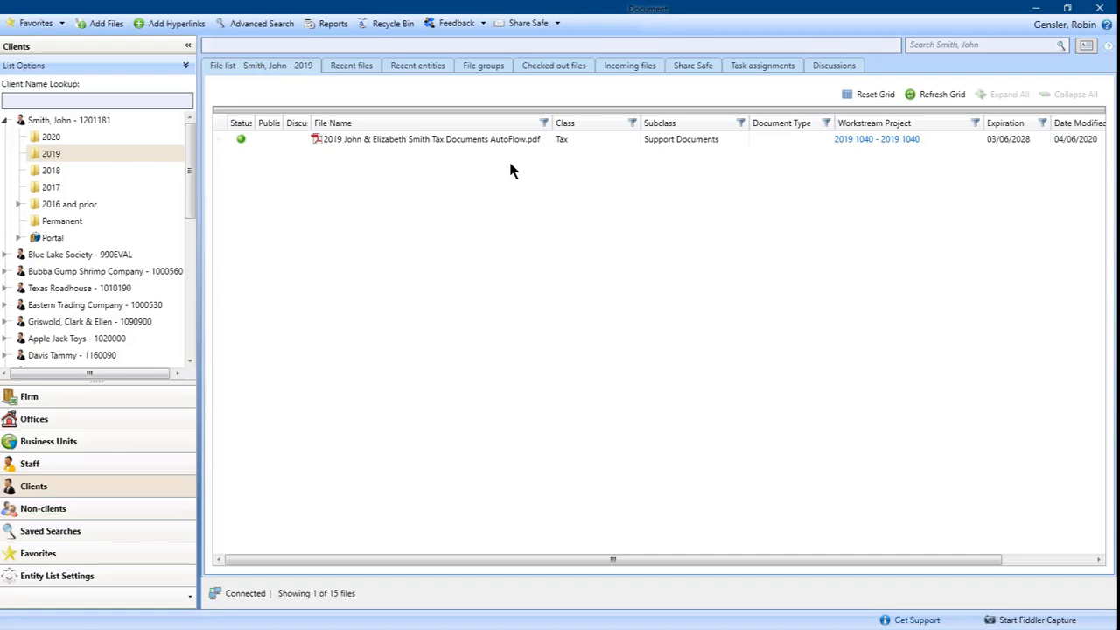
pyautogui.moveTo(495, 160)
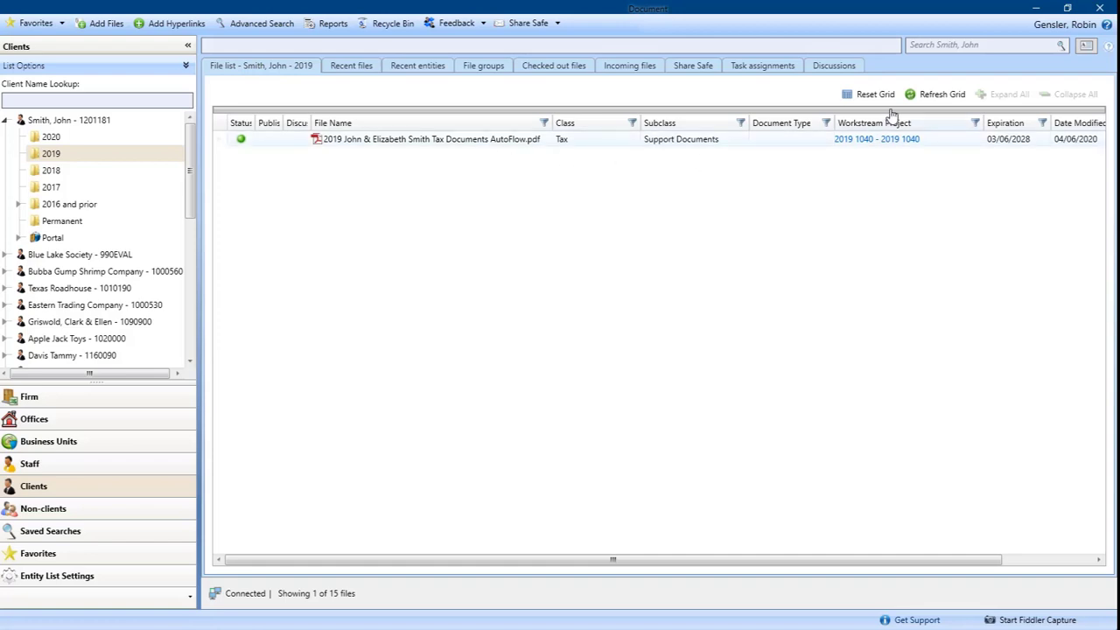
pyautogui.click(942, 94)
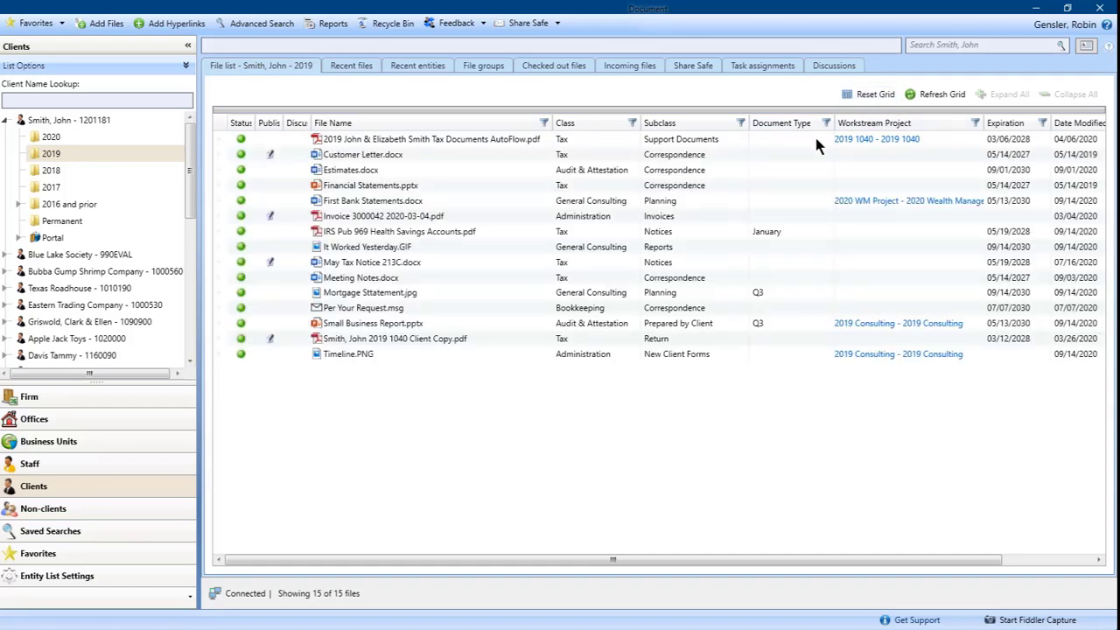
pyautogui.moveTo(634, 418)
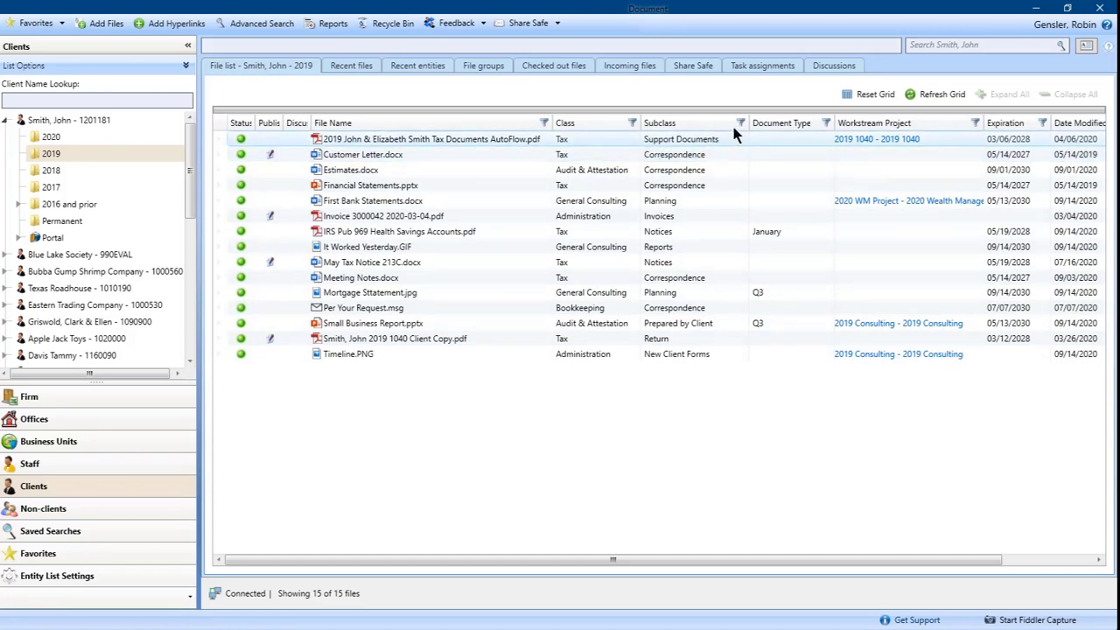
pyautogui.click(741, 122)
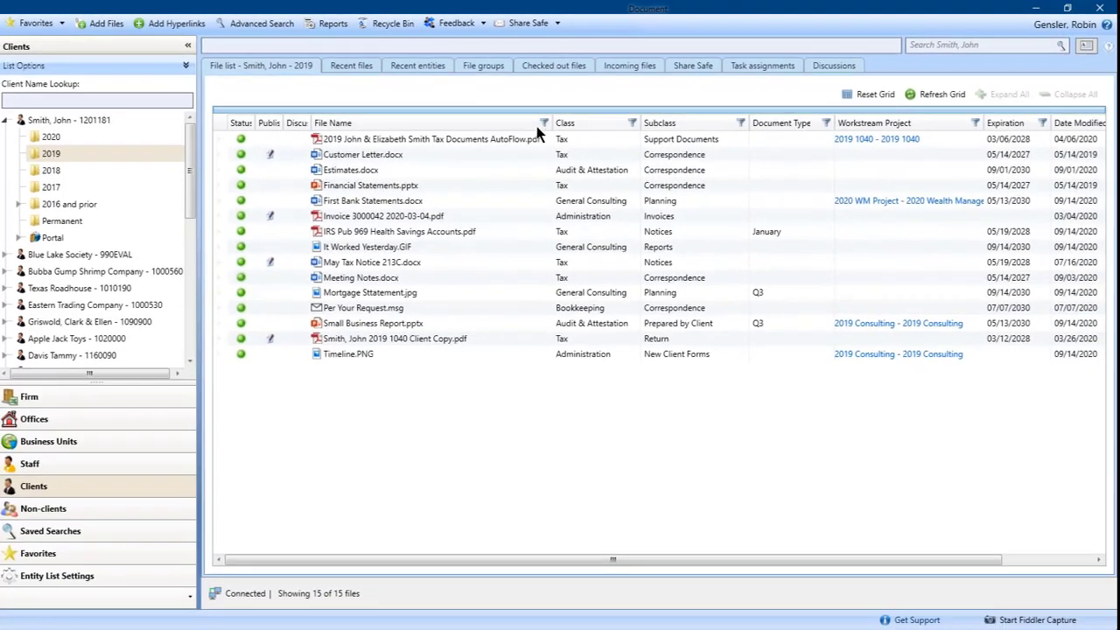
pyautogui.click(975, 122)
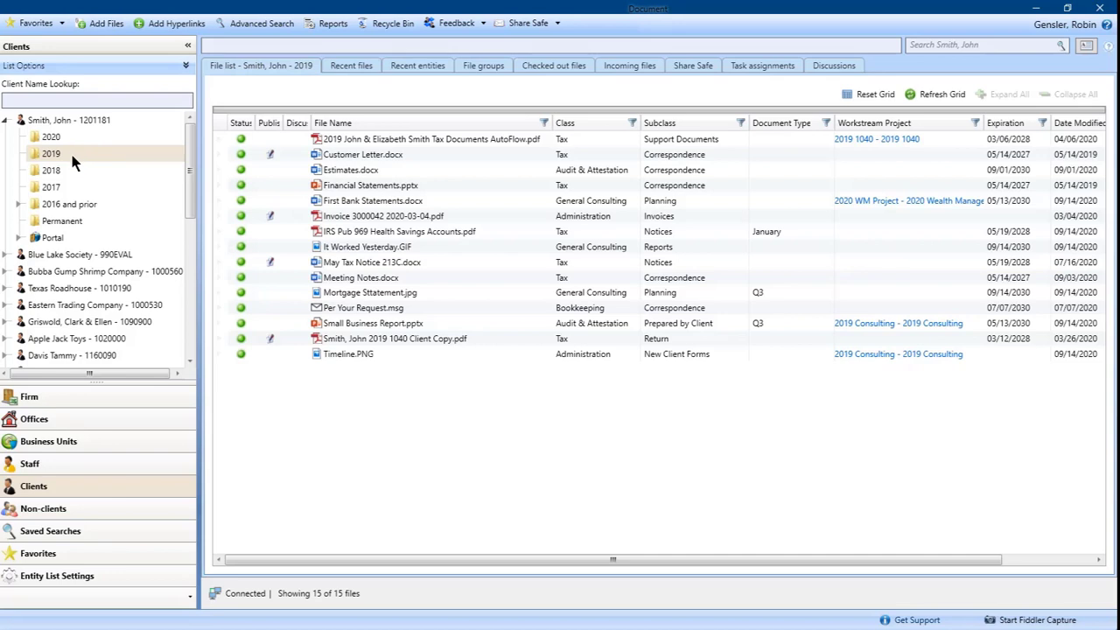
pyautogui.click(369, 292)
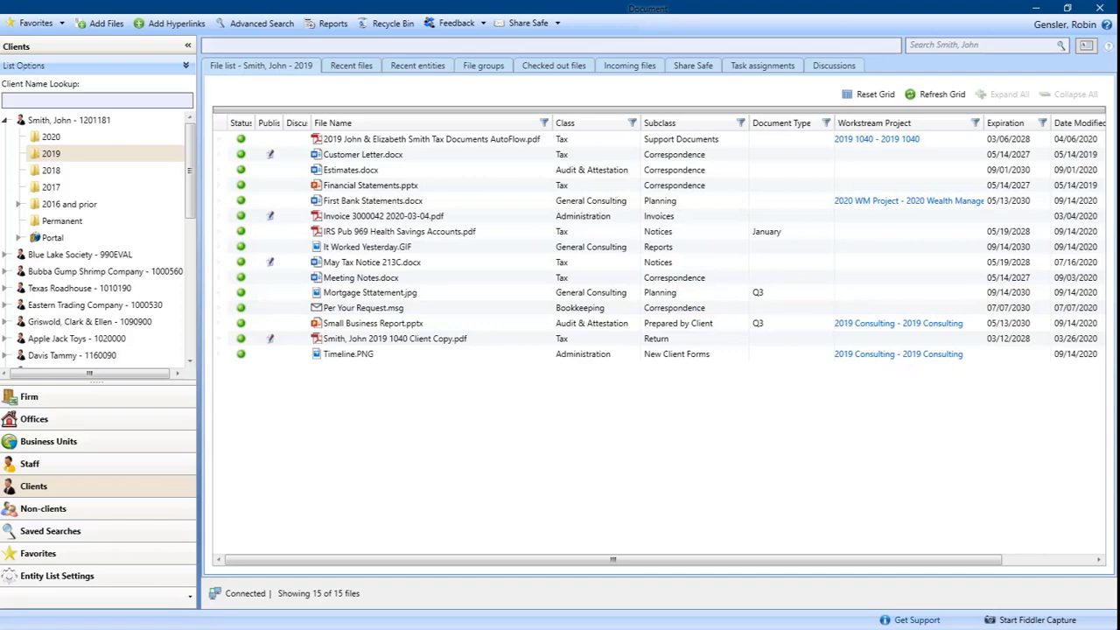
# Step: Open the tax notice in Word, view the CCH Axcess ribbon tab, then close it
pyautogui.doubleClick(372, 262)
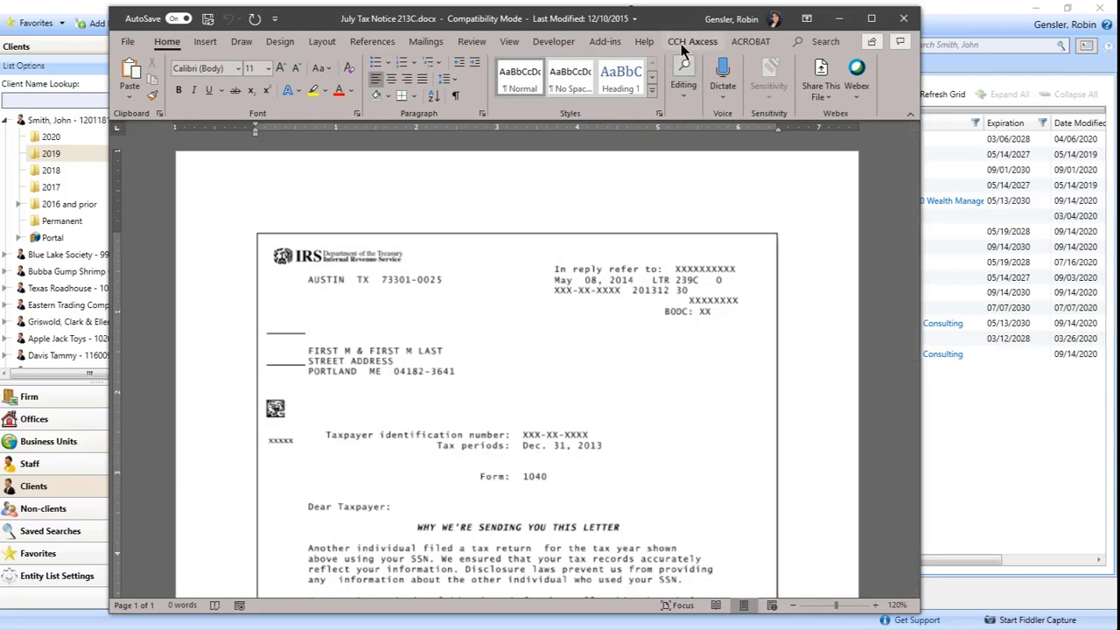
pyautogui.click(692, 41)
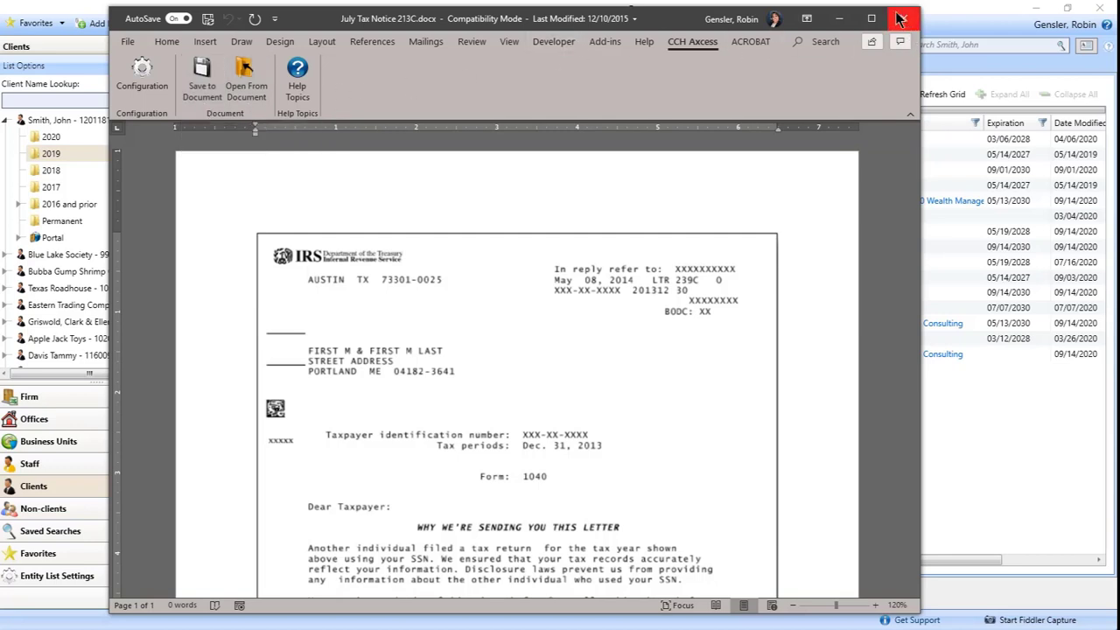
pyautogui.click(902, 18)
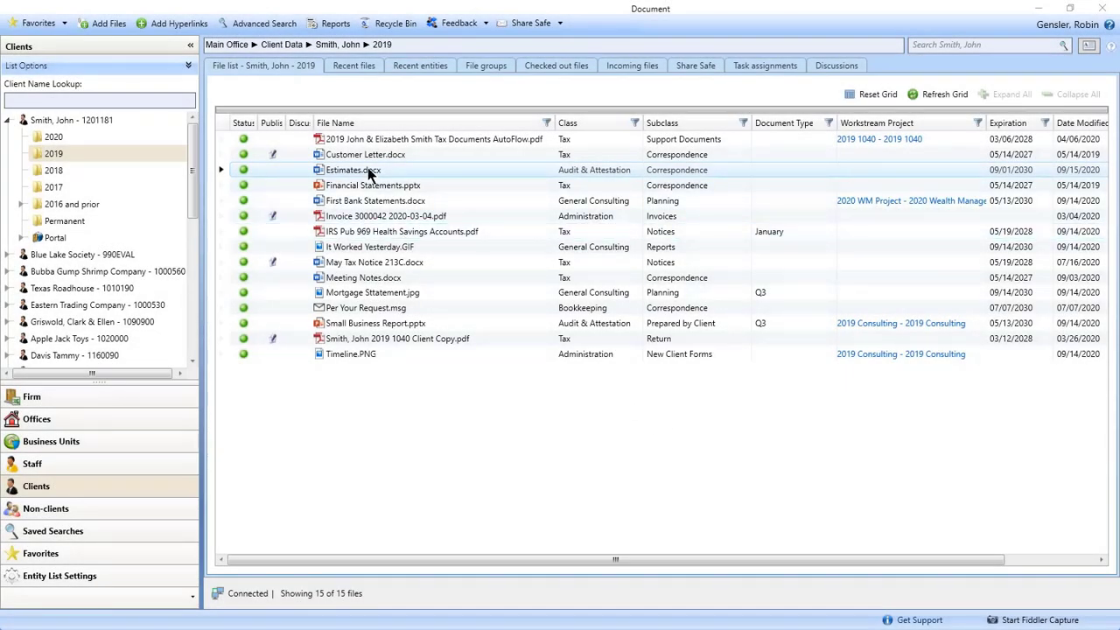
# Step: Check out Estimates.docx in Word and type 'Q4: $1,200' after the Q3 line
pyautogui.doubleClick(353, 169)
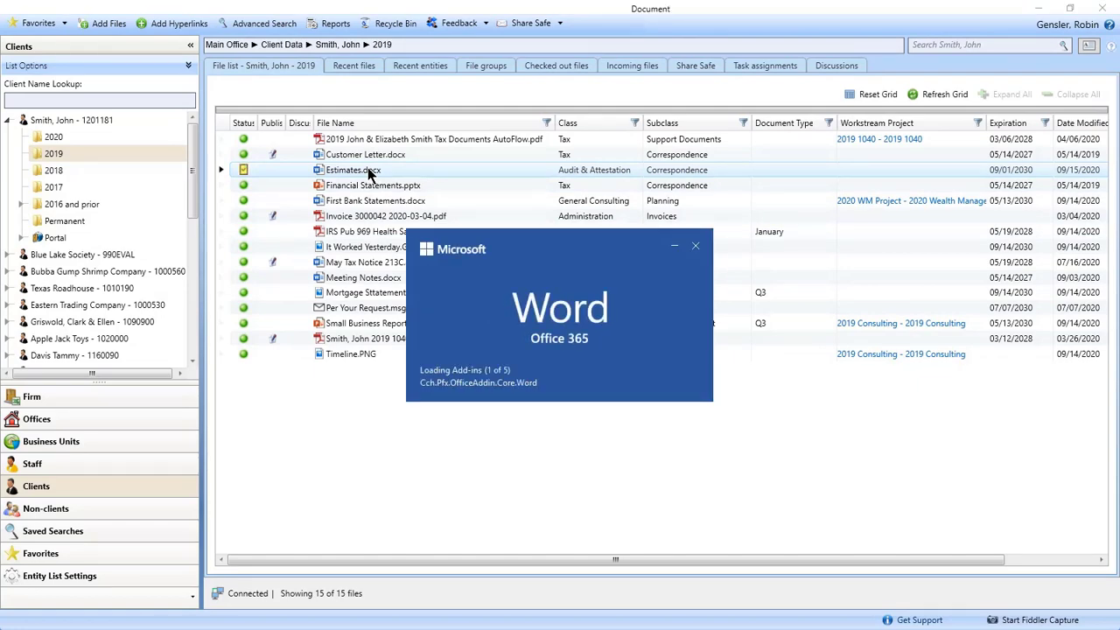
pyautogui.doubleClick(352, 169)
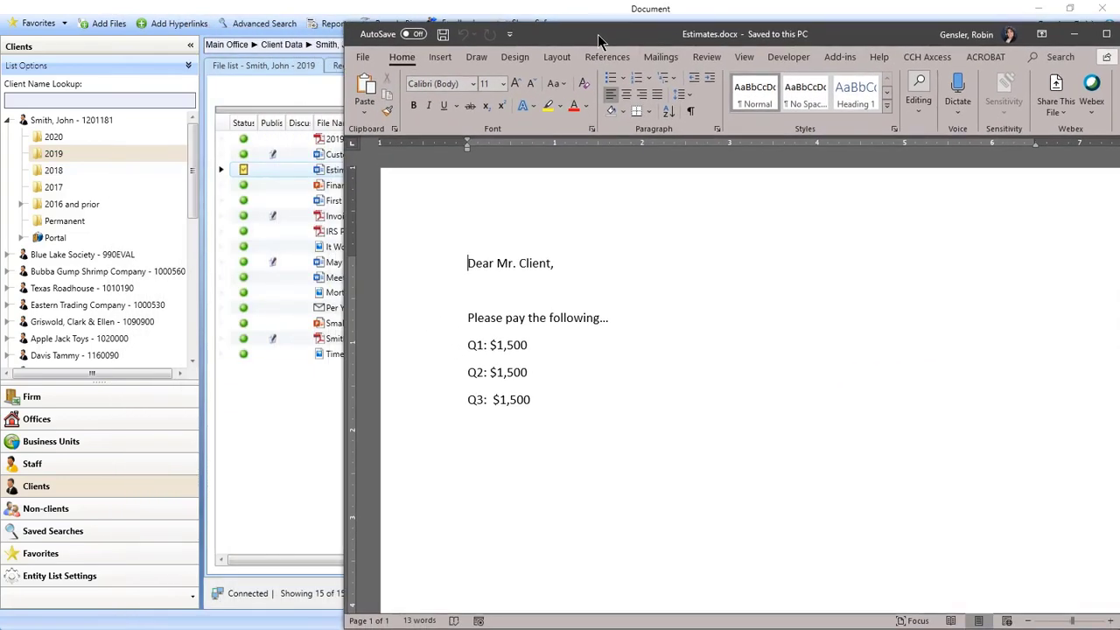
pyautogui.moveTo(243, 168)
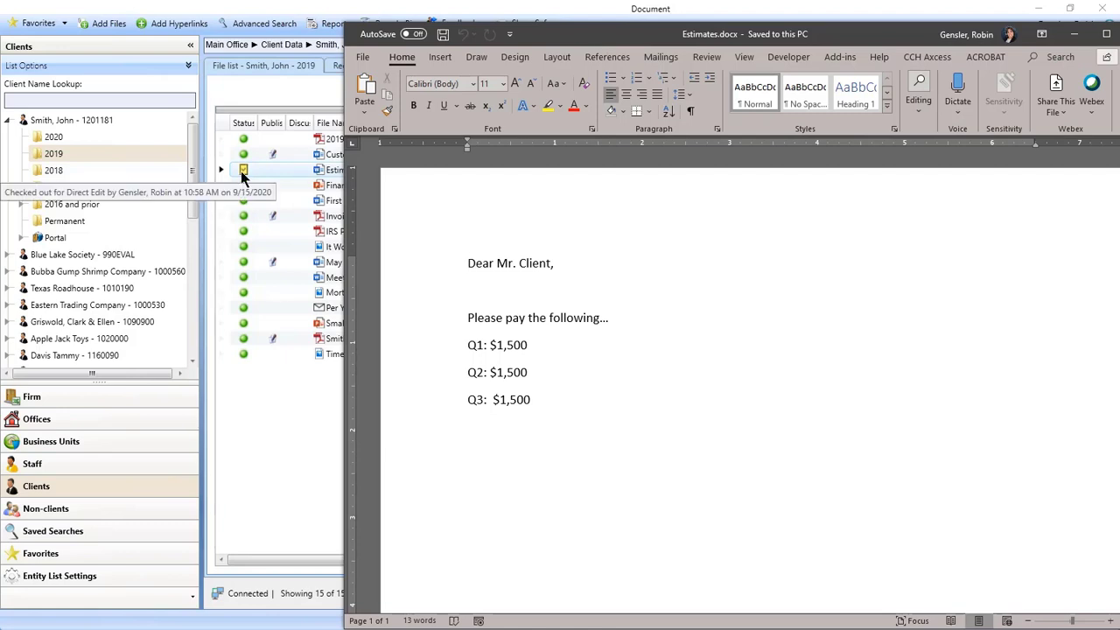
pyautogui.click(467, 262)
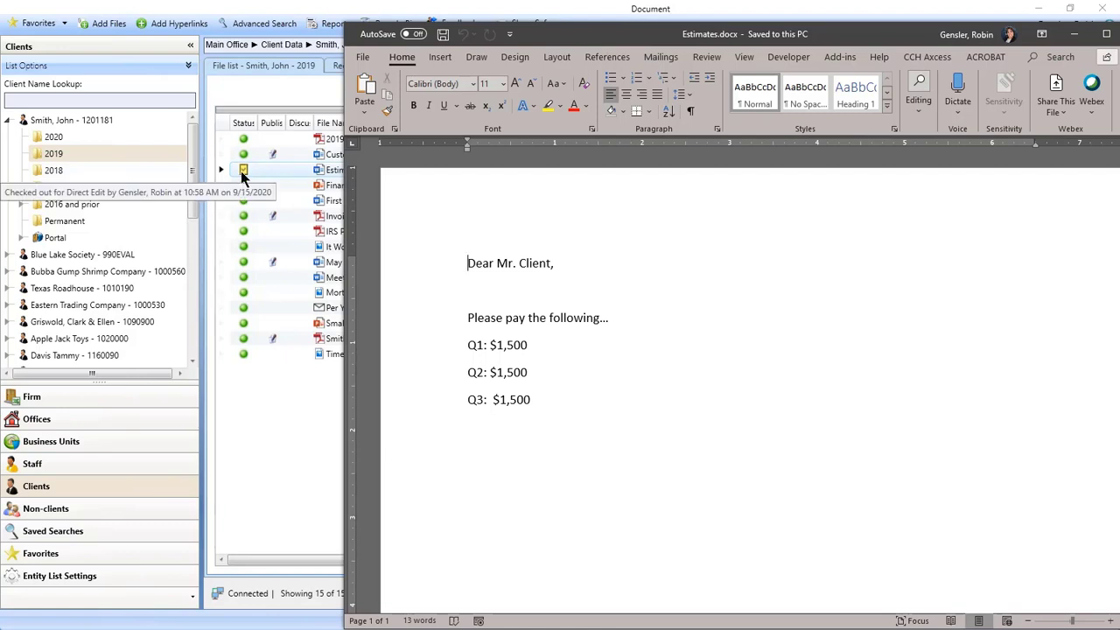
pyautogui.write('Q4: $1')
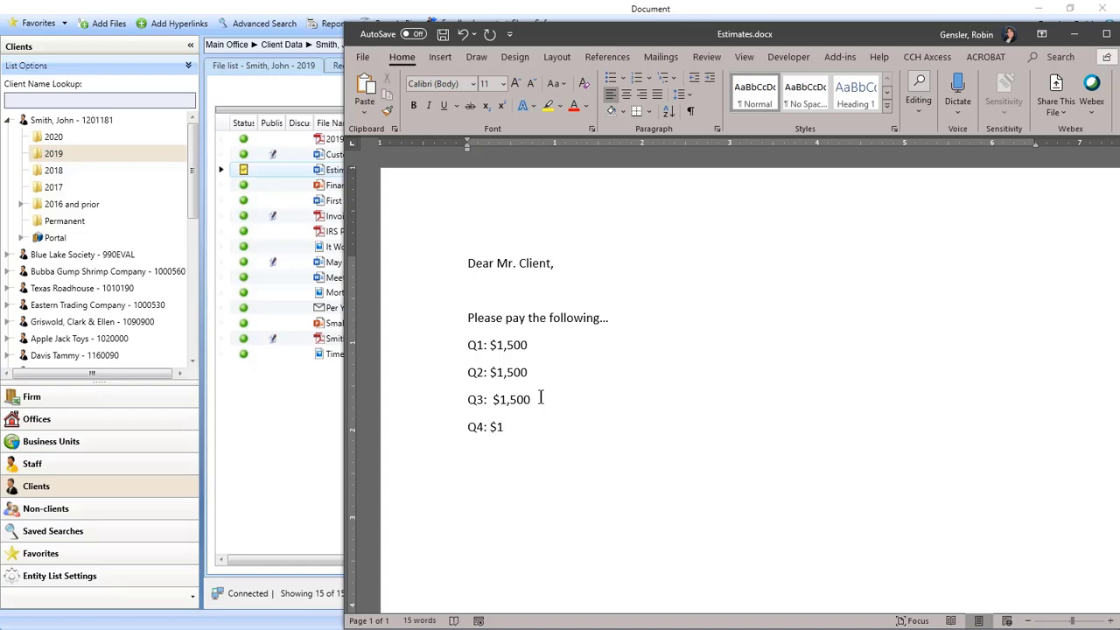
pyautogui.write(',200')
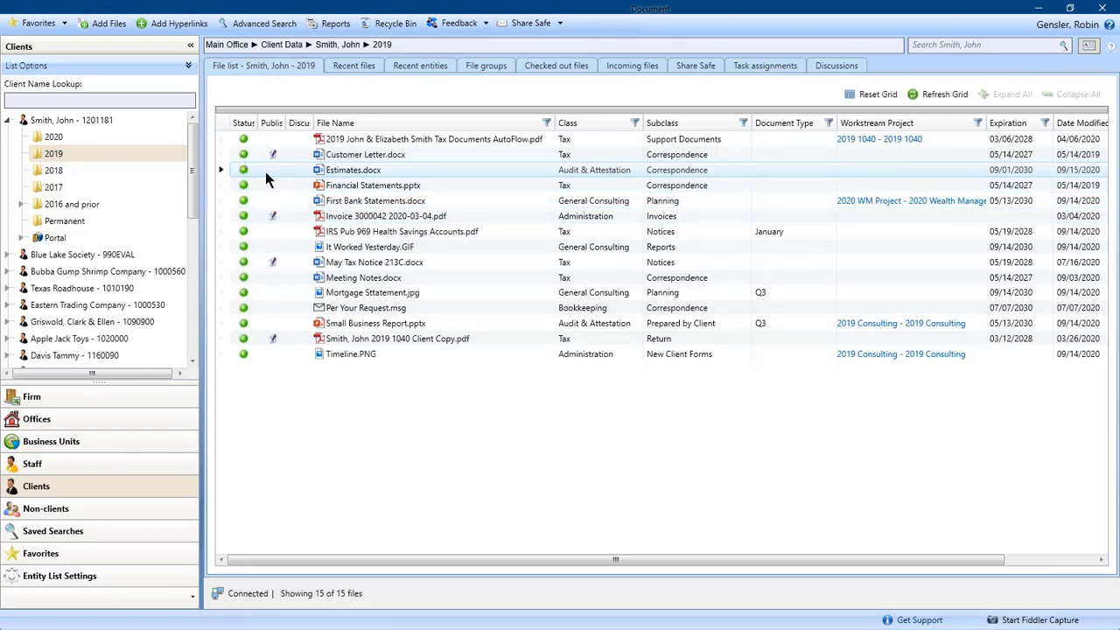
pyautogui.rightClick(352, 170)
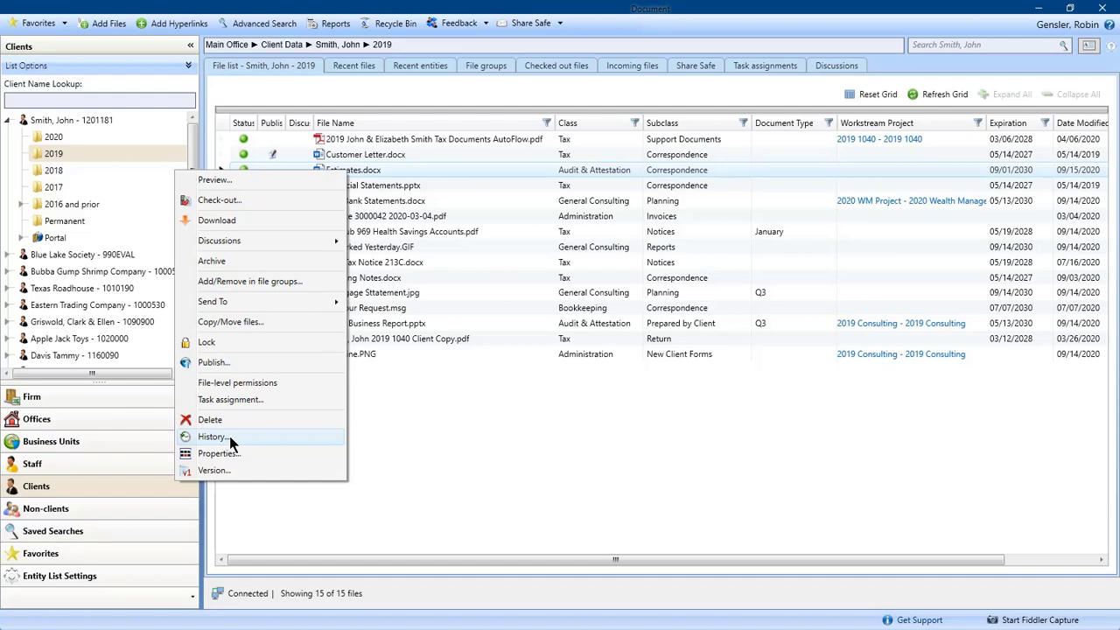
pyautogui.click(213, 437)
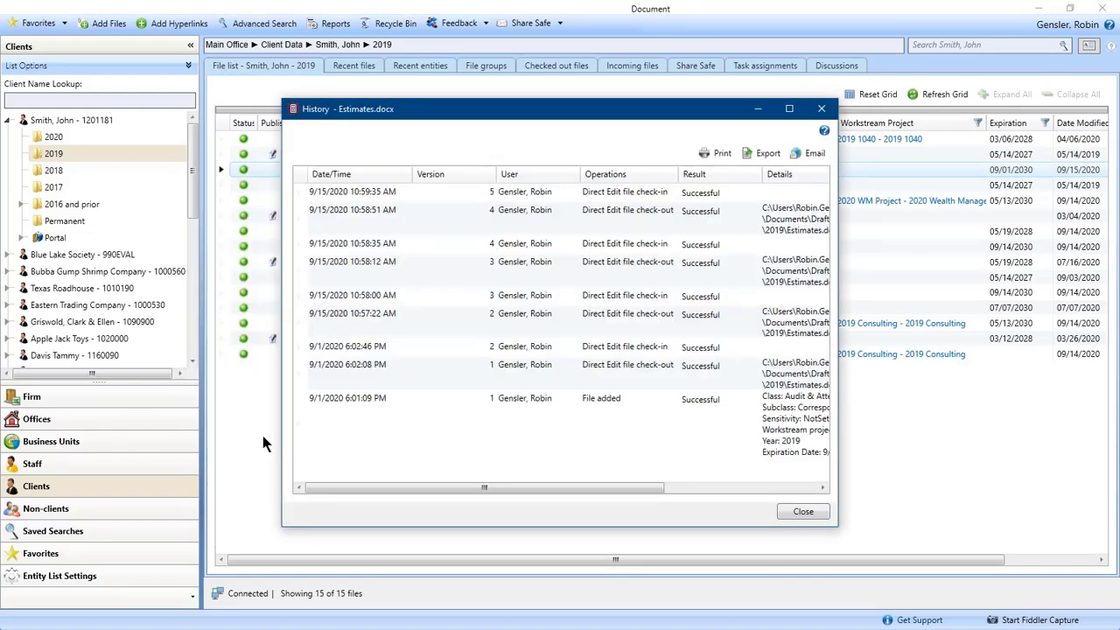
pyautogui.moveTo(716, 154)
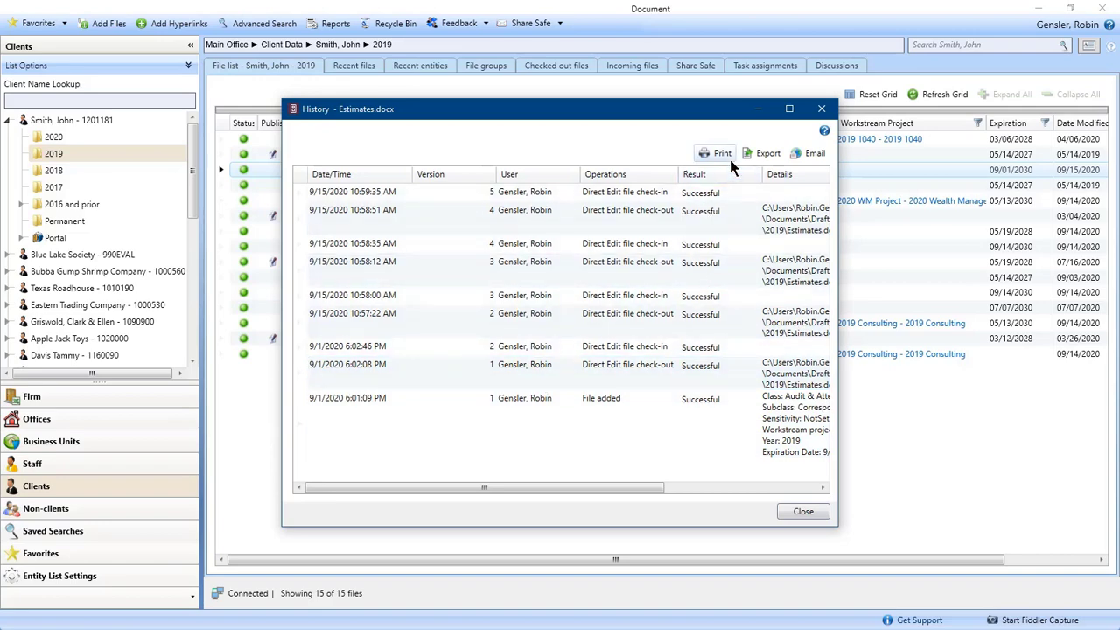
pyautogui.moveTo(766, 153)
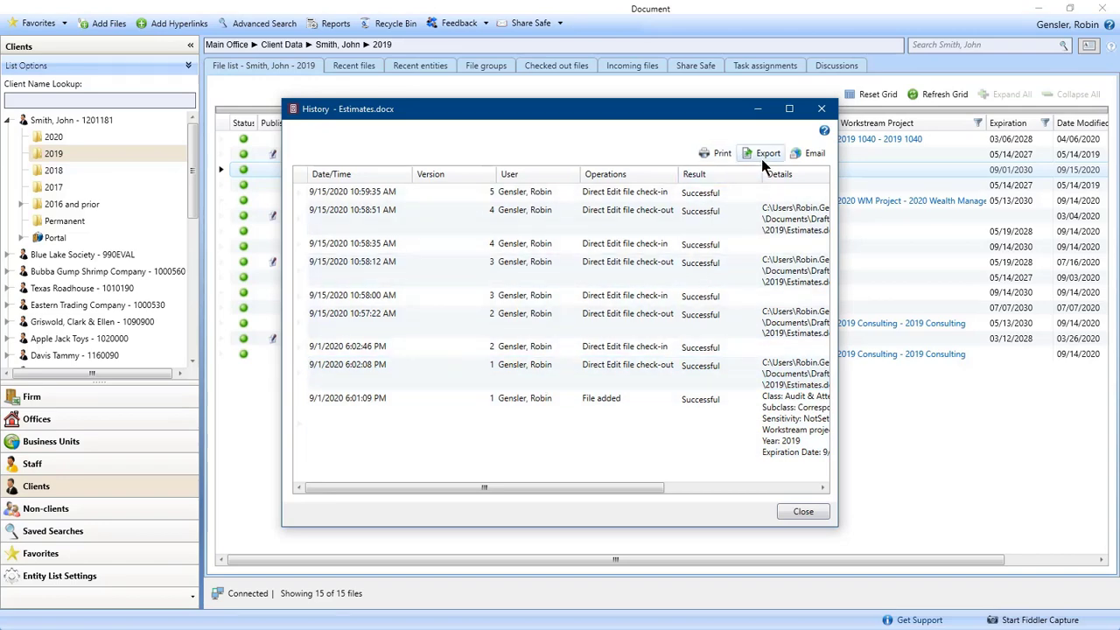
pyautogui.click(801, 511)
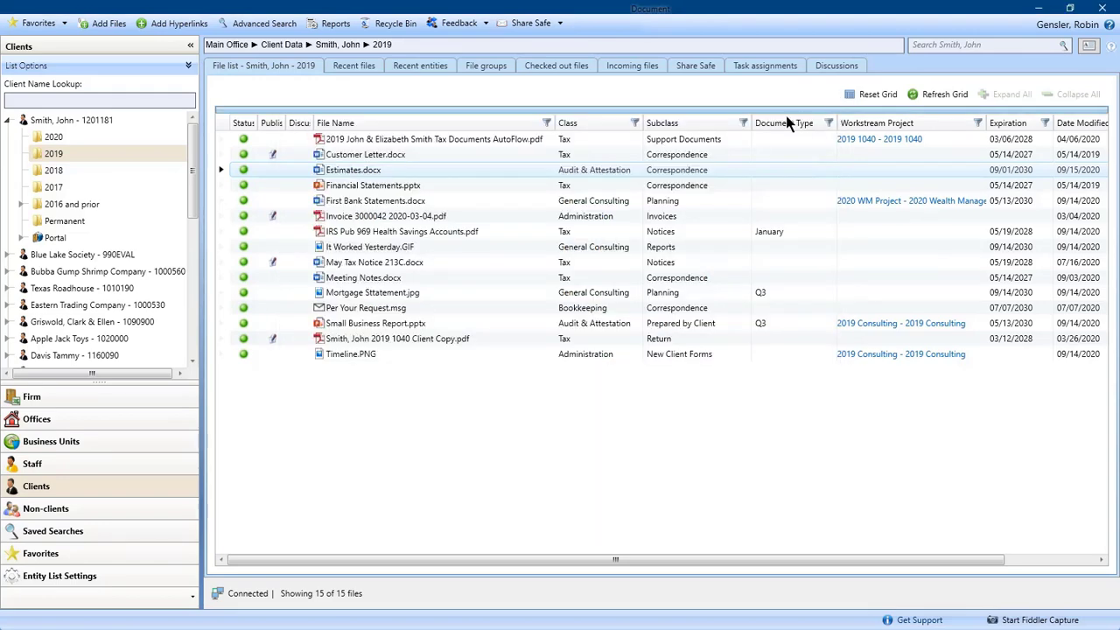
# Step: Open Estimates.docx's version history, select version 3, and close the Version dialog
pyautogui.rightClick(354, 169)
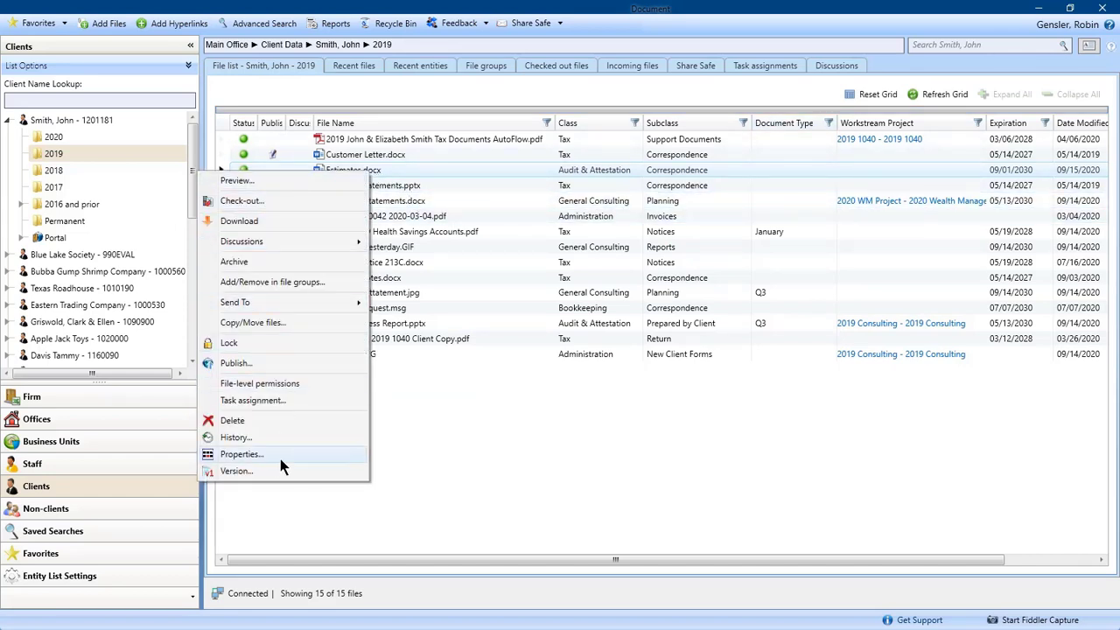
pyautogui.moveTo(278, 475)
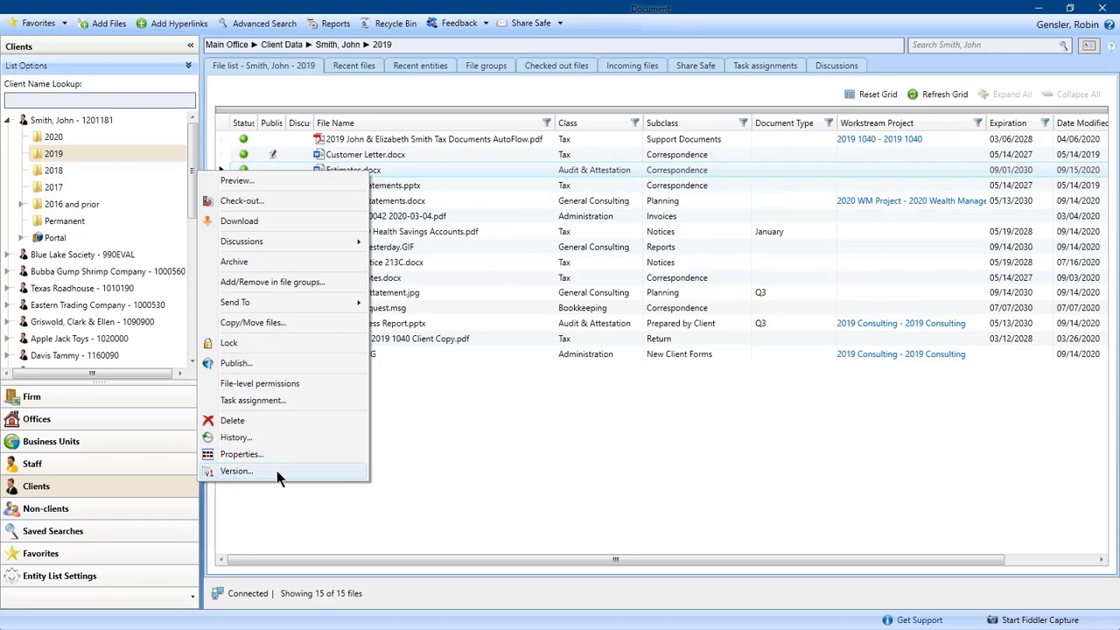
pyautogui.click(237, 471)
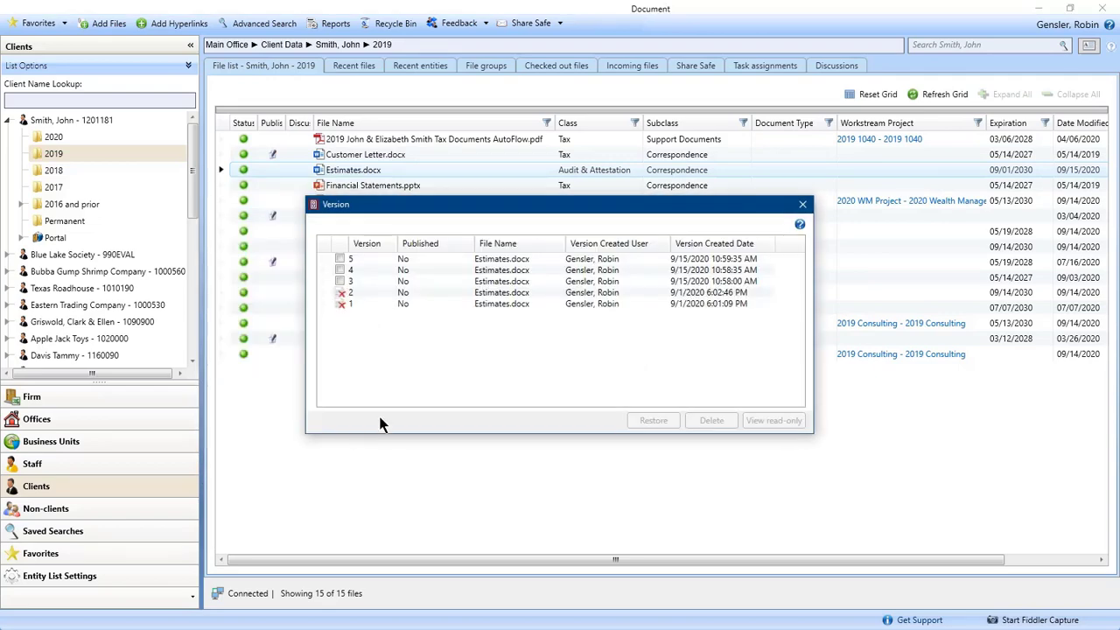
pyautogui.moveTo(385, 333)
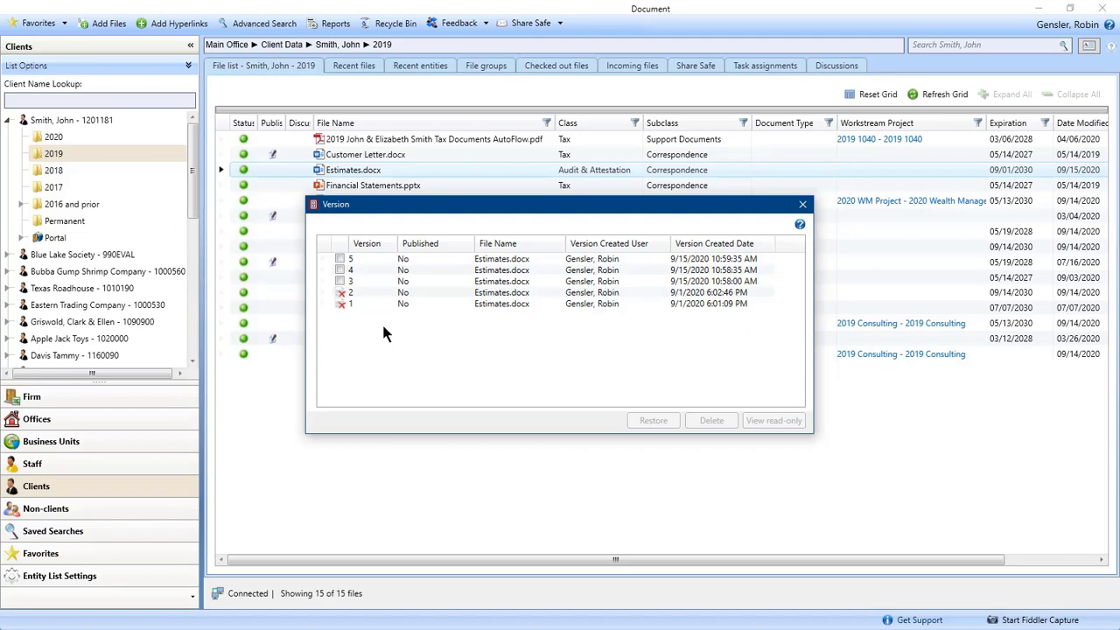
pyautogui.moveTo(375, 304)
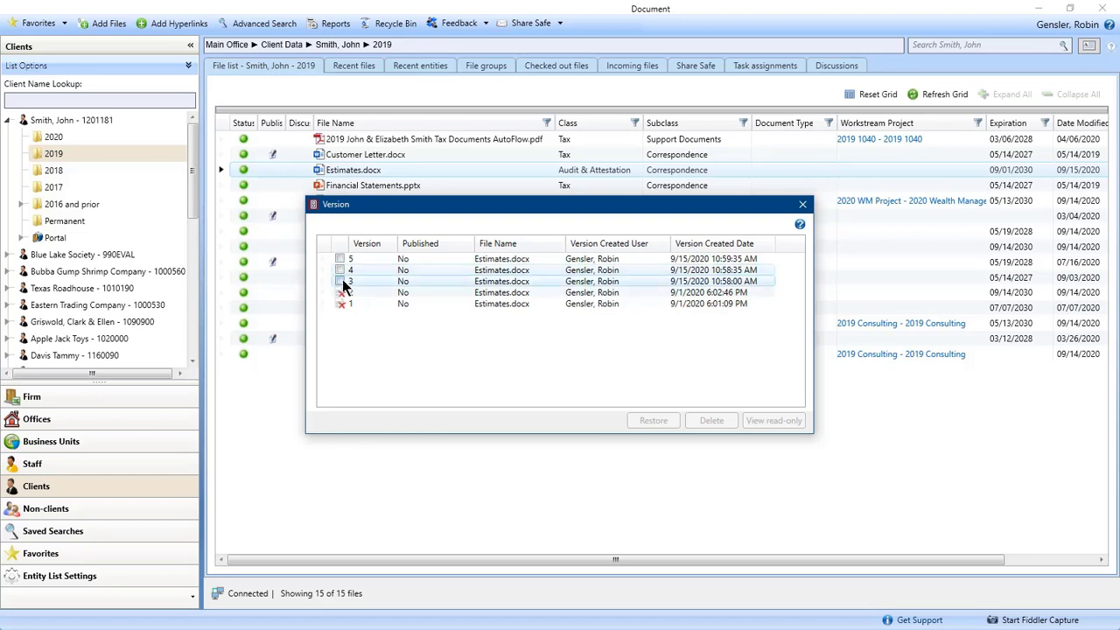
pyautogui.click(341, 281)
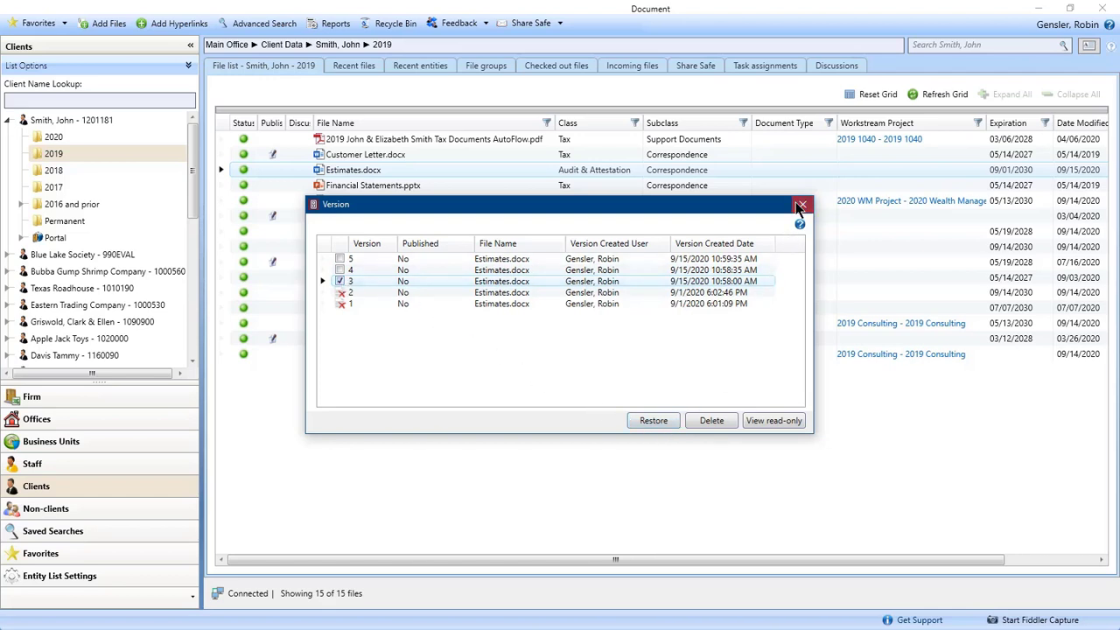
pyautogui.click(801, 204)
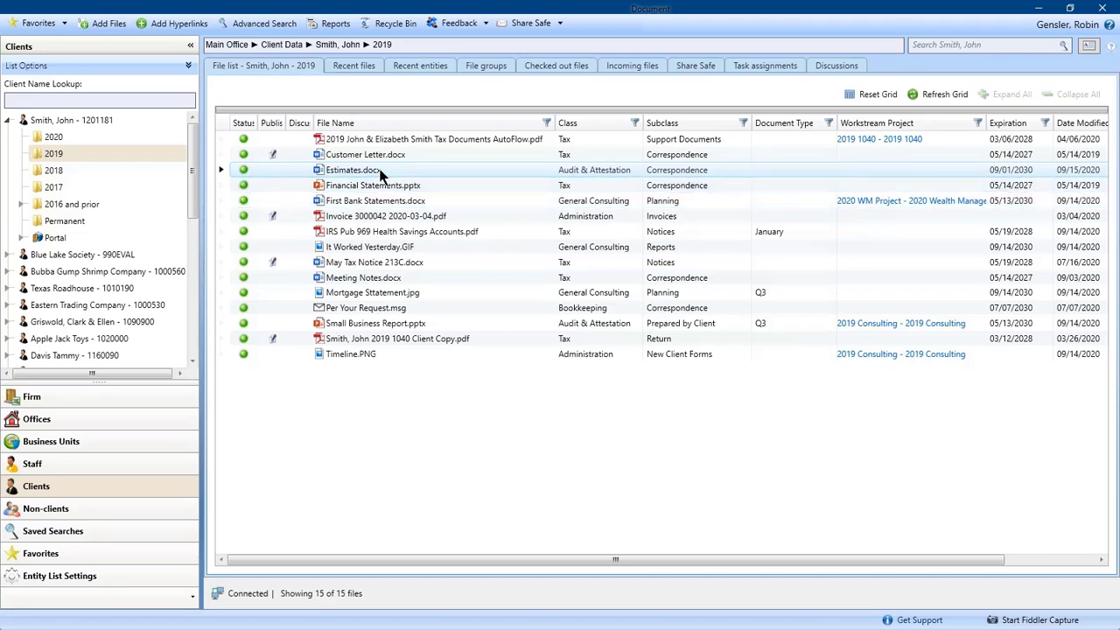
# Step: Bring up the context menu of actions for Estimates.docx
pyautogui.rightClick(353, 170)
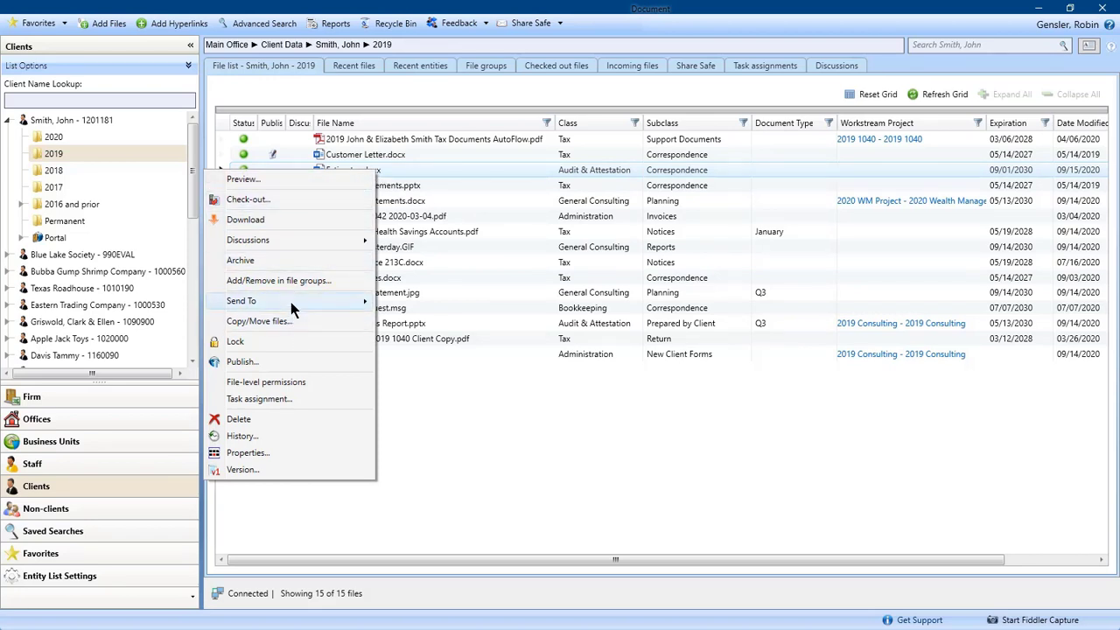
pyautogui.moveTo(241, 300)
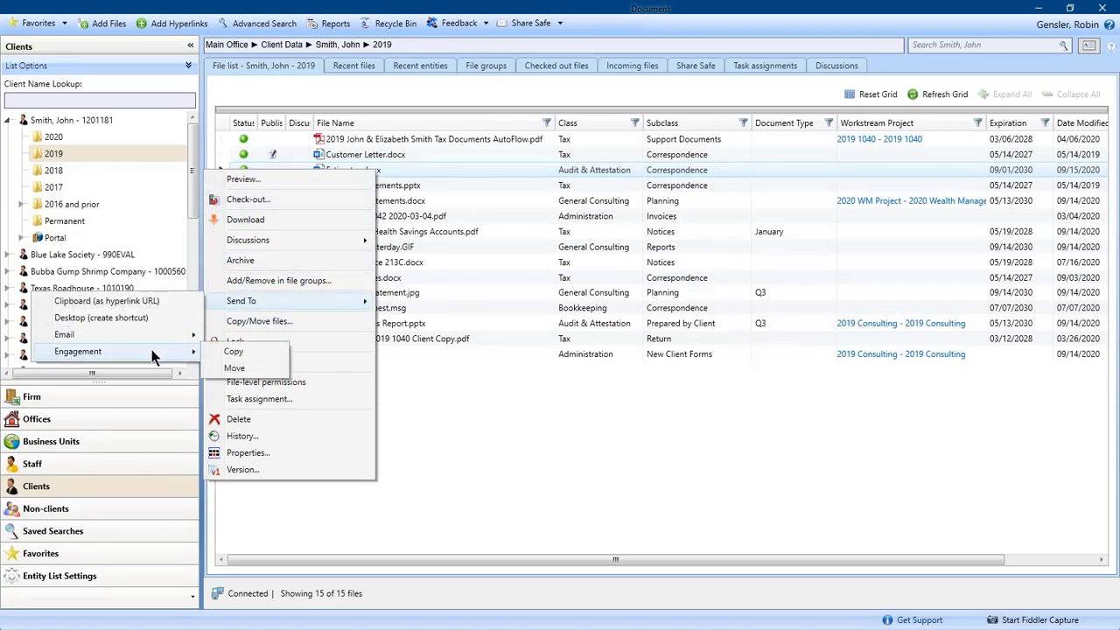
pyautogui.moveTo(254, 368)
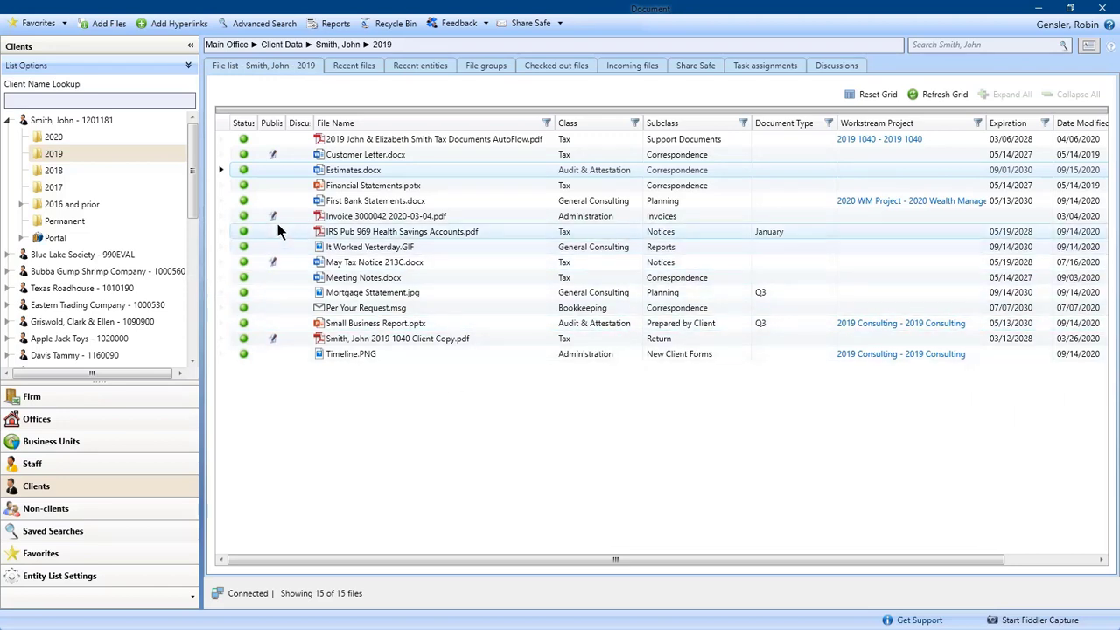
pyautogui.moveTo(273, 154)
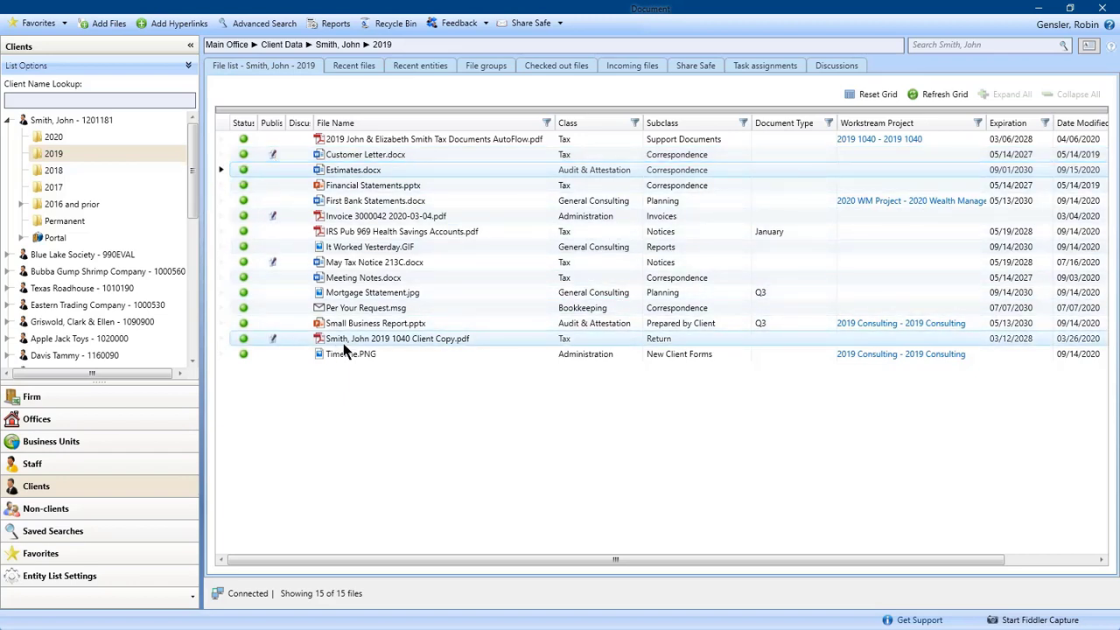
pyautogui.moveTo(438, 350)
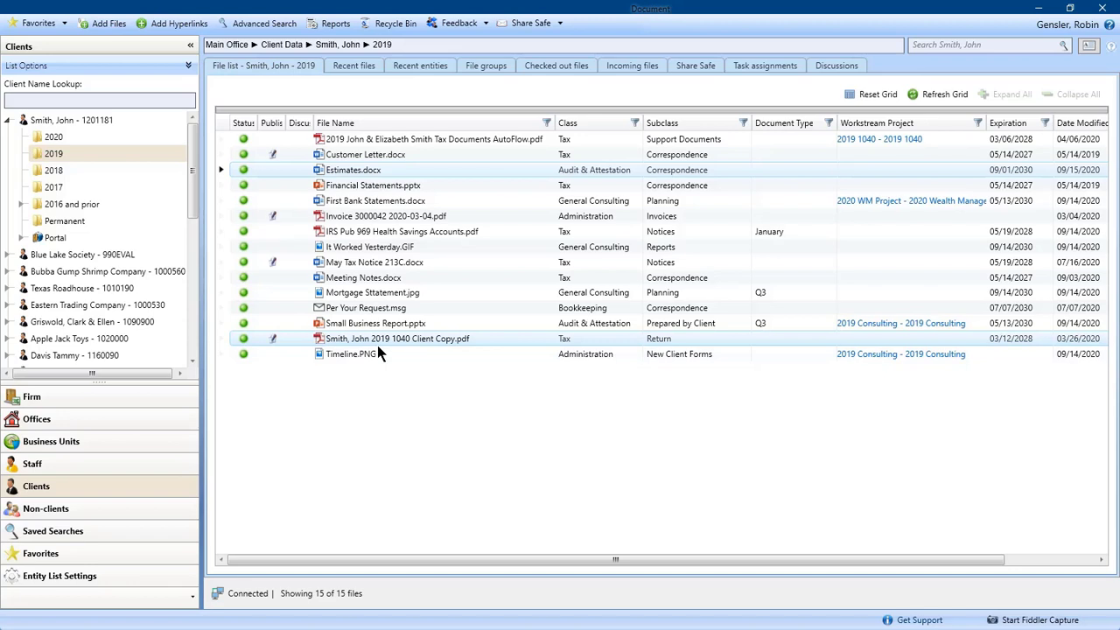
pyautogui.moveTo(278, 345)
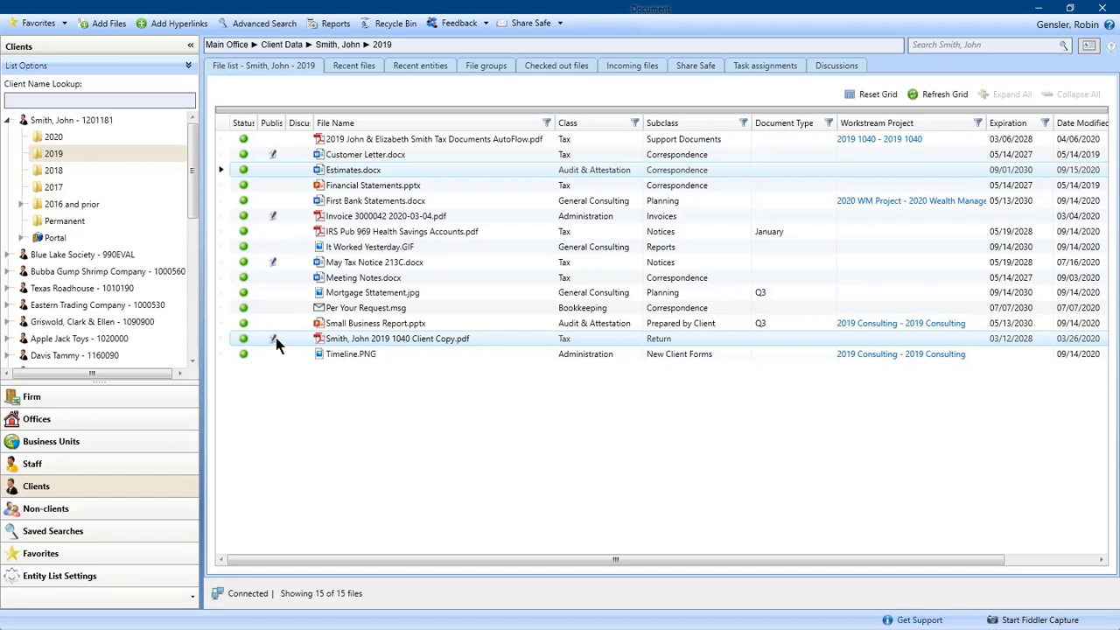
pyautogui.moveTo(274, 339)
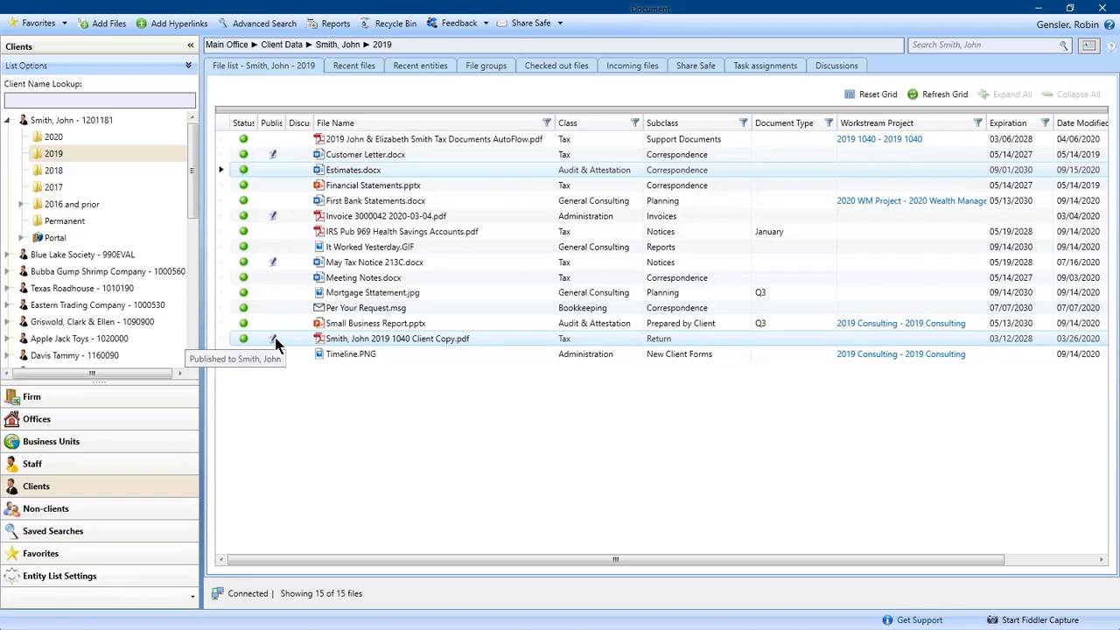
pyautogui.moveTo(299, 350)
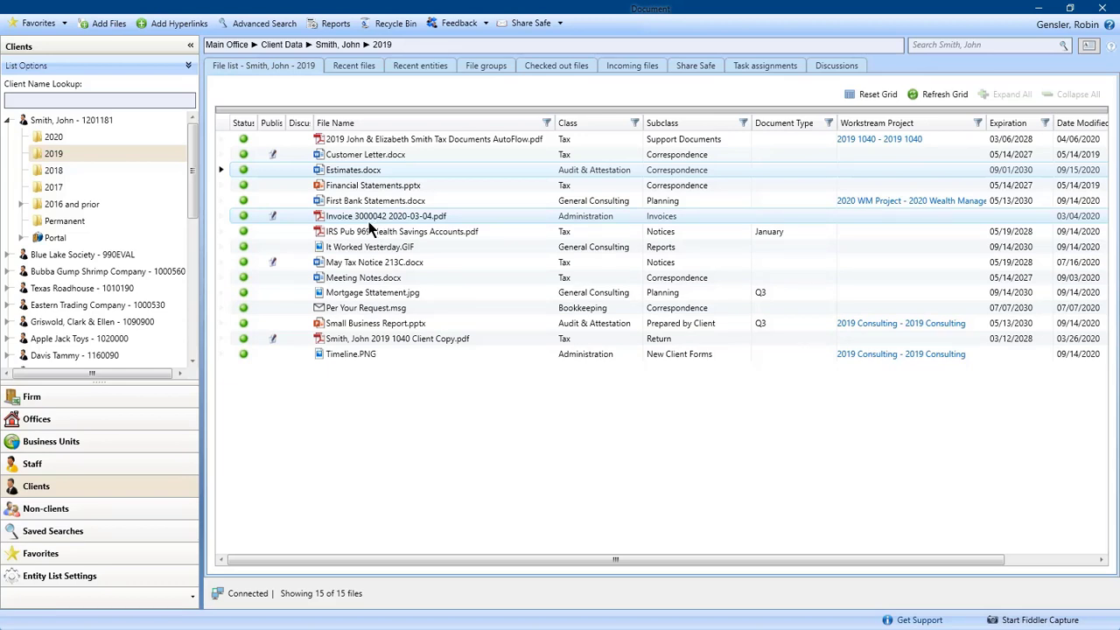
pyautogui.moveTo(273, 216)
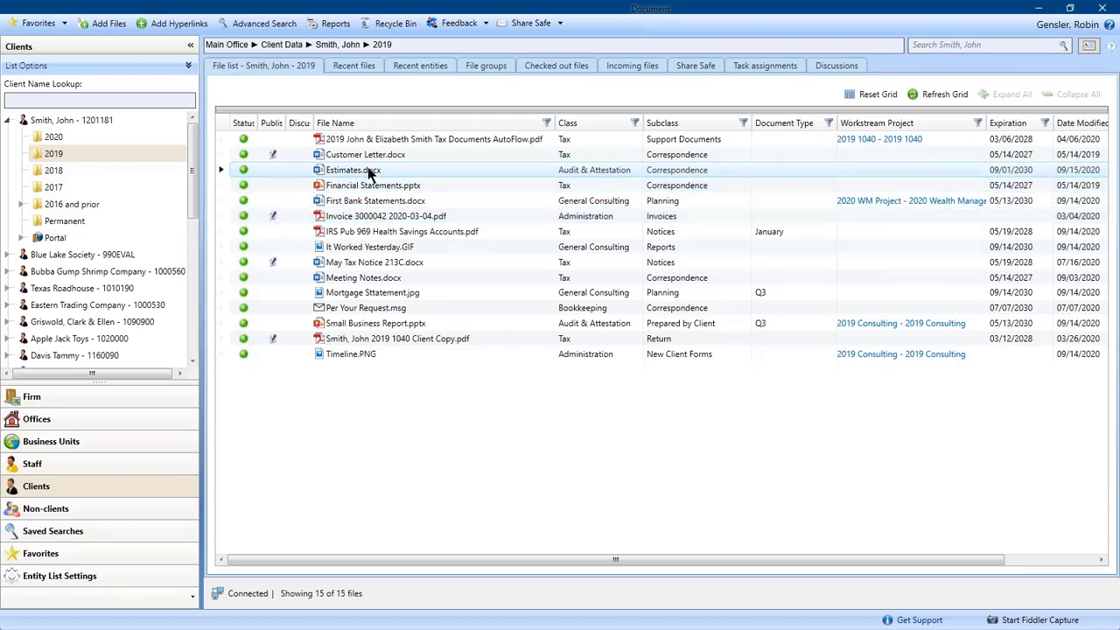
pyautogui.rightClick(354, 170)
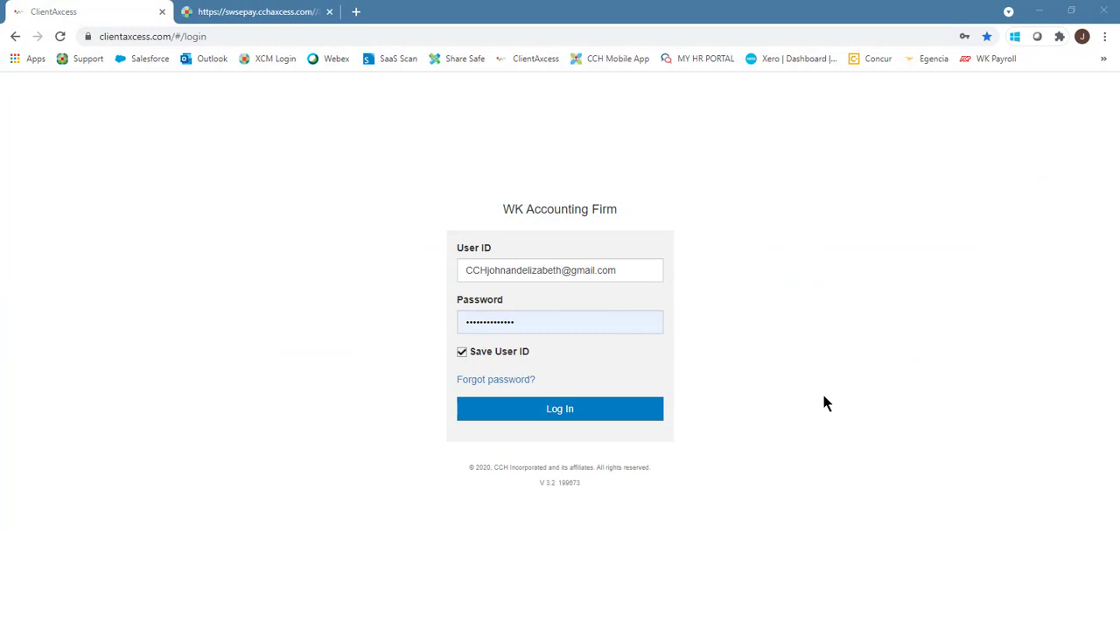
pyautogui.moveTo(636, 217)
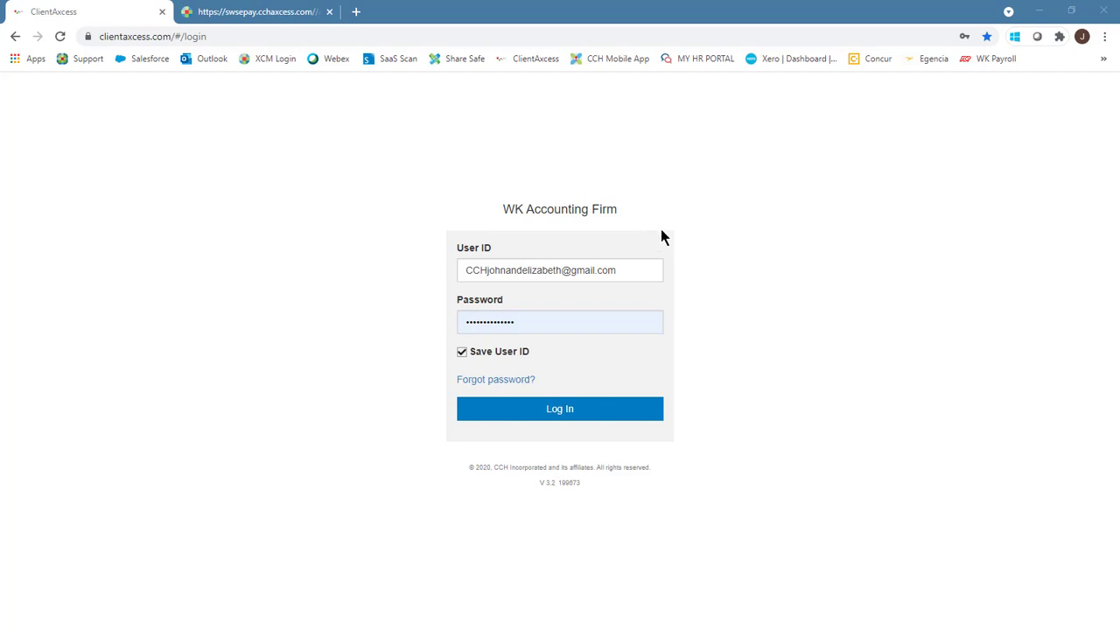
pyautogui.moveTo(670, 309)
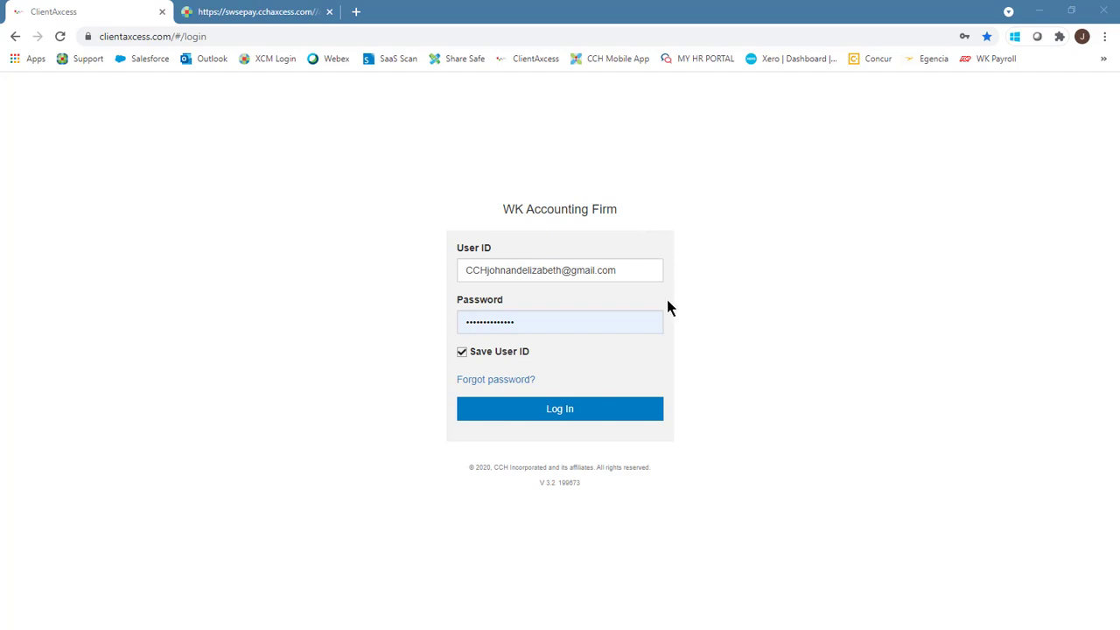
pyautogui.moveTo(613, 346)
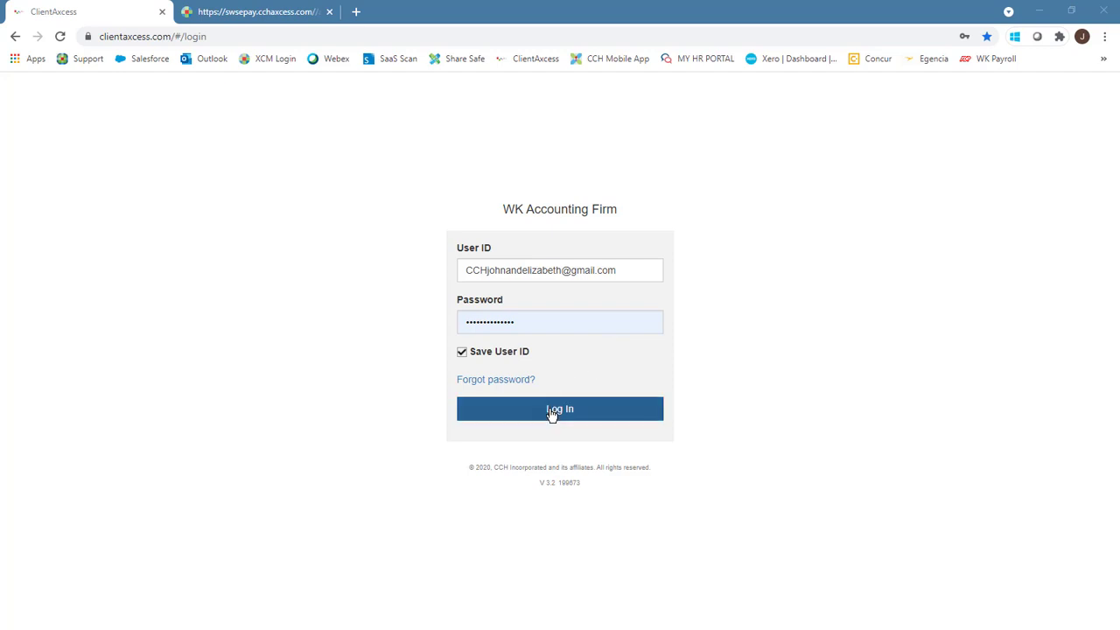
# Step: Log in to ClientAxcess with the saved credentials
pyautogui.click(559, 409)
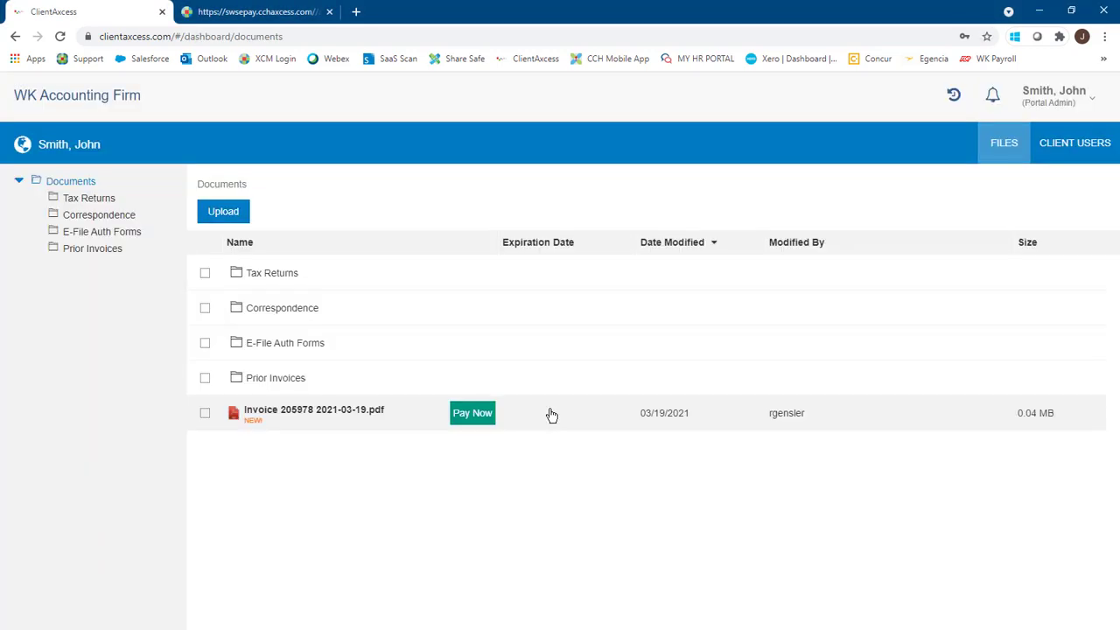
pyautogui.moveTo(424, 341)
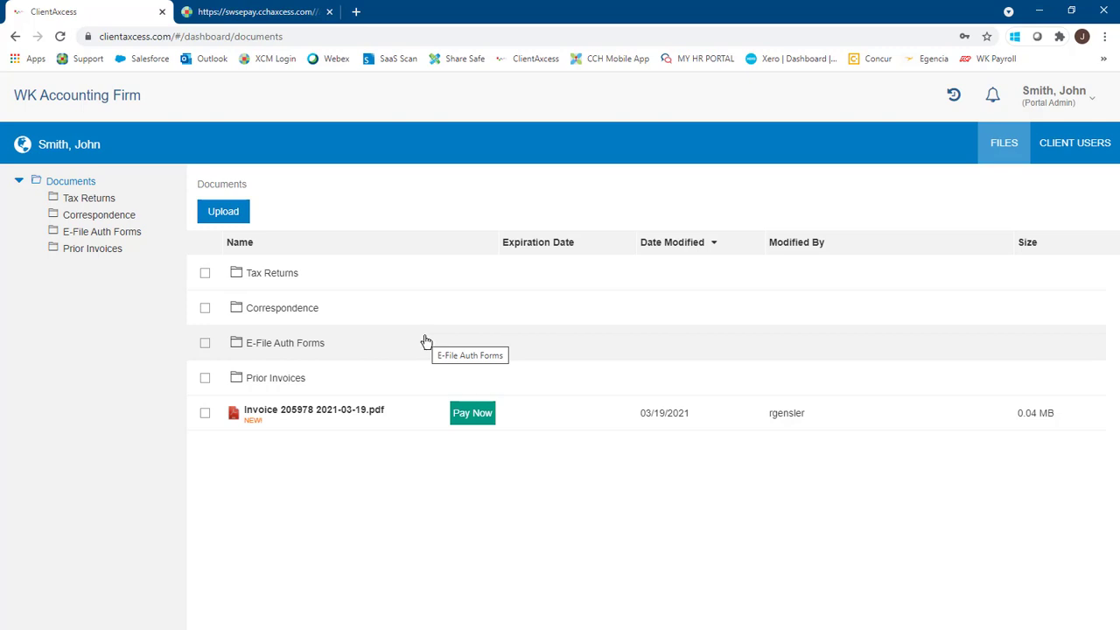
pyautogui.moveTo(420, 325)
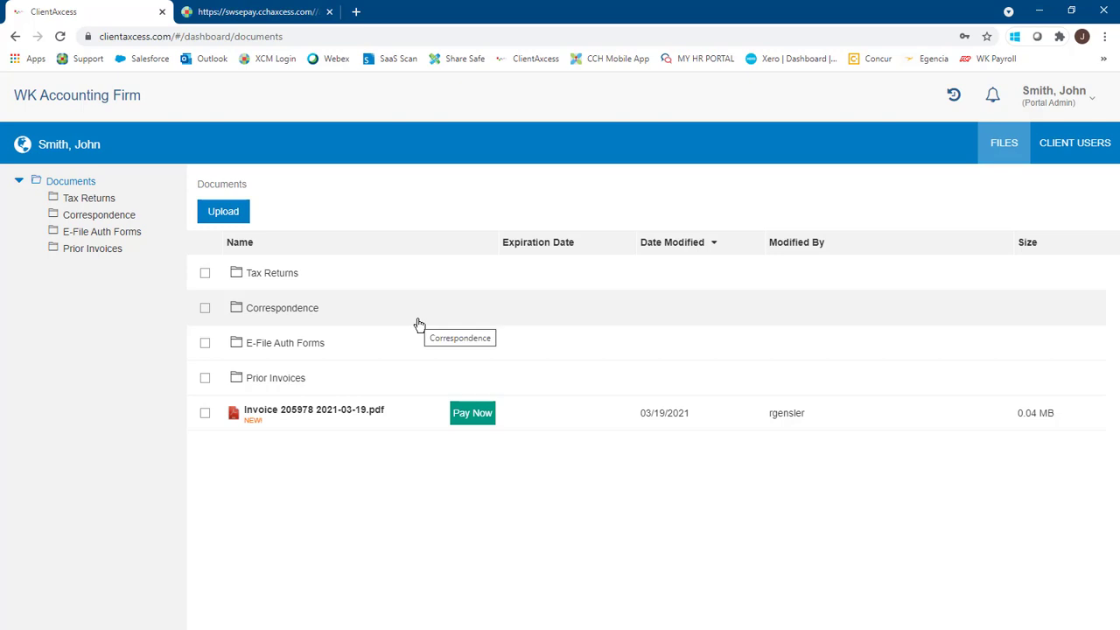
pyautogui.moveTo(291, 278)
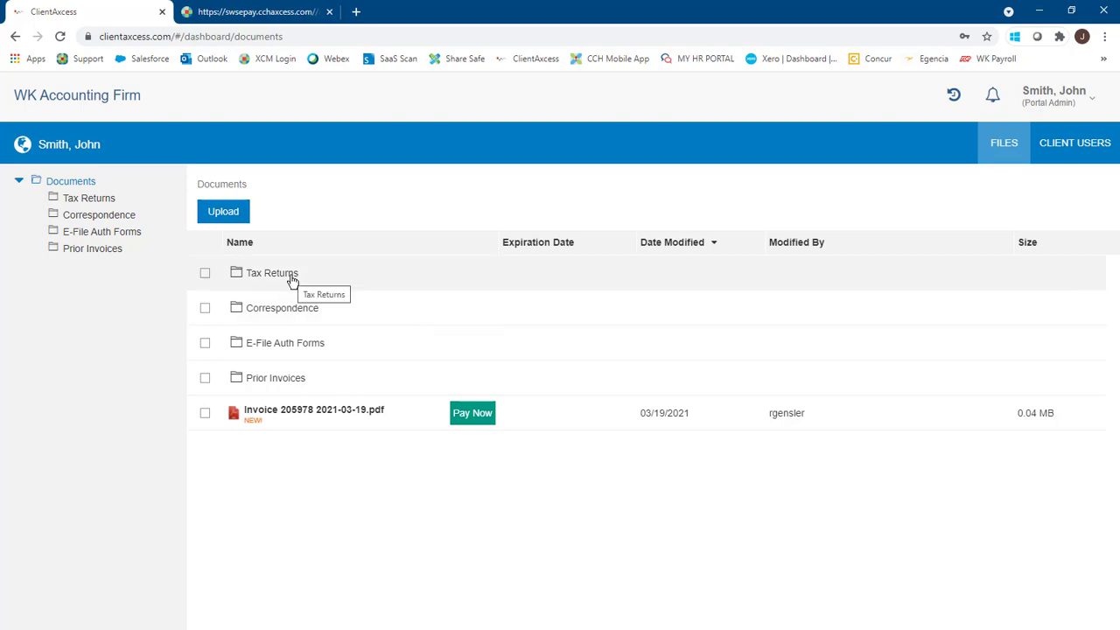
# Step: Open the Tax Returns folder and tick the 2018 1040 Client Copy PDF
pyautogui.click(272, 272)
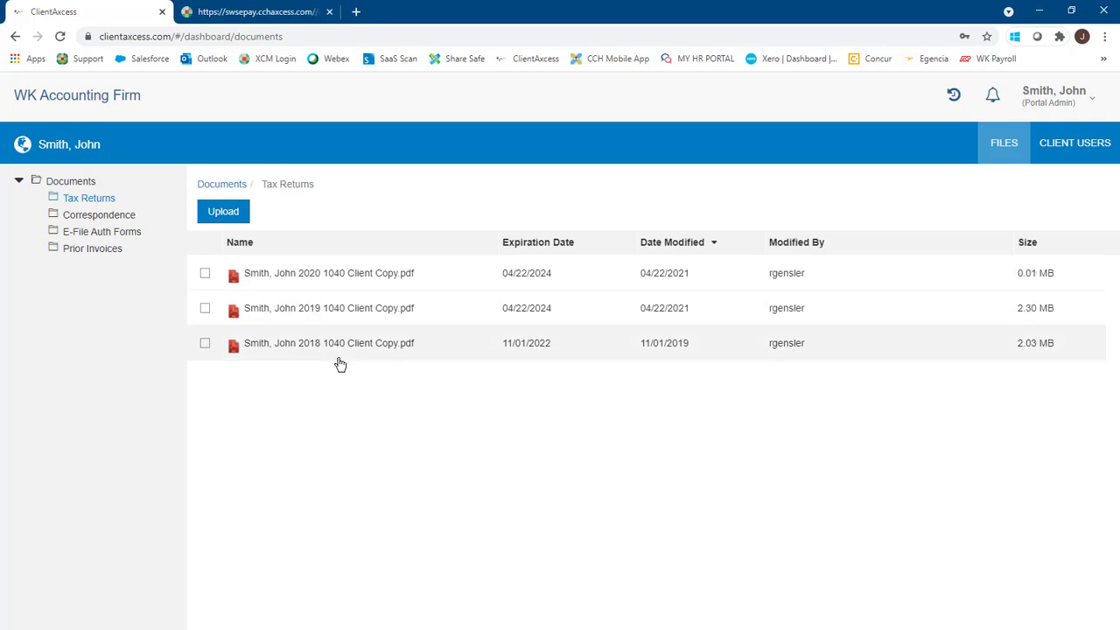
pyautogui.moveTo(315, 337)
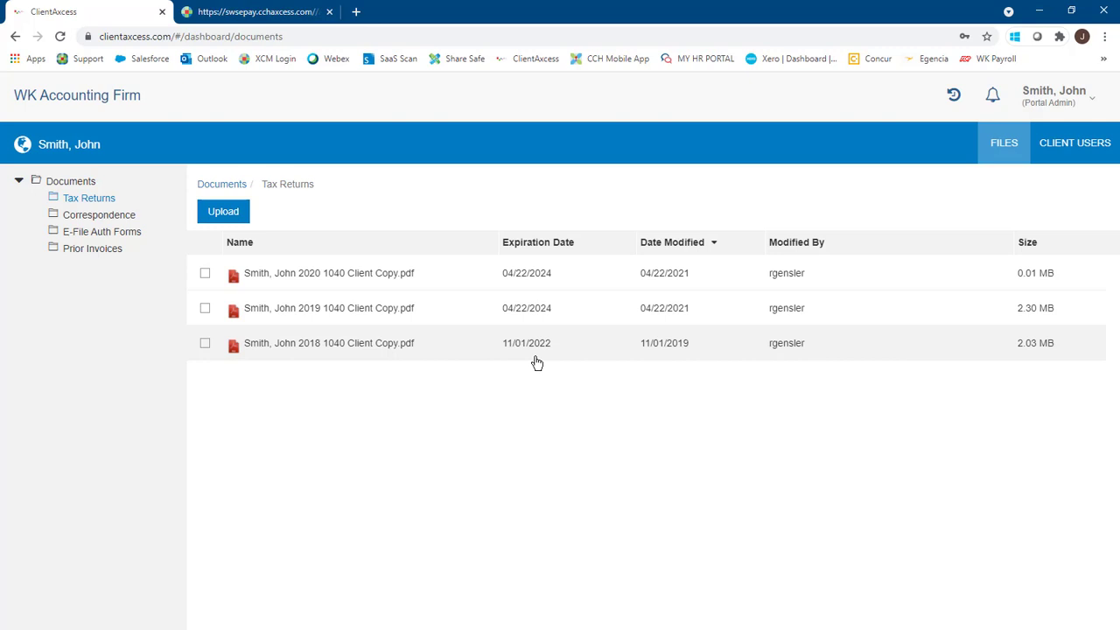
pyautogui.moveTo(466, 364)
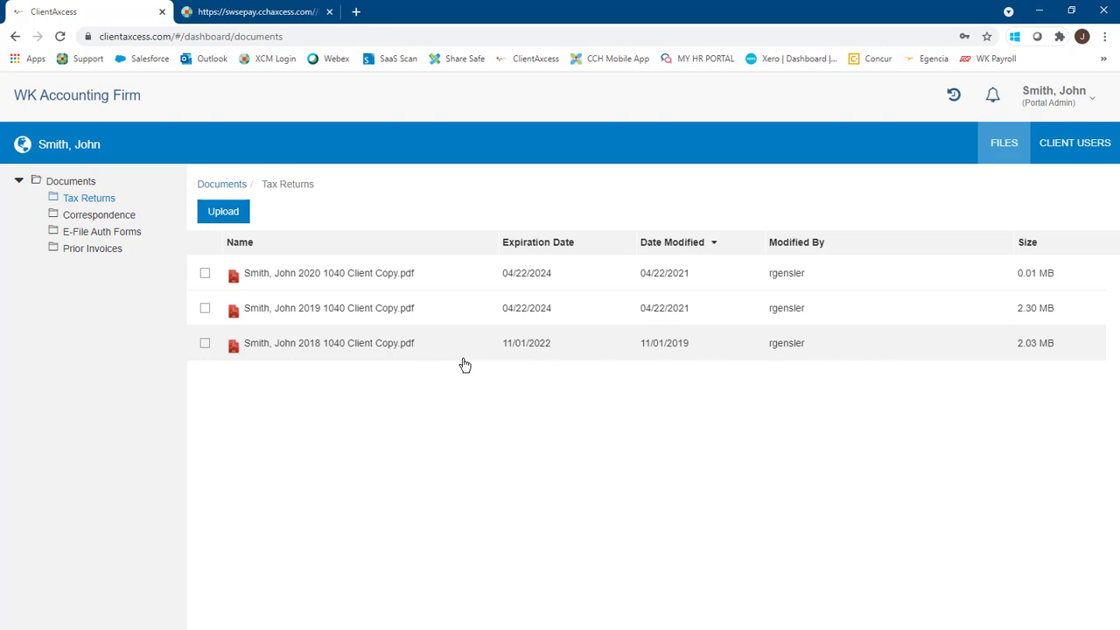
pyautogui.moveTo(540, 363)
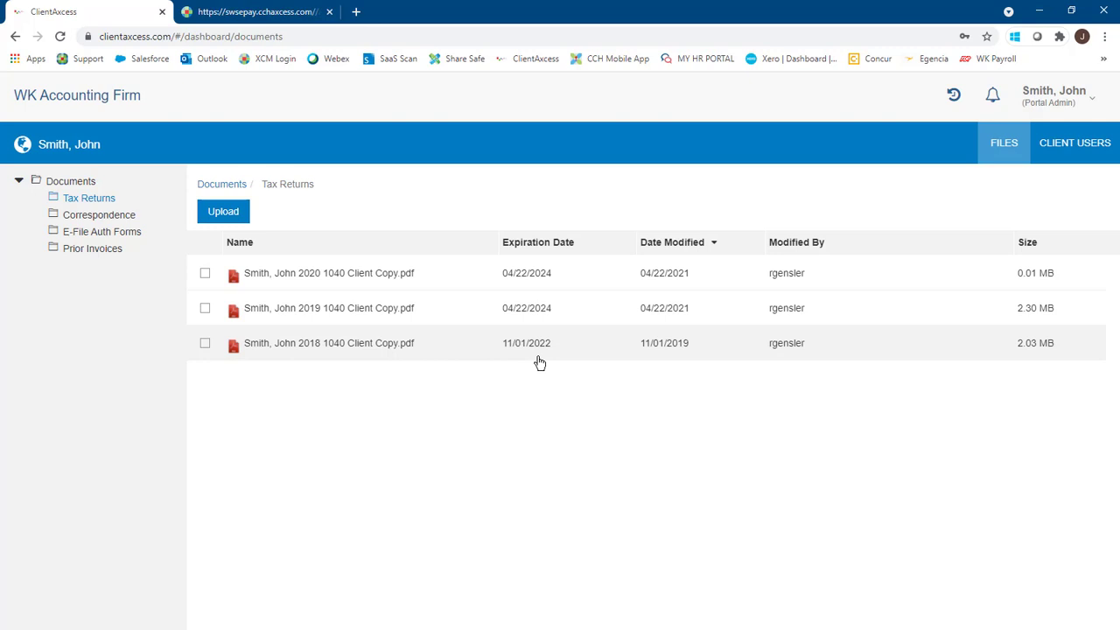
pyautogui.click(205, 343)
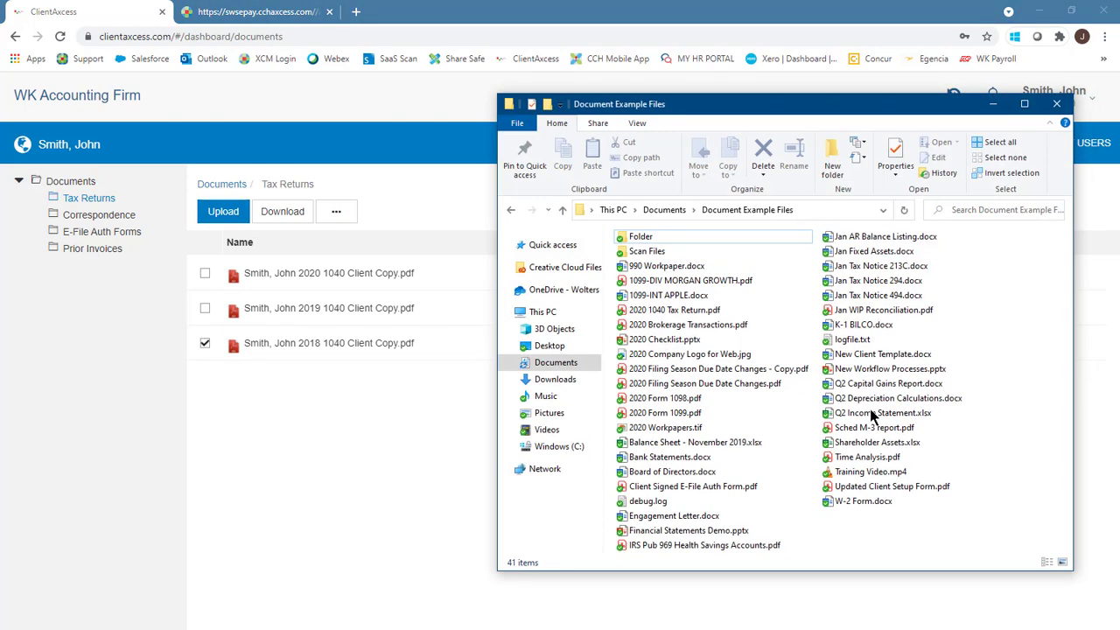
# Step: Queue files, remove the brokerage transactions file, and upload Bank Statements.docx and 2020 Form 1099.pdf
pyautogui.click(688, 325)
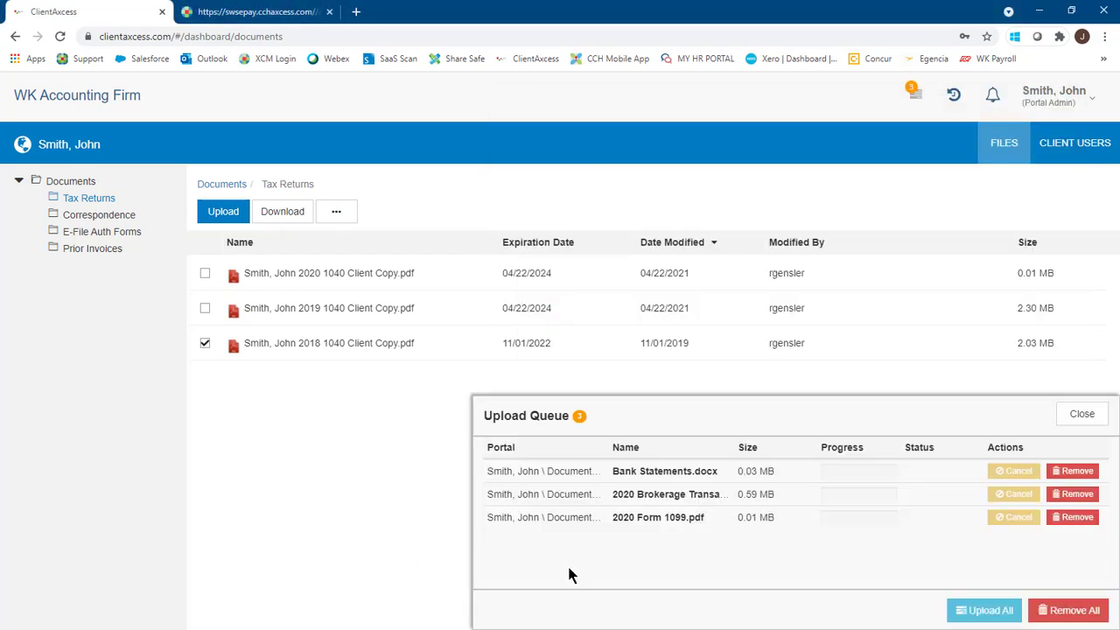
pyautogui.moveTo(612, 567)
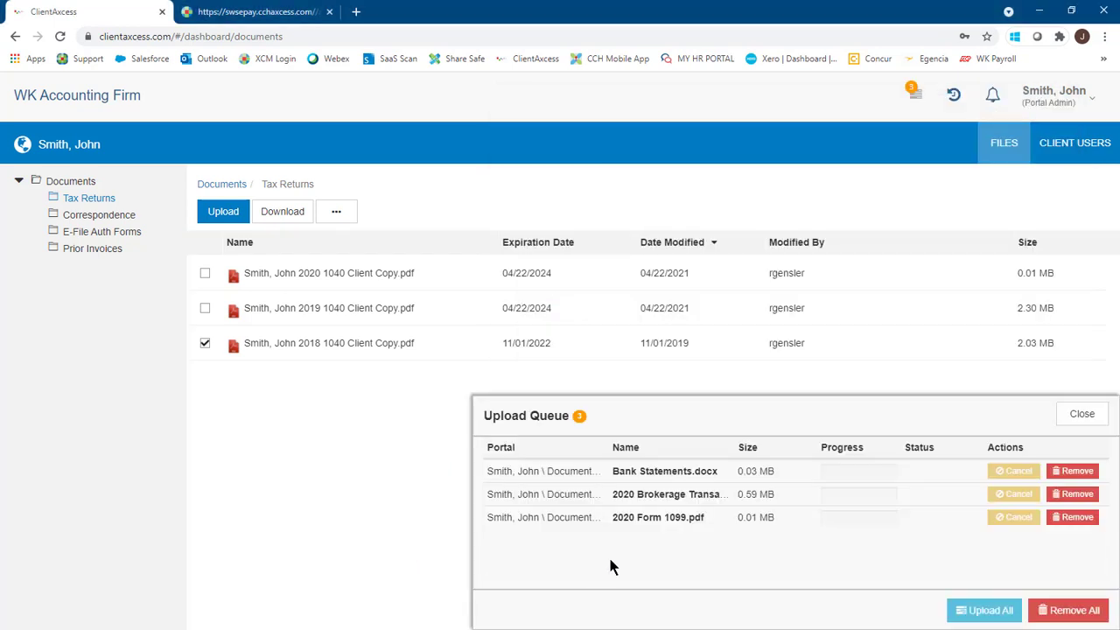
pyautogui.moveTo(727, 536)
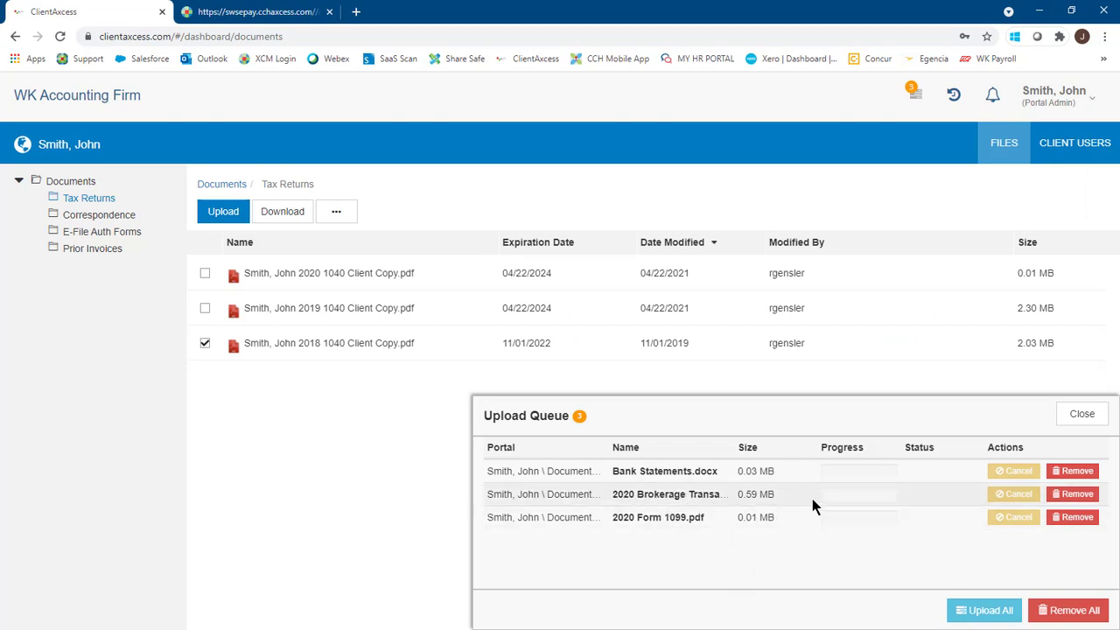
pyautogui.moveTo(1072, 494)
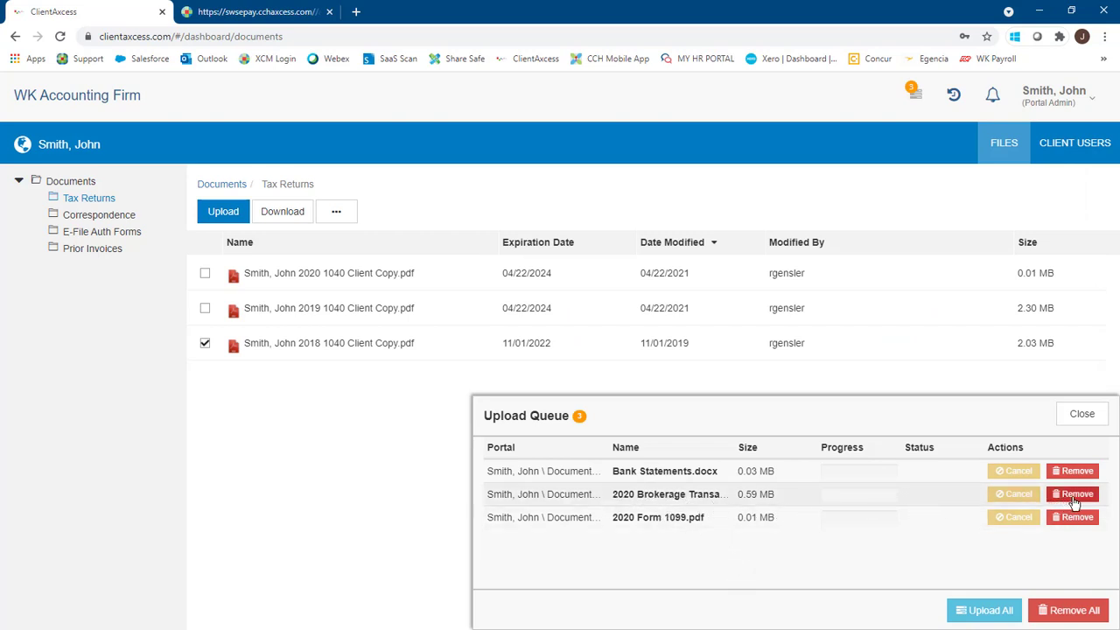
pyautogui.click(1073, 494)
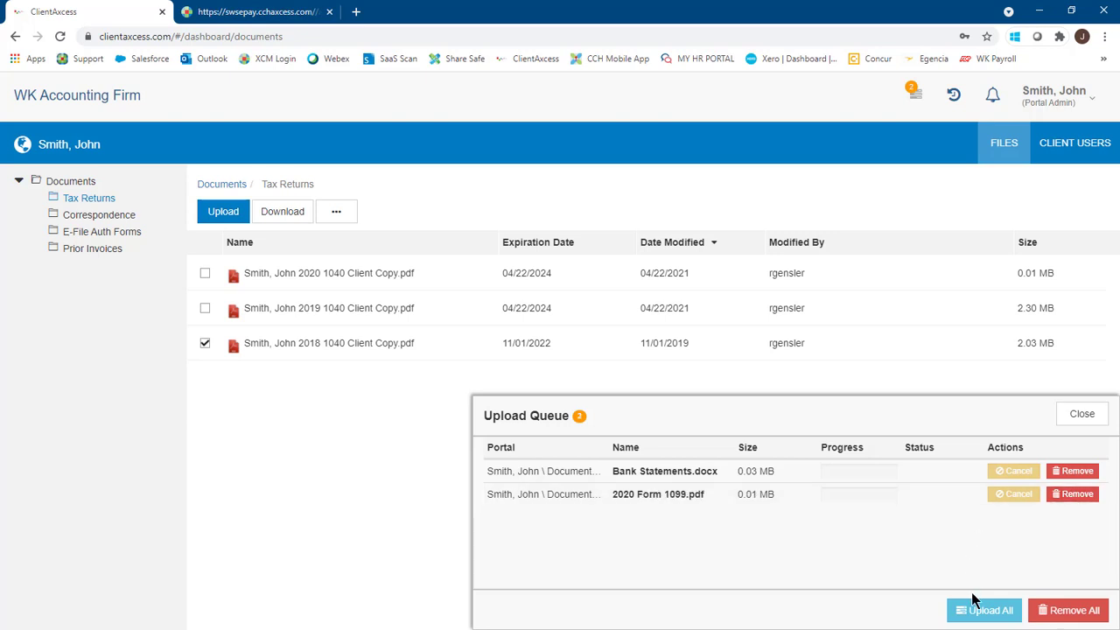
pyautogui.moveTo(979, 577)
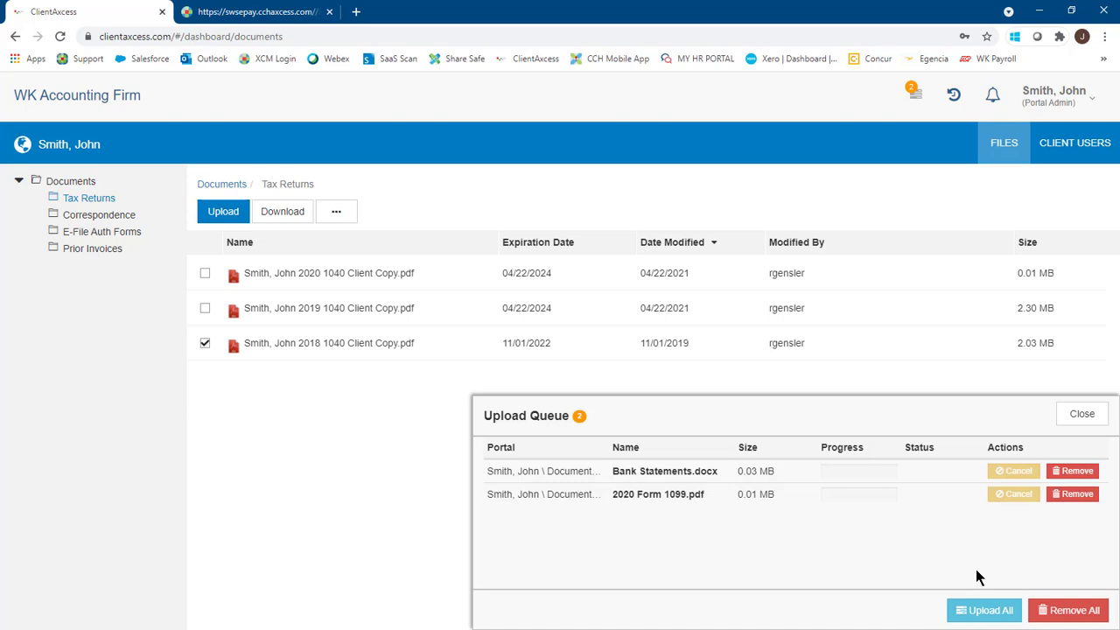
pyautogui.click(1083, 413)
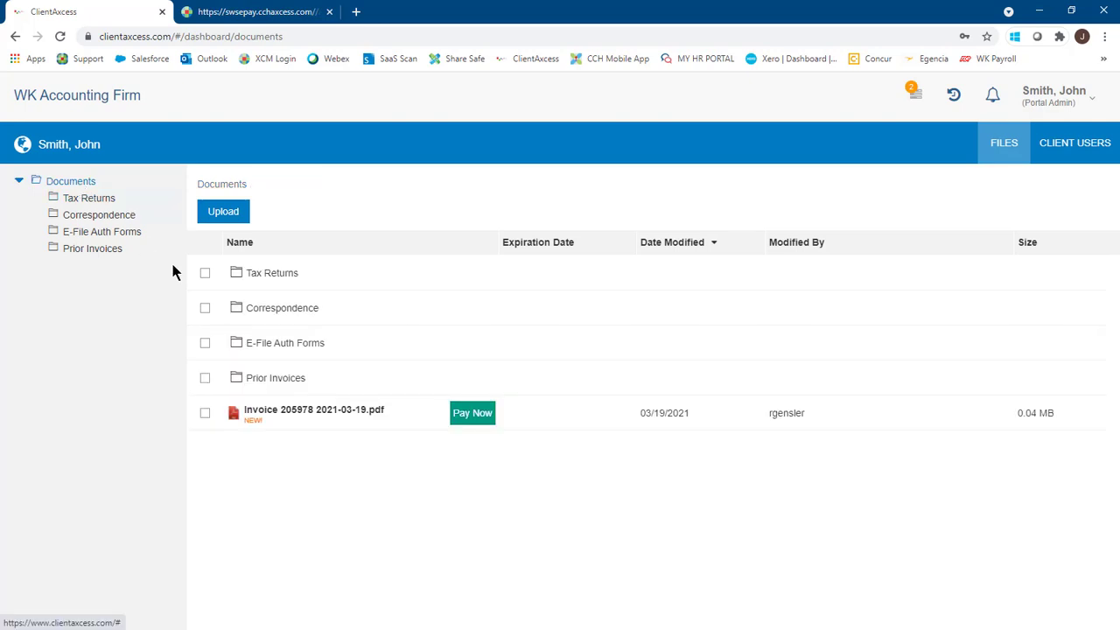
pyautogui.moveTo(321, 444)
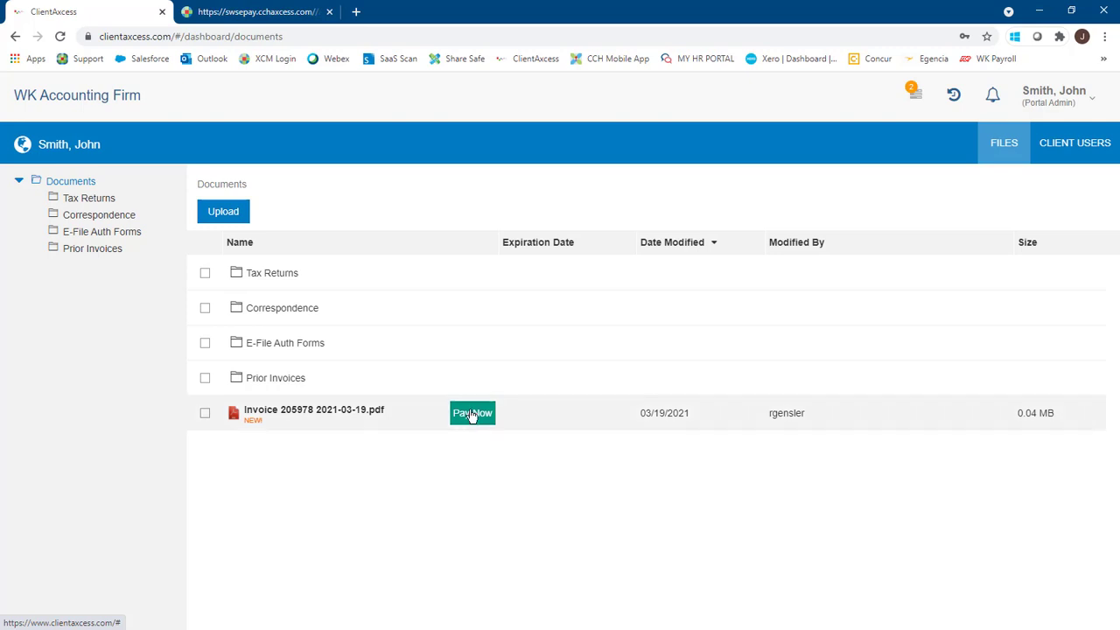
# Step: Pay Now on Invoice 205978 to reach its $300.00 payment page
pyautogui.click(473, 412)
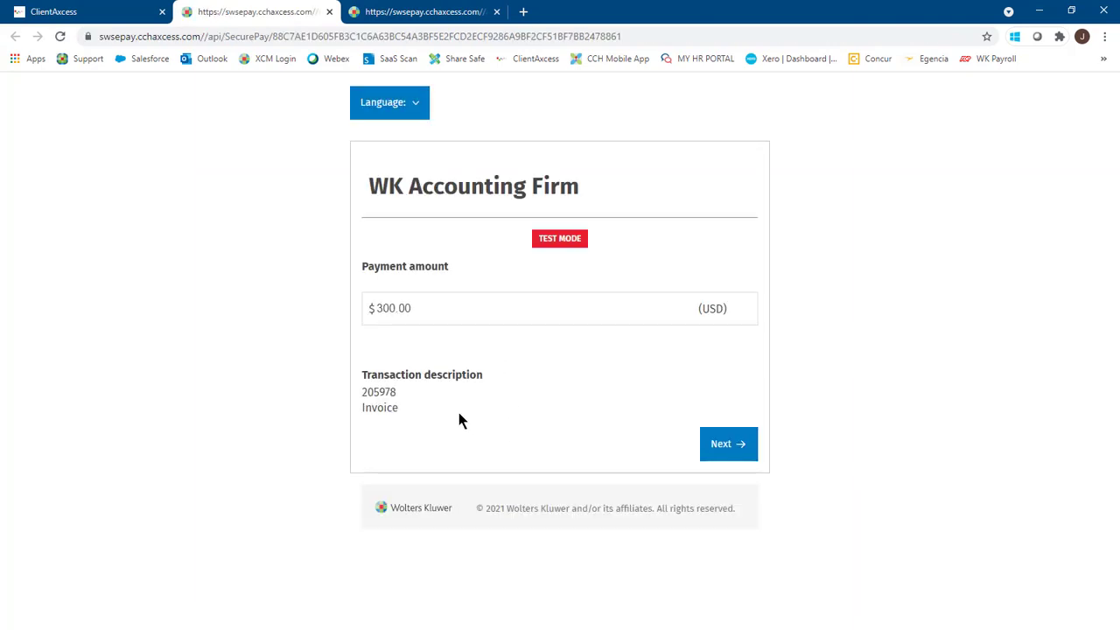
# Step: Continue past the $300.00 payment amount and choose credit card to reach the card form
pyautogui.click(728, 443)
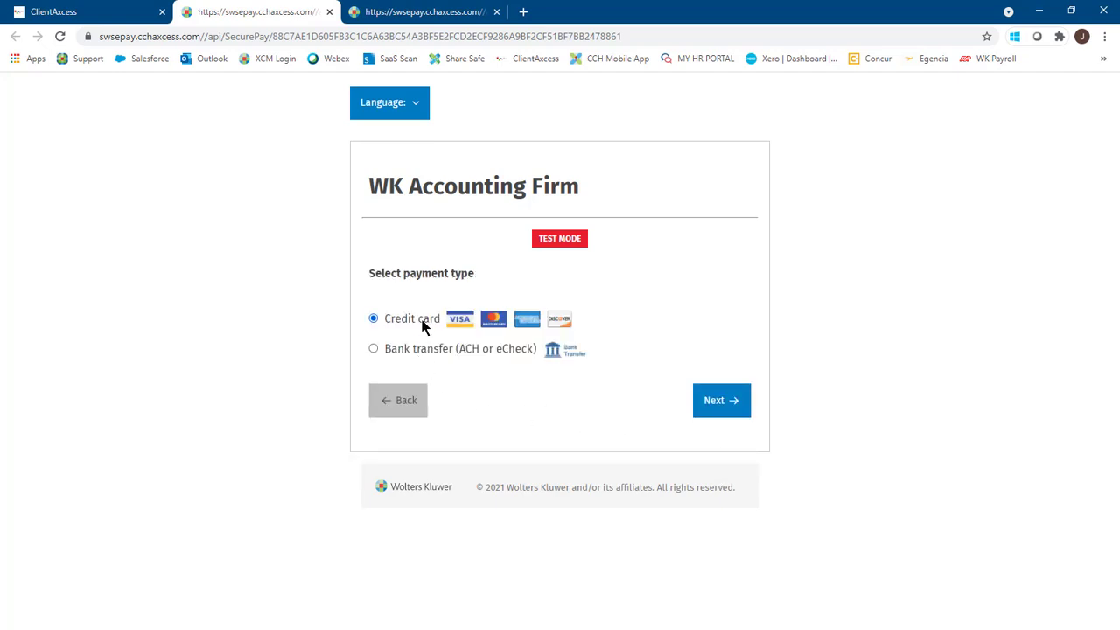
pyautogui.moveTo(429, 361)
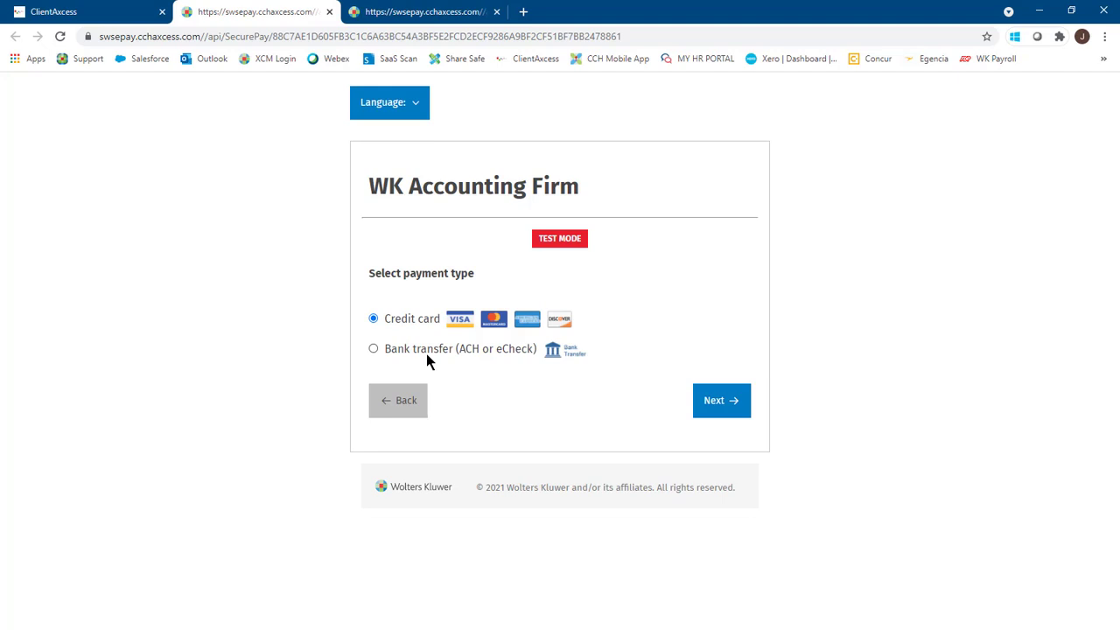
pyautogui.click(721, 400)
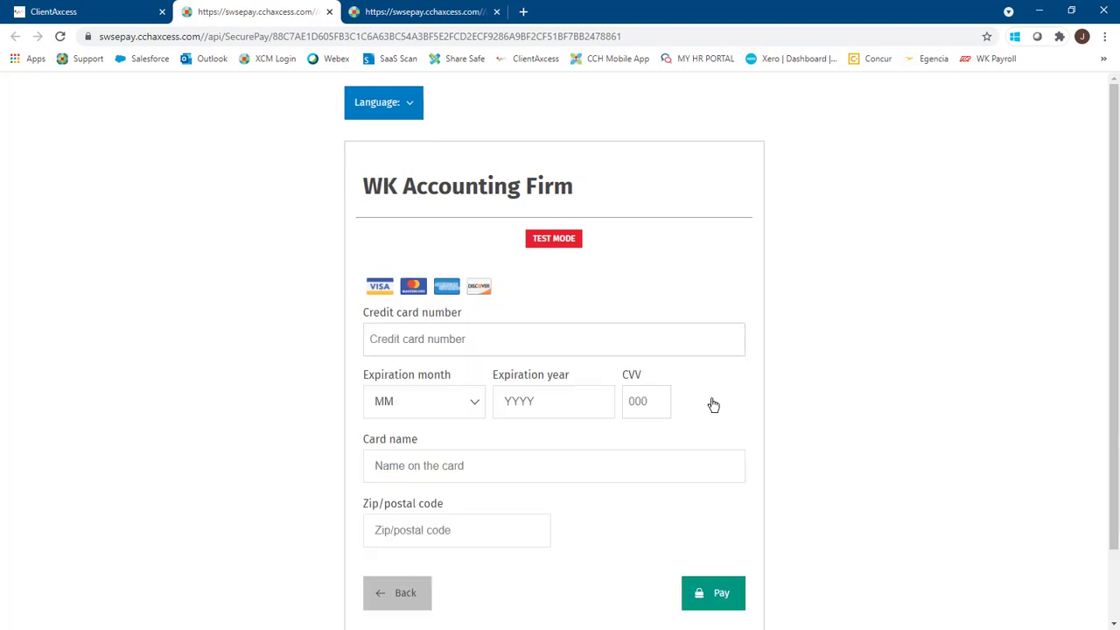
pyautogui.moveTo(670, 579)
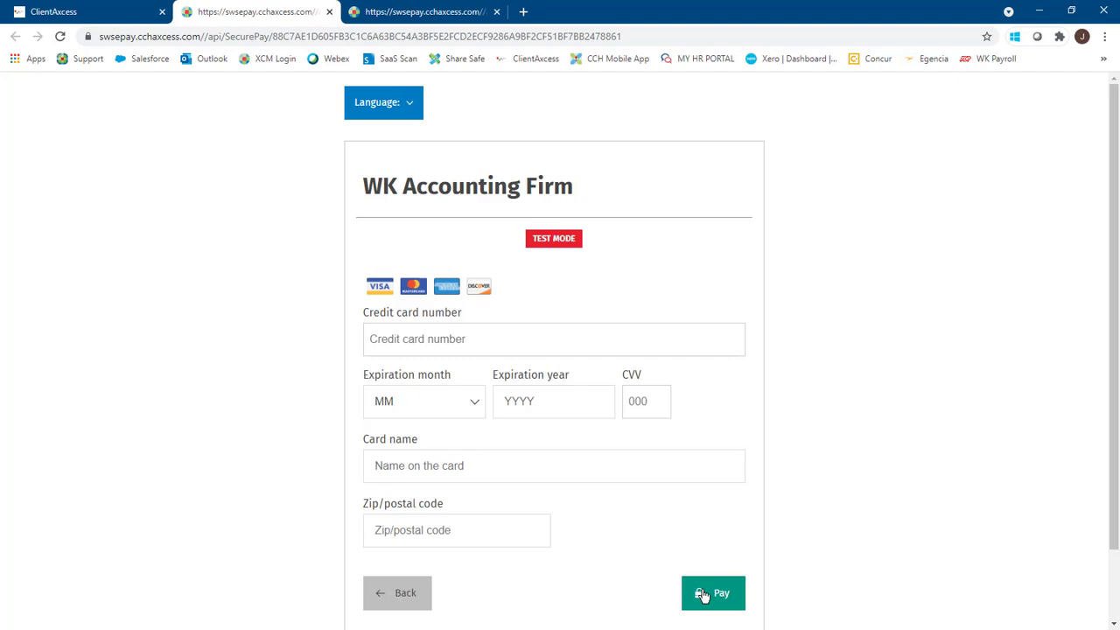
pyautogui.moveTo(715, 580)
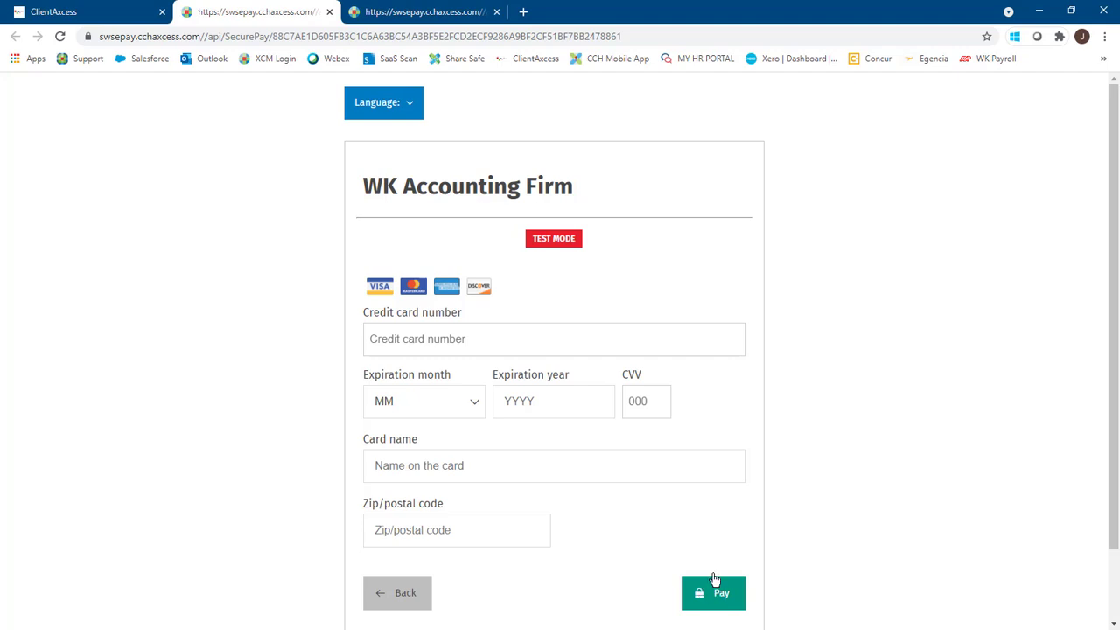
pyautogui.moveTo(713, 555)
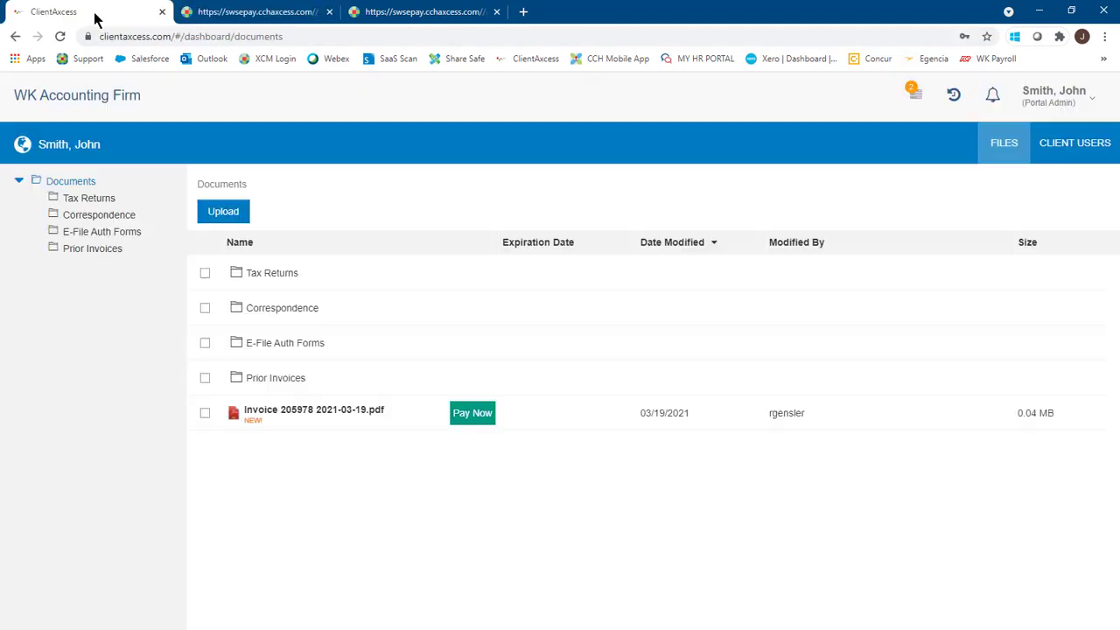
pyautogui.moveTo(440, 463)
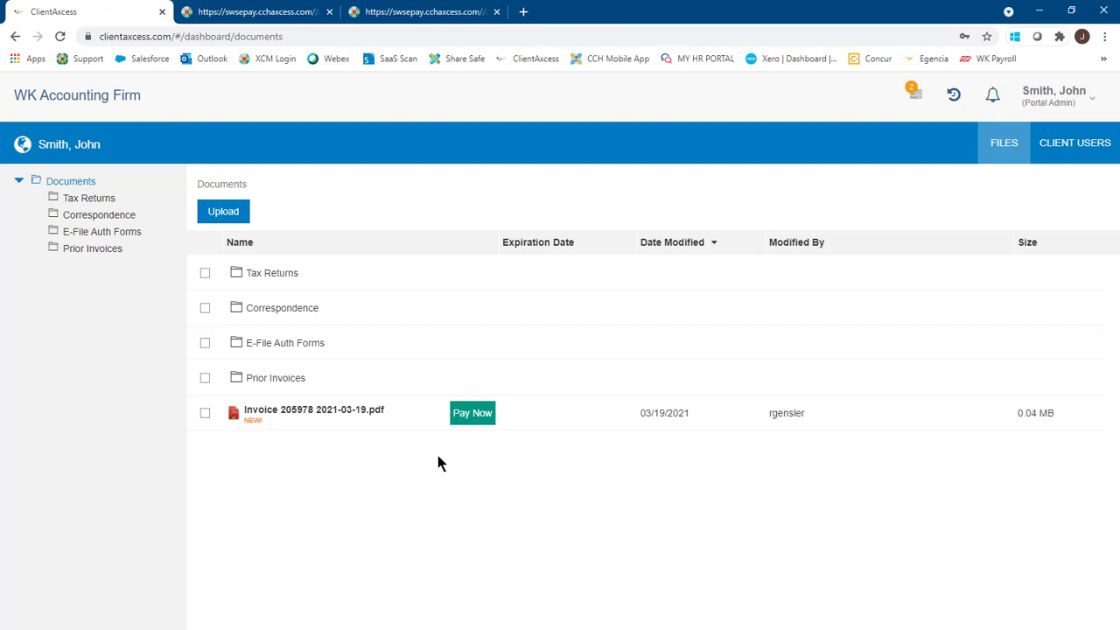
pyautogui.moveTo(1055, 164)
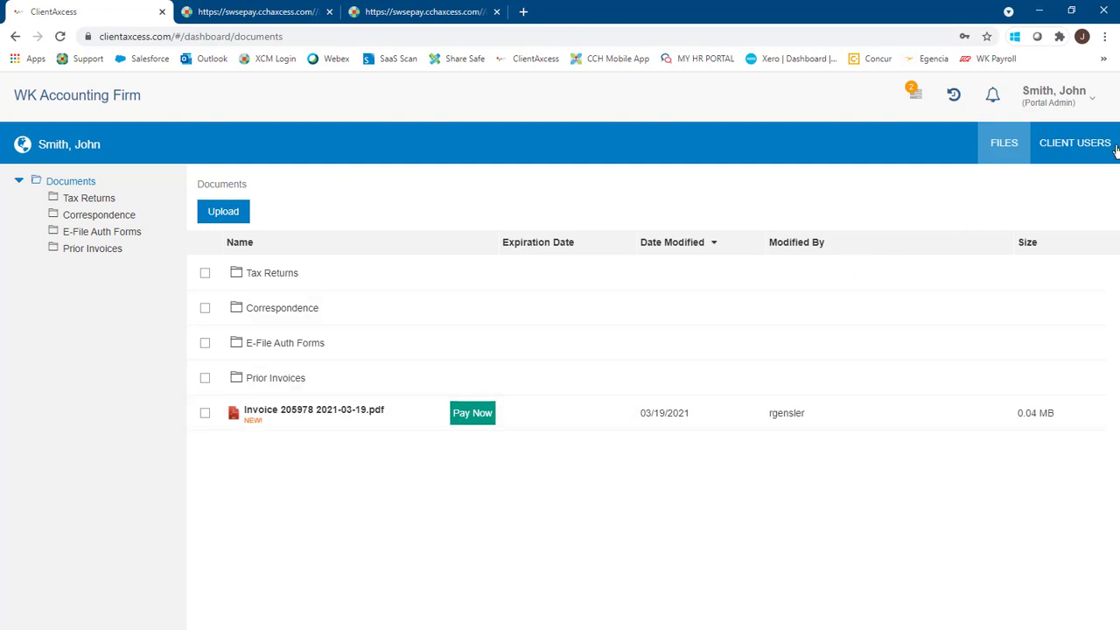
# Step: Show the Client Users list with person new and Smith, John
pyautogui.click(1075, 142)
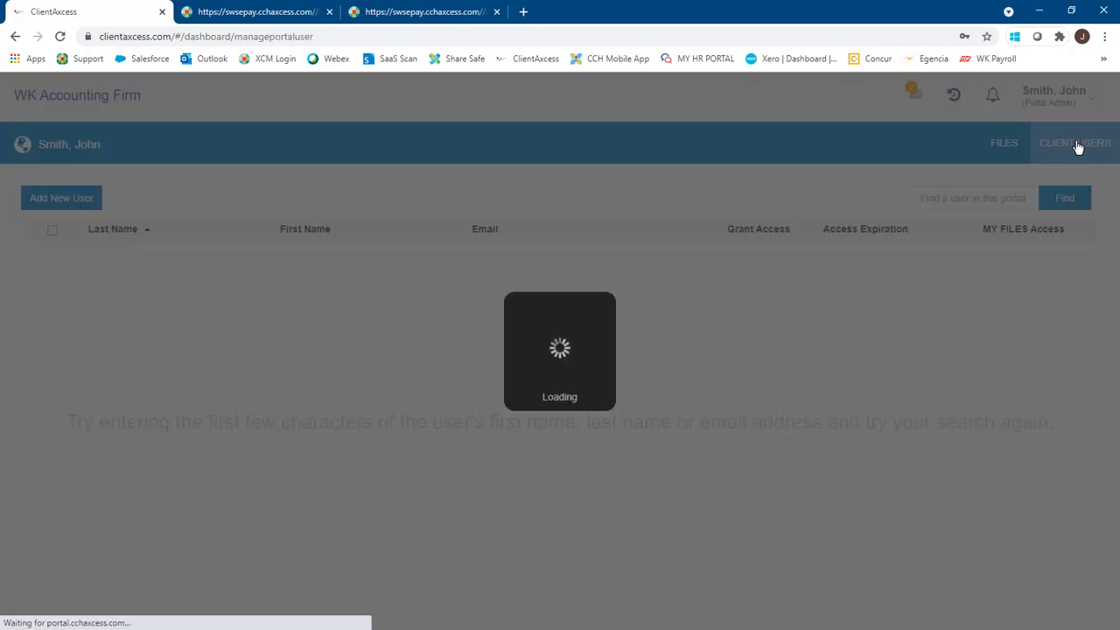
pyautogui.click(1075, 142)
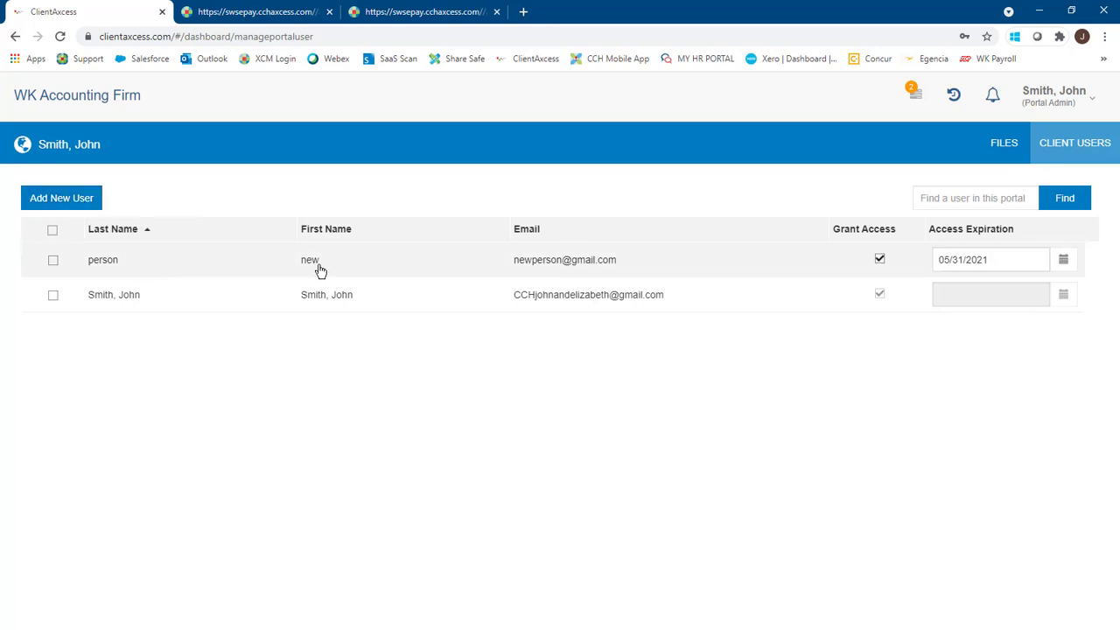
pyautogui.moveTo(608, 278)
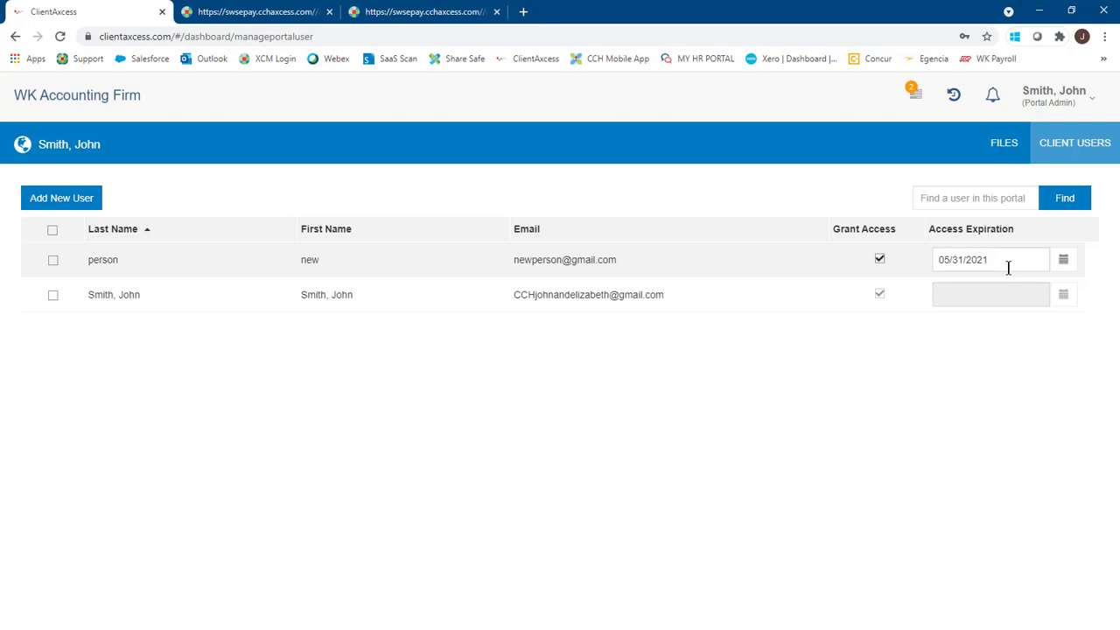
pyautogui.moveTo(778, 281)
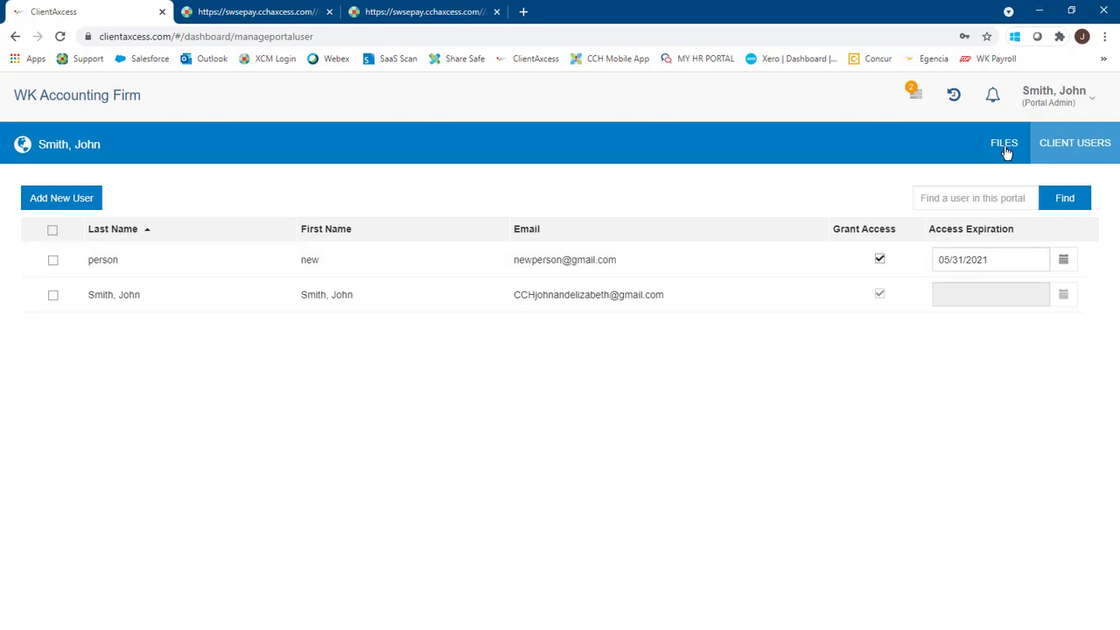
# Step: Return to Documents, select Prior Invoices, and show its security options menu
pyautogui.click(1004, 142)
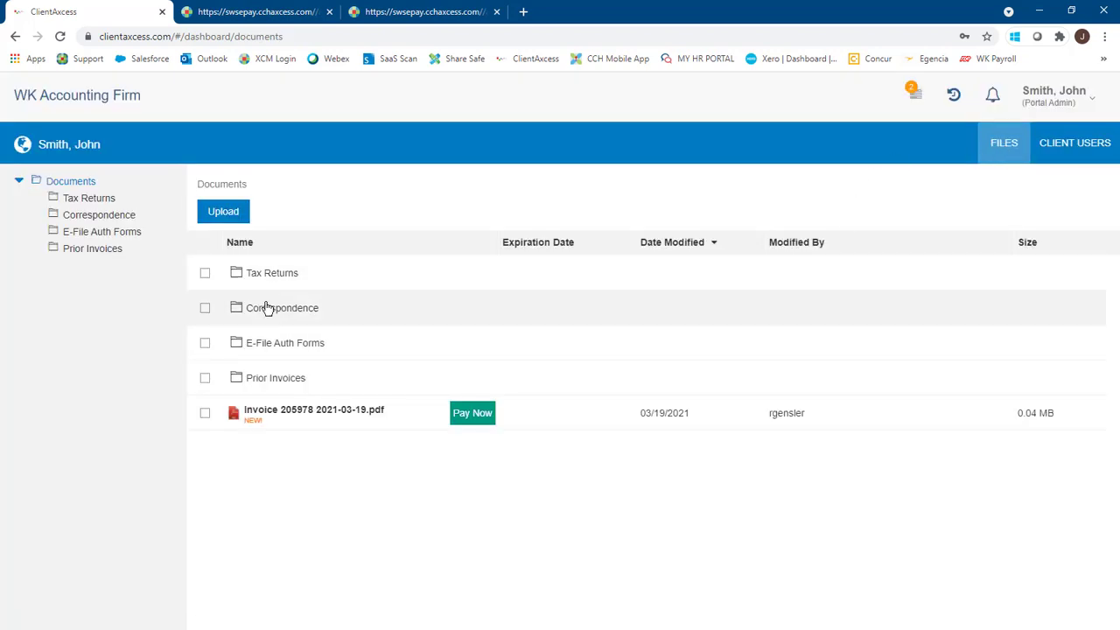
pyautogui.moveTo(267, 381)
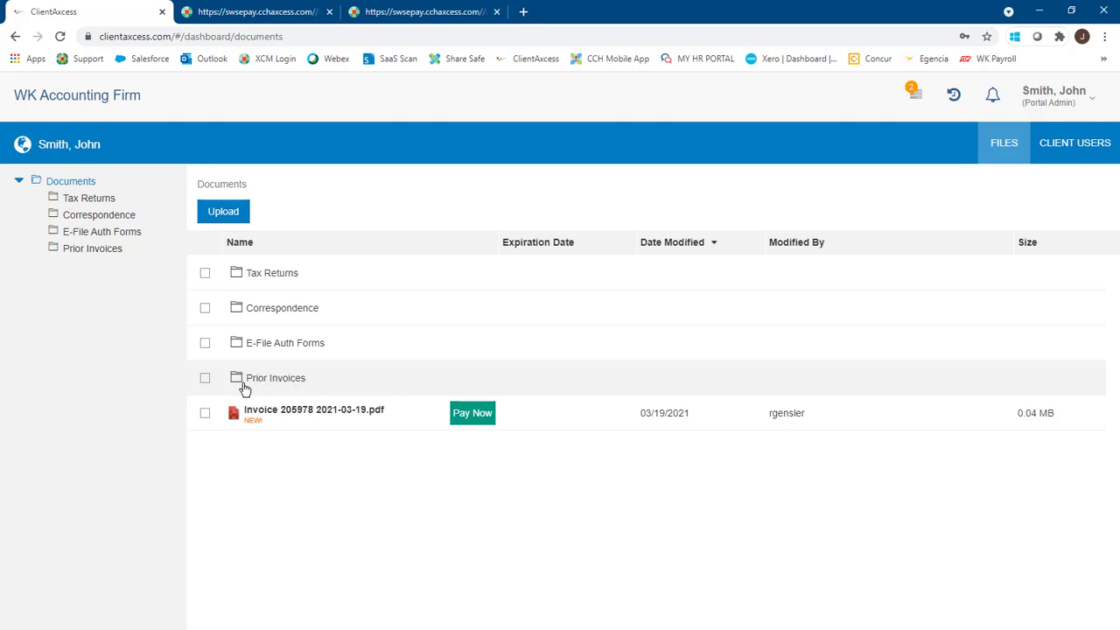
pyautogui.moveTo(306, 389)
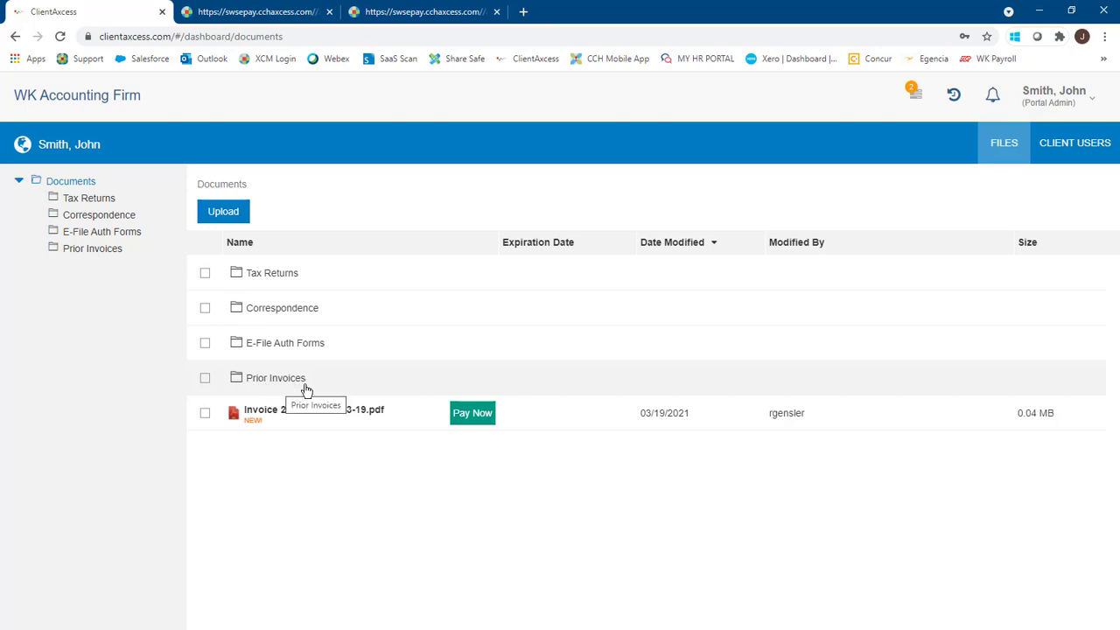
pyautogui.click(205, 377)
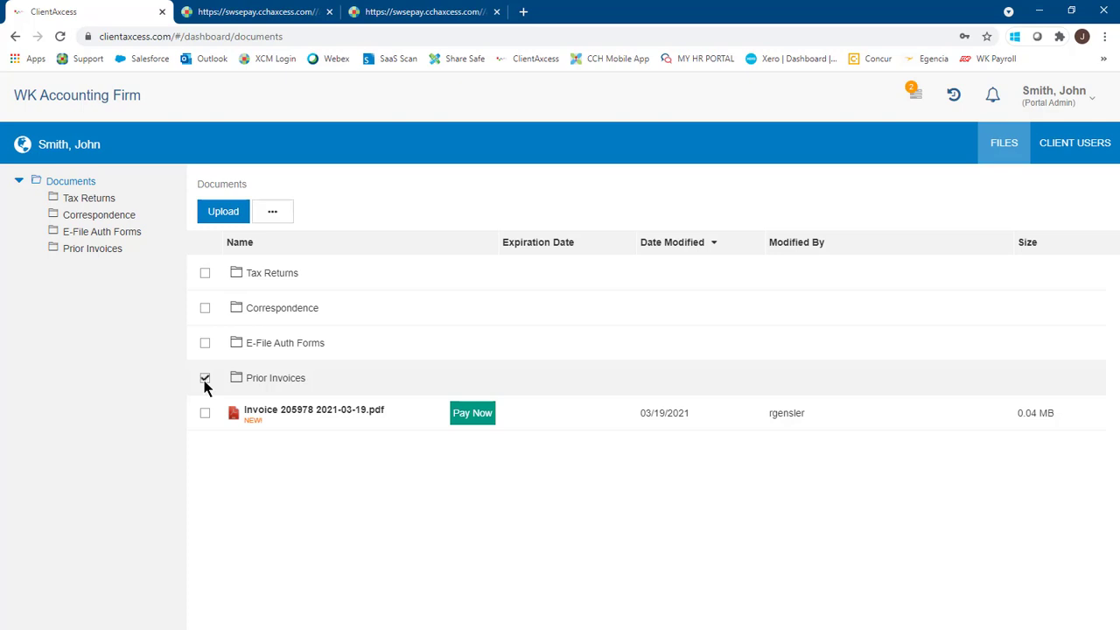
pyautogui.click(272, 211)
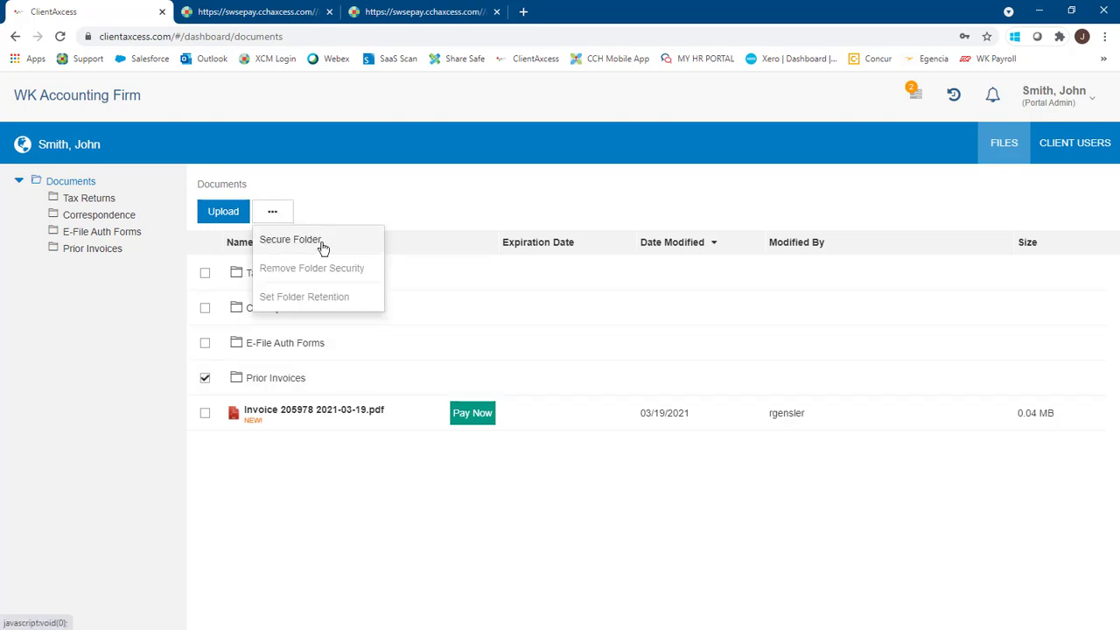
# Step: Secure Prior Invoices by removing person new's access, then save
pyautogui.click(290, 239)
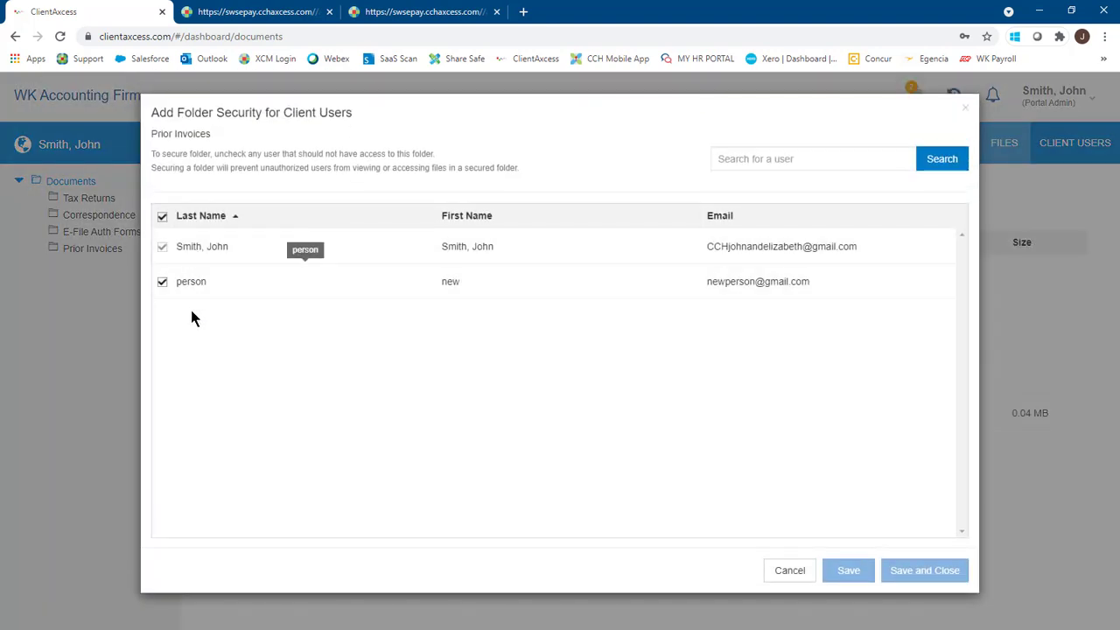
pyautogui.moveTo(184, 302)
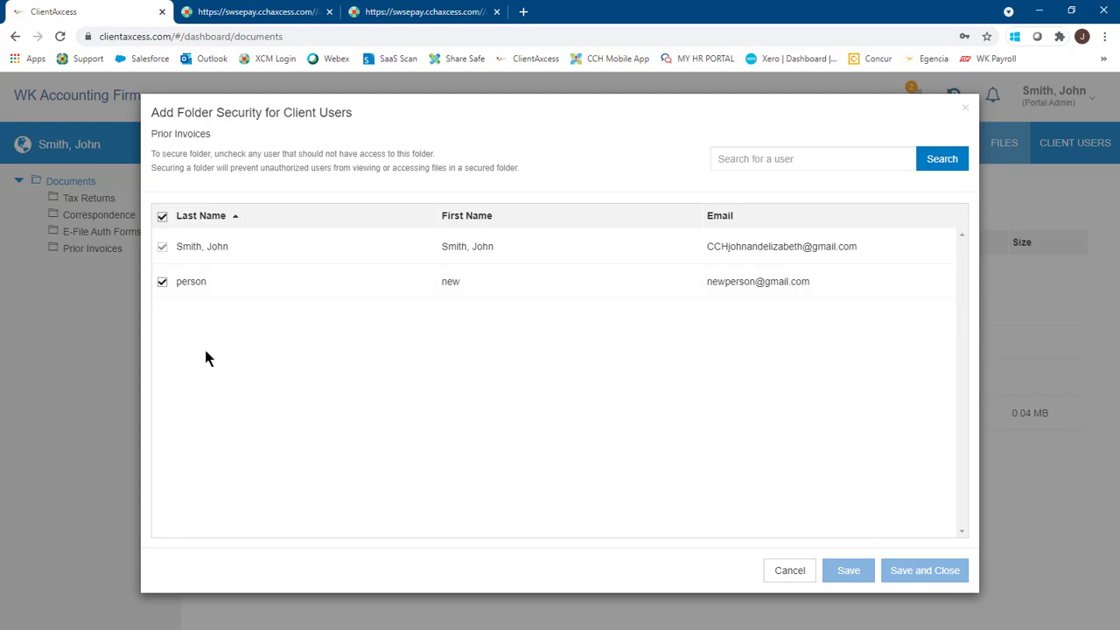
pyautogui.click(162, 282)
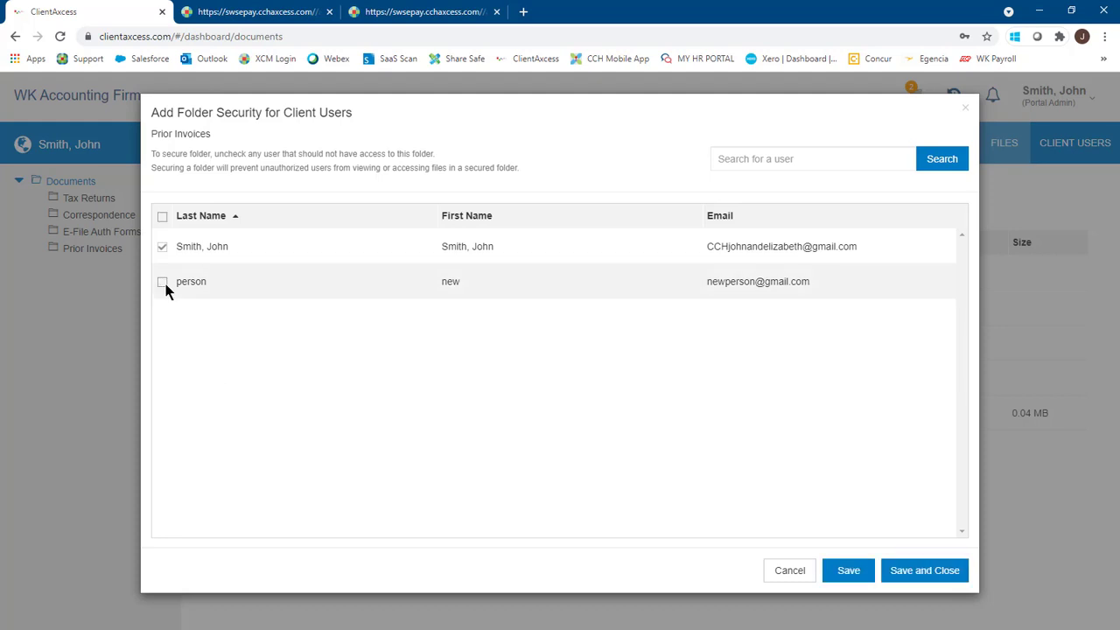
pyautogui.click(924, 570)
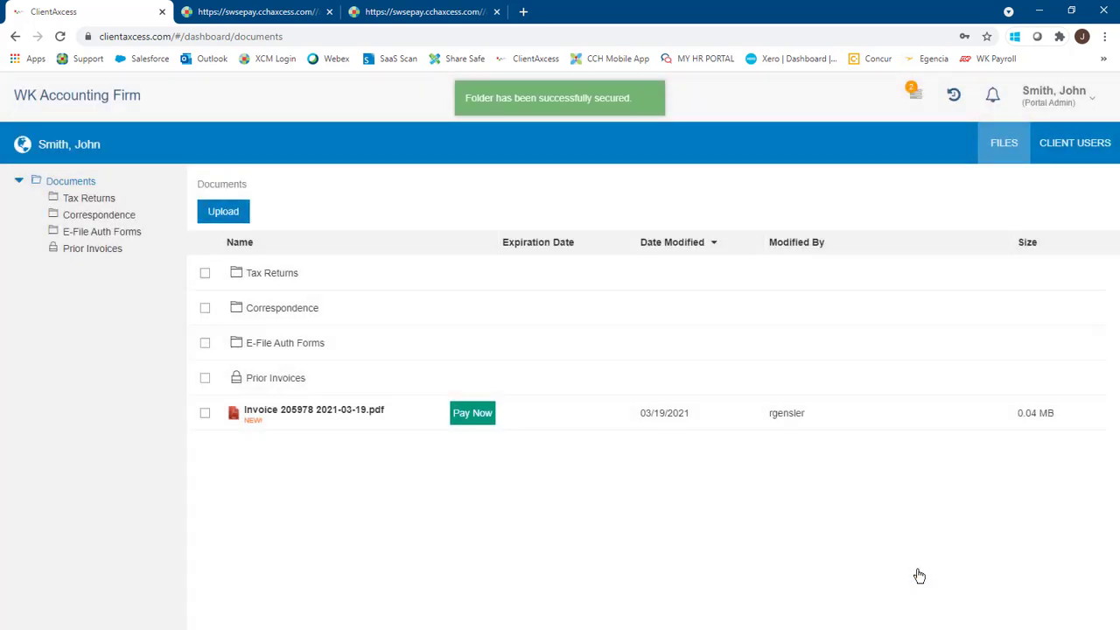
pyautogui.moveTo(243, 390)
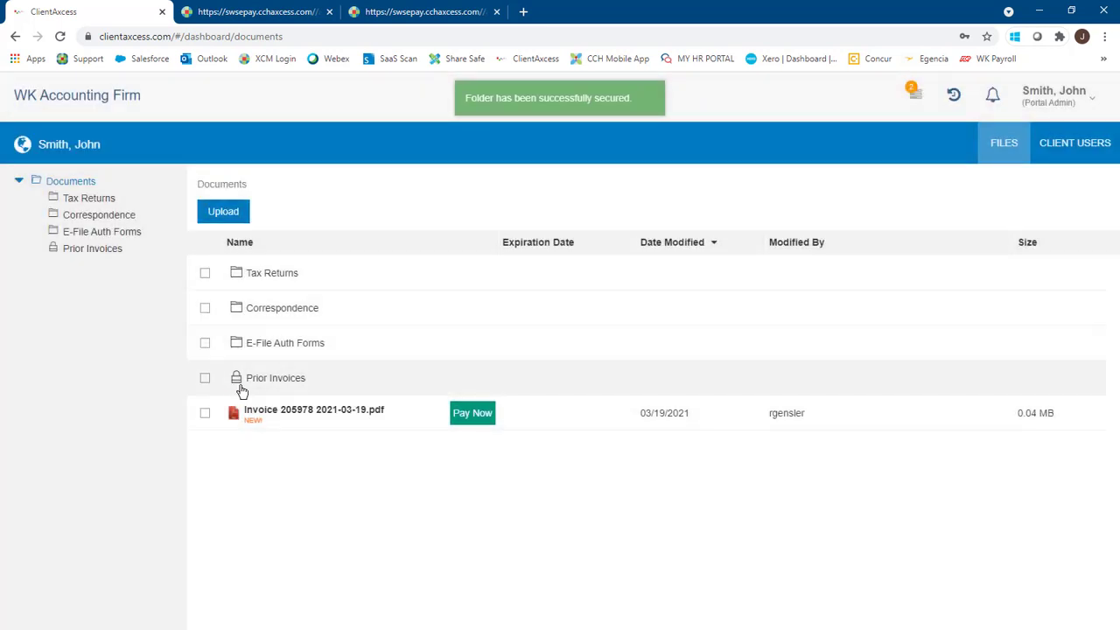
pyautogui.moveTo(242, 390)
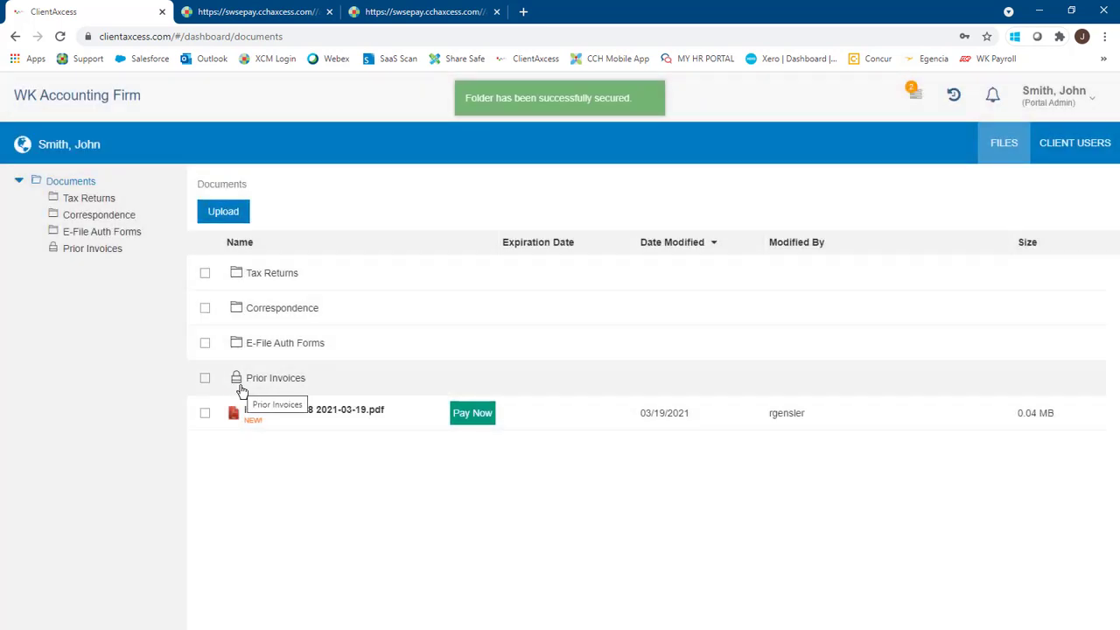
pyautogui.moveTo(416, 492)
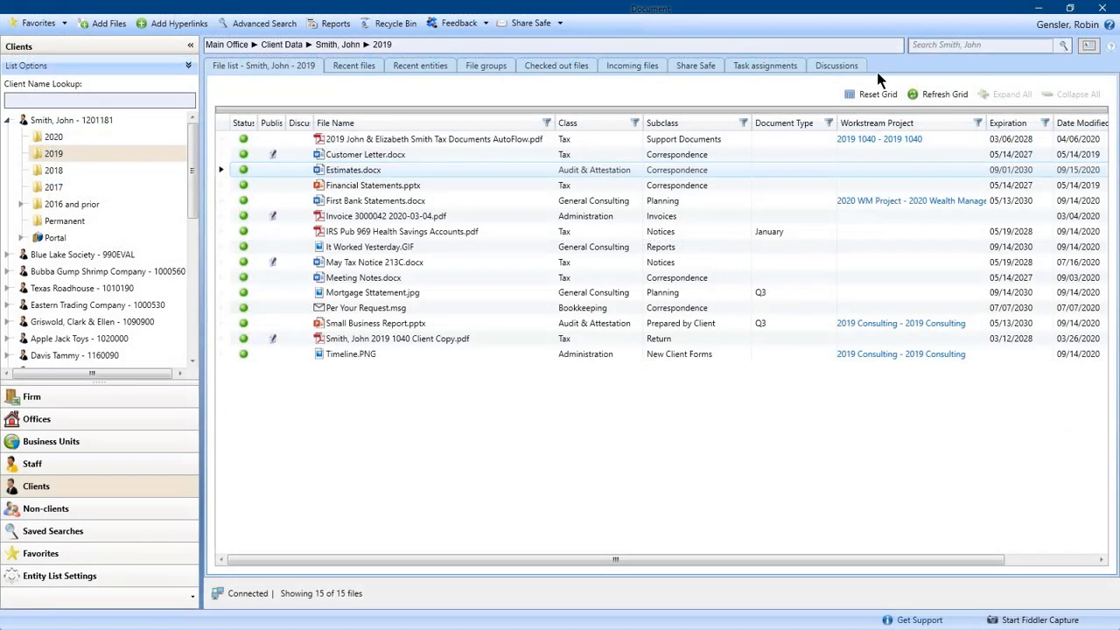
# Step: Show Share Safe's five staff-sent files and one client-uploaded notice
pyautogui.click(695, 65)
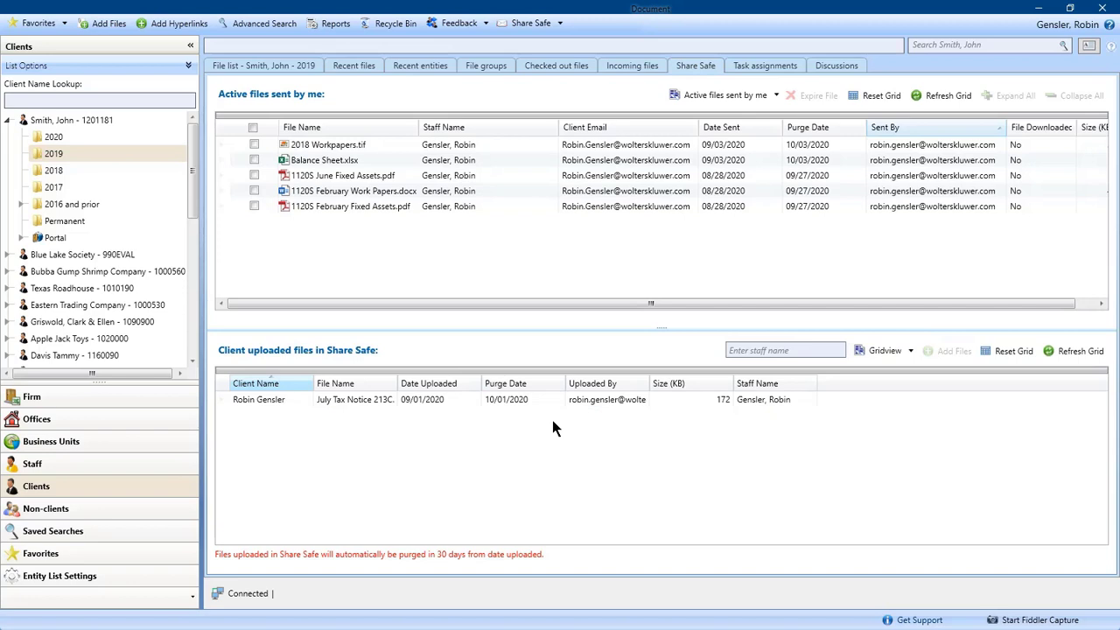
# Step: Choose Share Safe URL from the Share Safe dropdown to start a new Outlook email
pyautogui.click(529, 23)
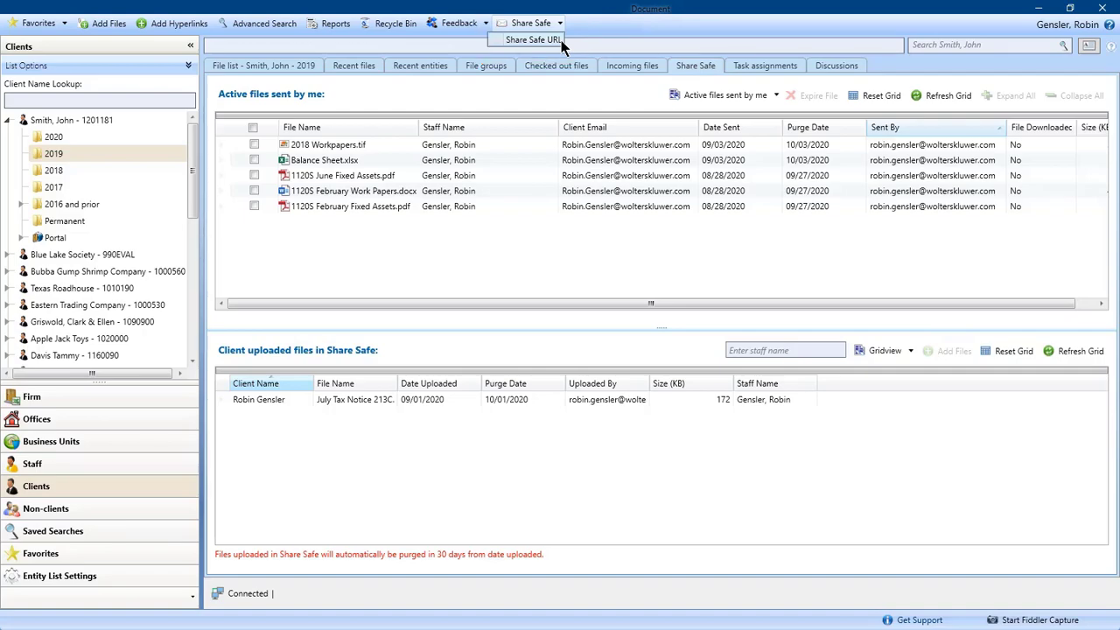
pyautogui.click(531, 40)
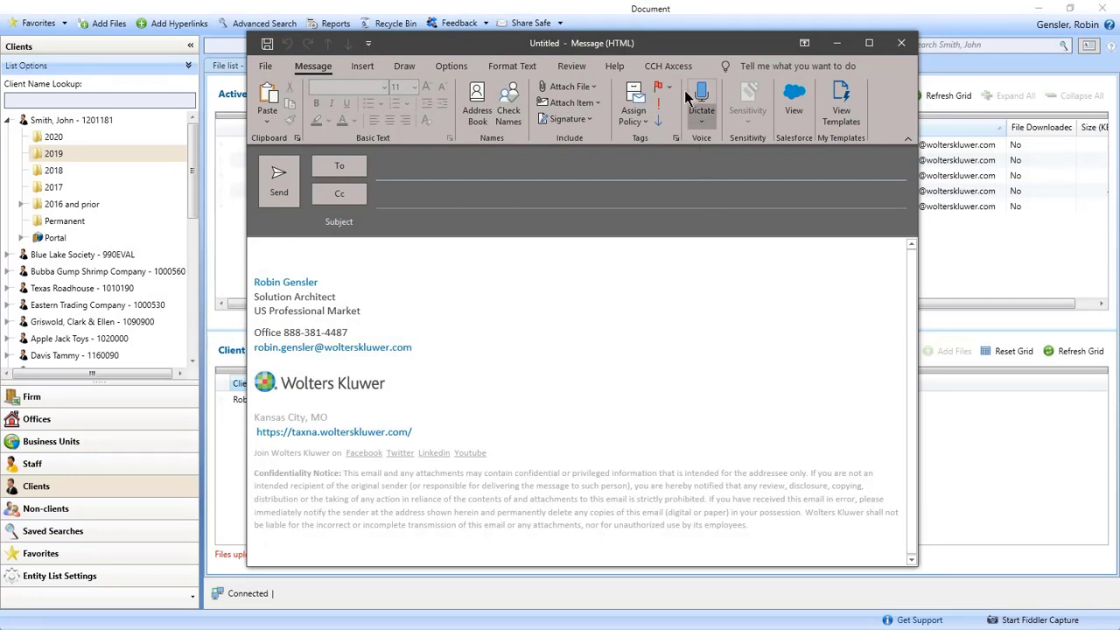
# Step: Display the CCH Axcess ribbon with Share Safe and Document attachment commands
pyautogui.click(668, 66)
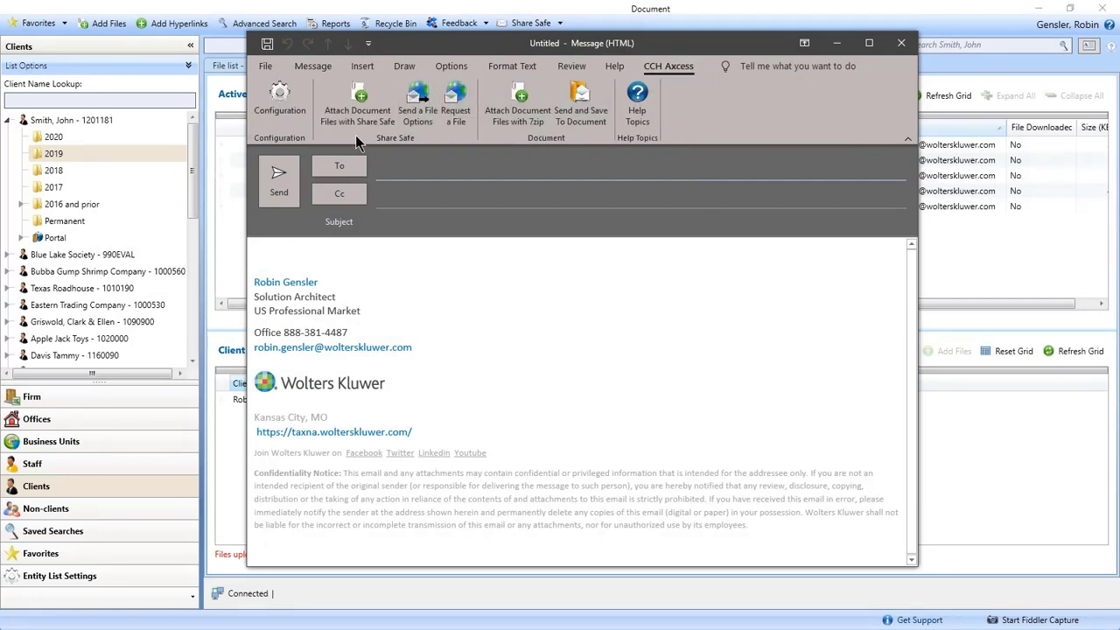
pyautogui.moveTo(415, 159)
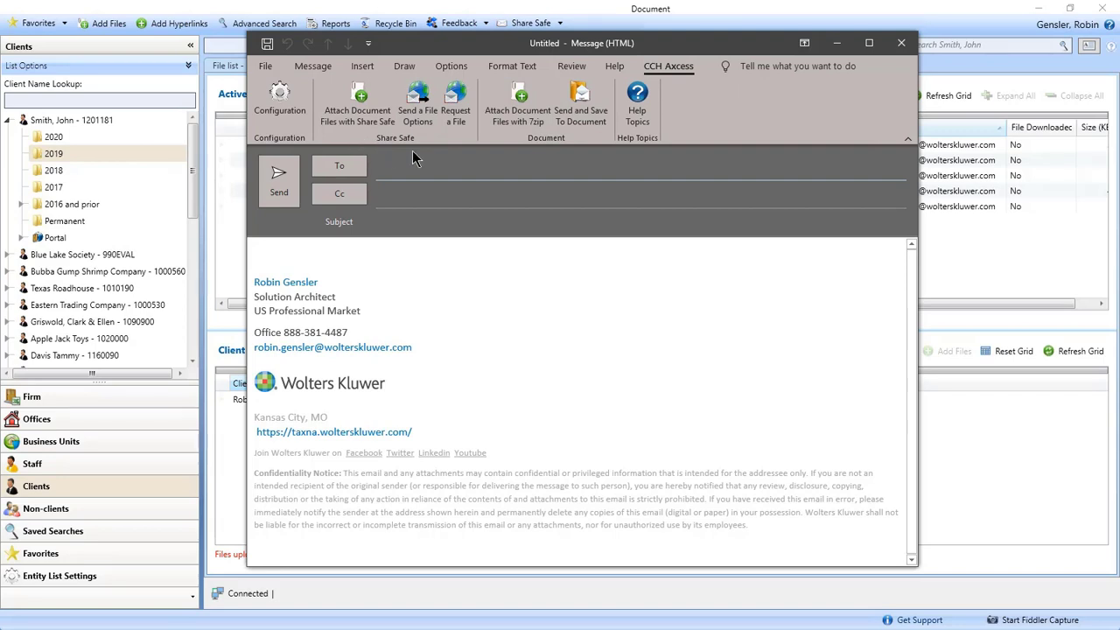
pyautogui.moveTo(456, 101)
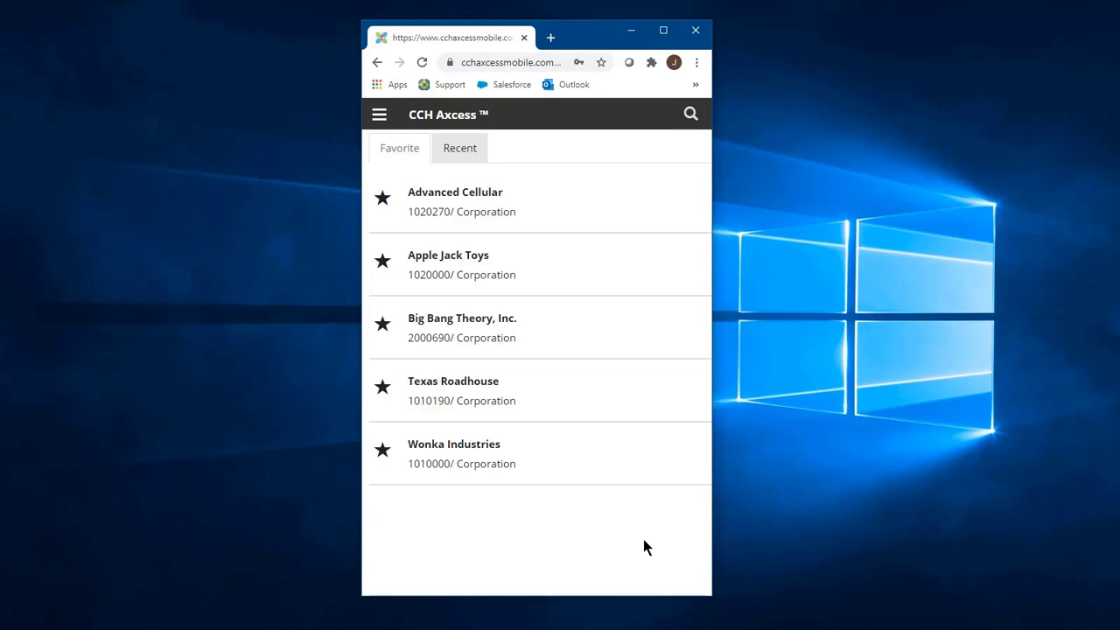
pyautogui.moveTo(481, 274)
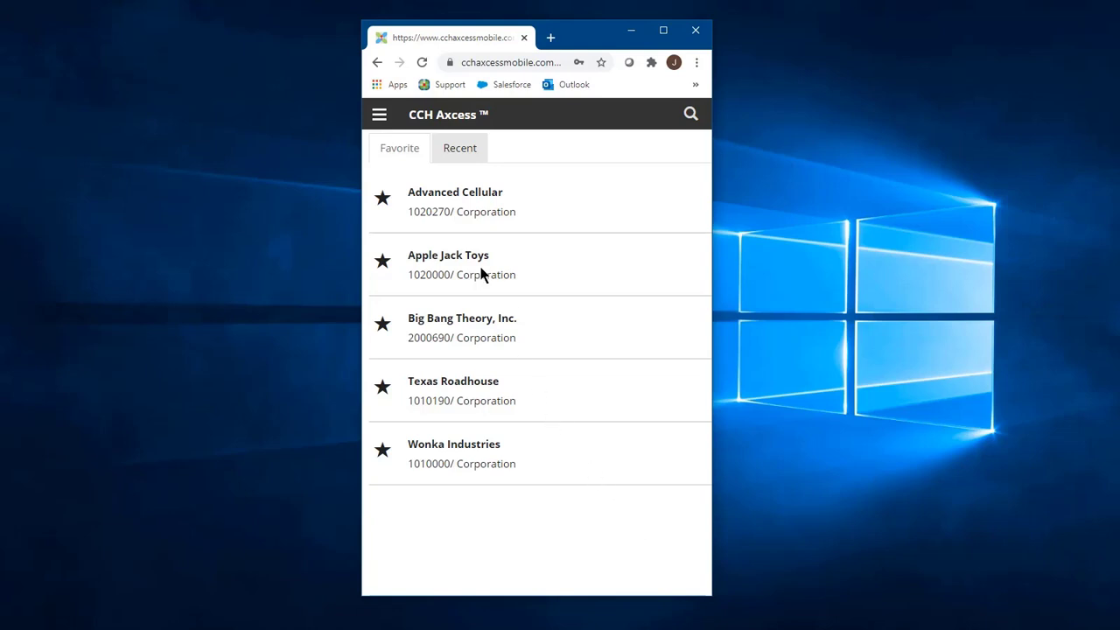
# Step: Open Apple Jack Toys from the Favorite clients list
pyautogui.click(449, 255)
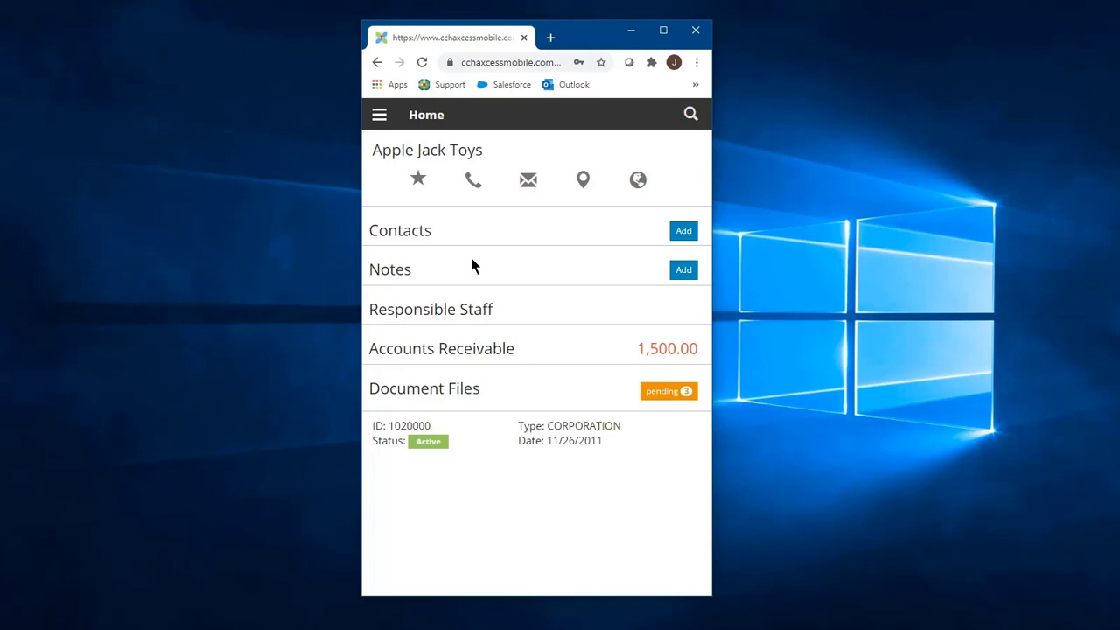
pyautogui.moveTo(452, 267)
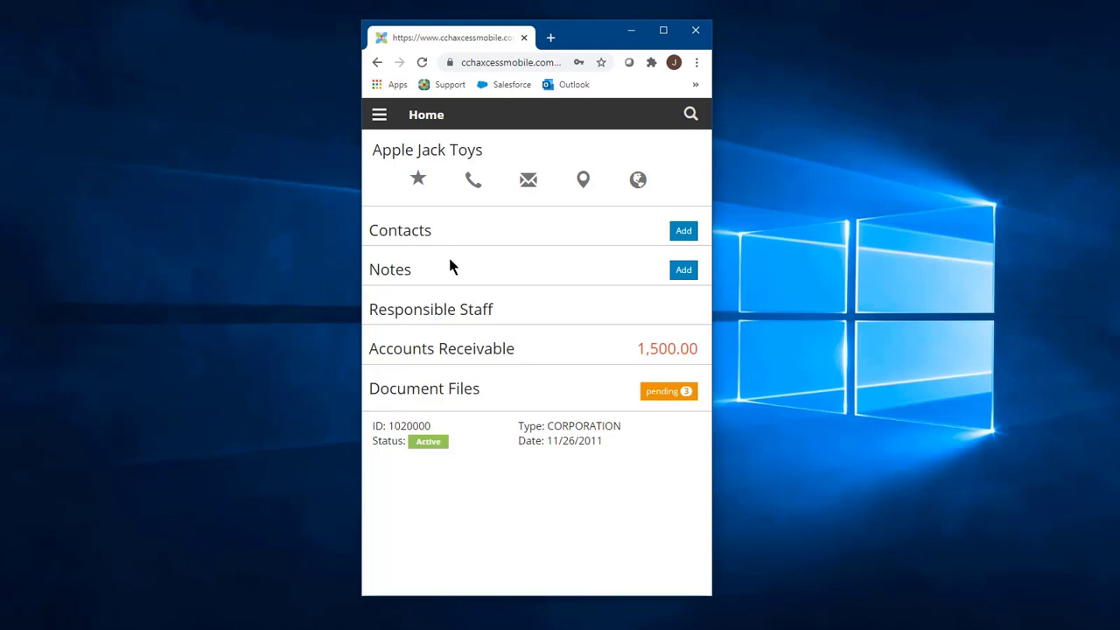
pyautogui.moveTo(516, 358)
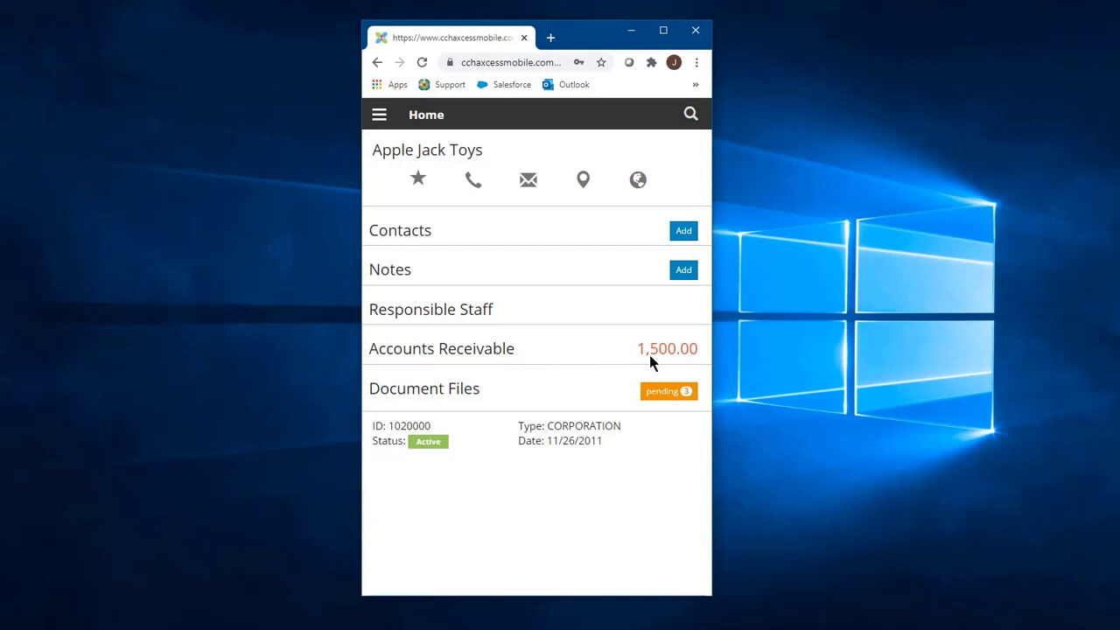
pyautogui.moveTo(491, 393)
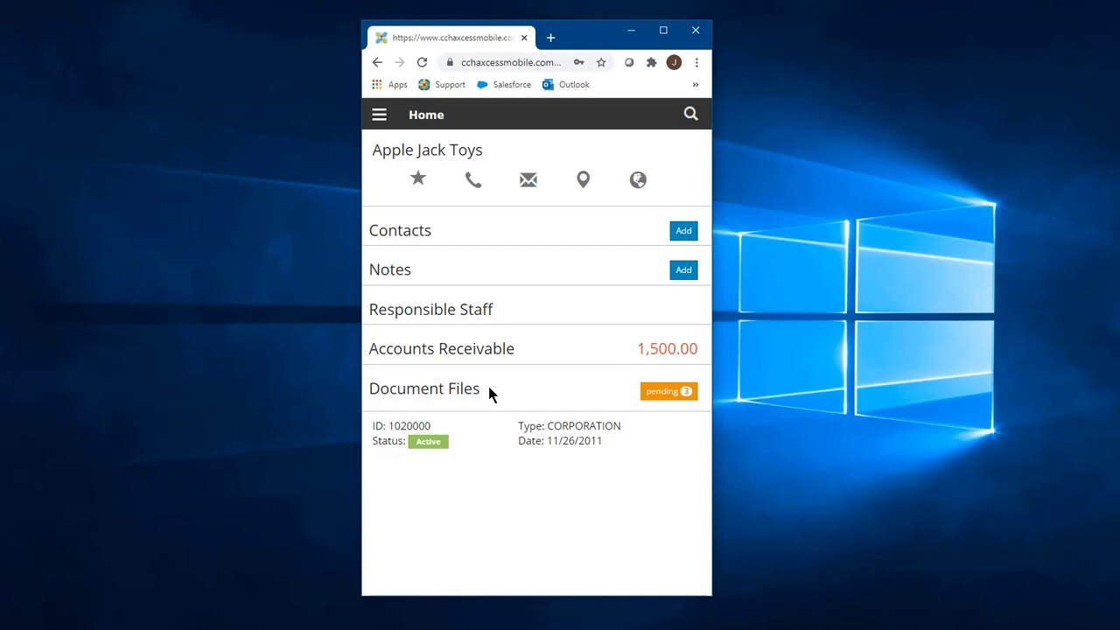
# Step: Open Document Files, then the 2019 folder, and select 2019 Form 1099.pdf
pyautogui.click(424, 388)
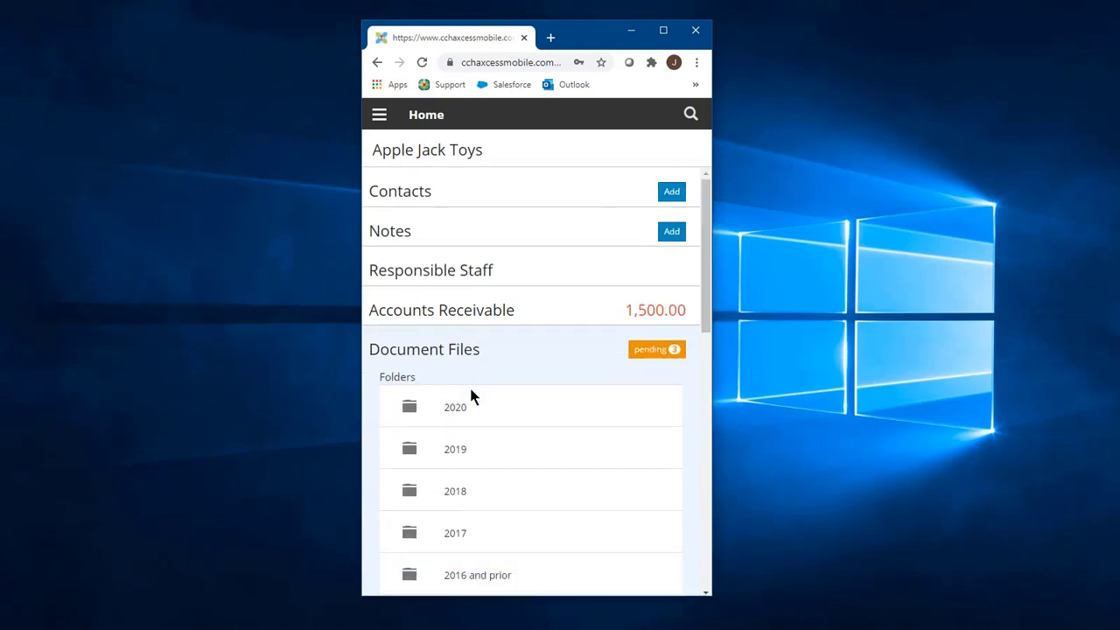
pyautogui.click(456, 449)
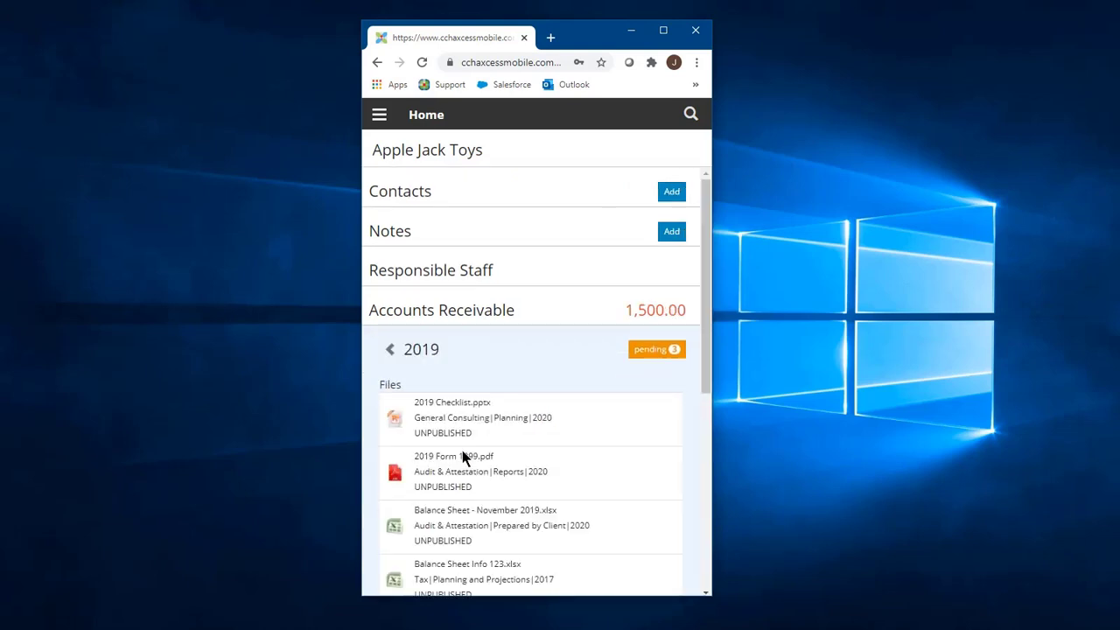
pyautogui.moveTo(560, 473)
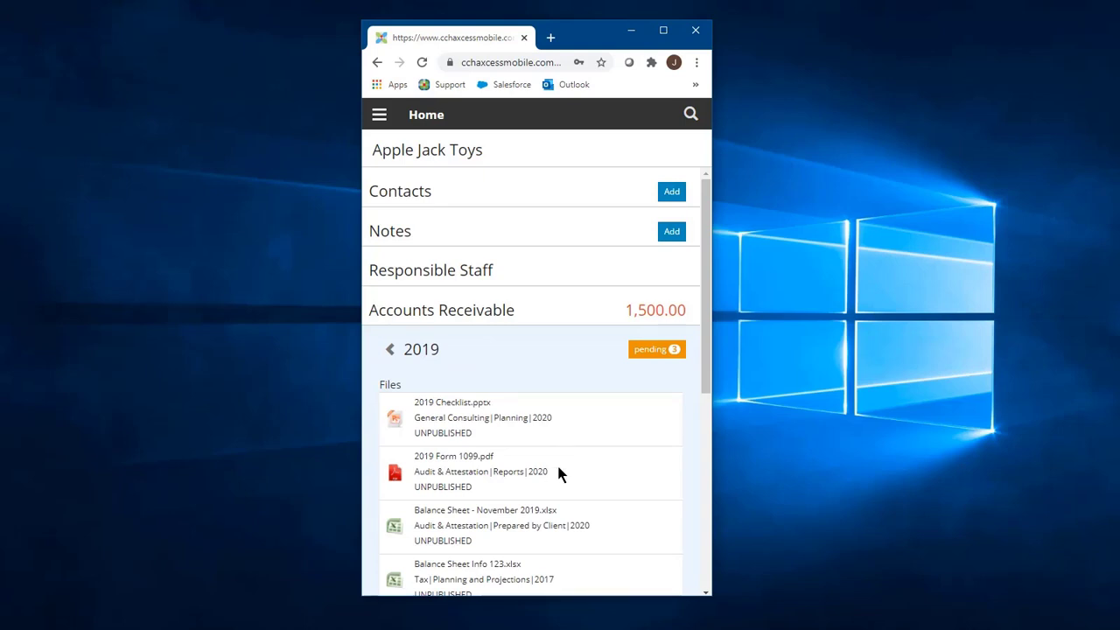
pyautogui.click(482, 473)
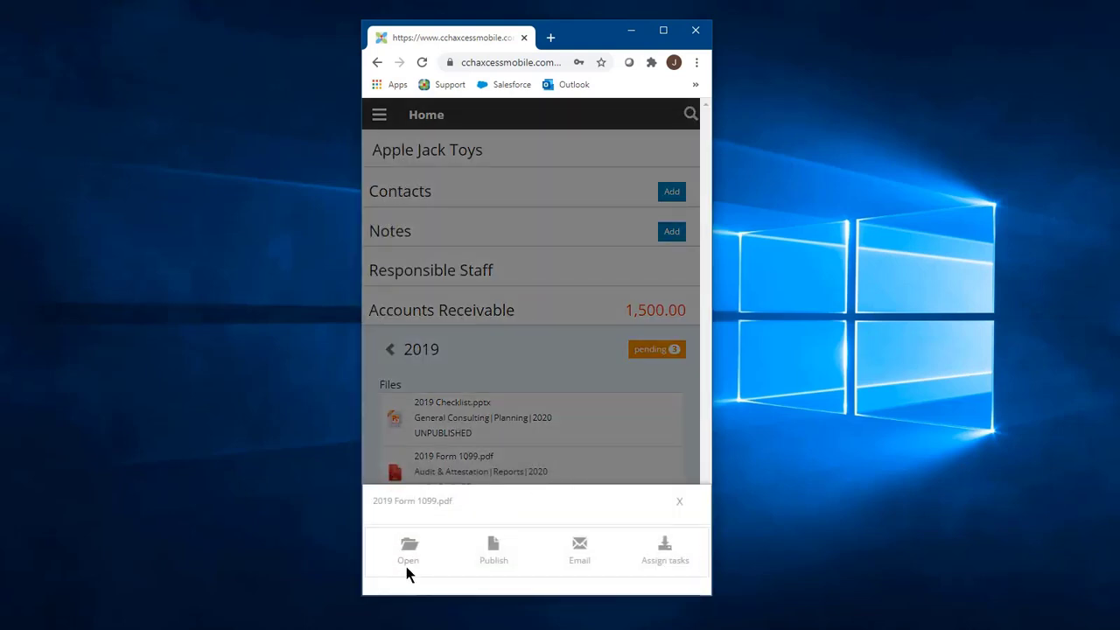
pyautogui.moveTo(510, 568)
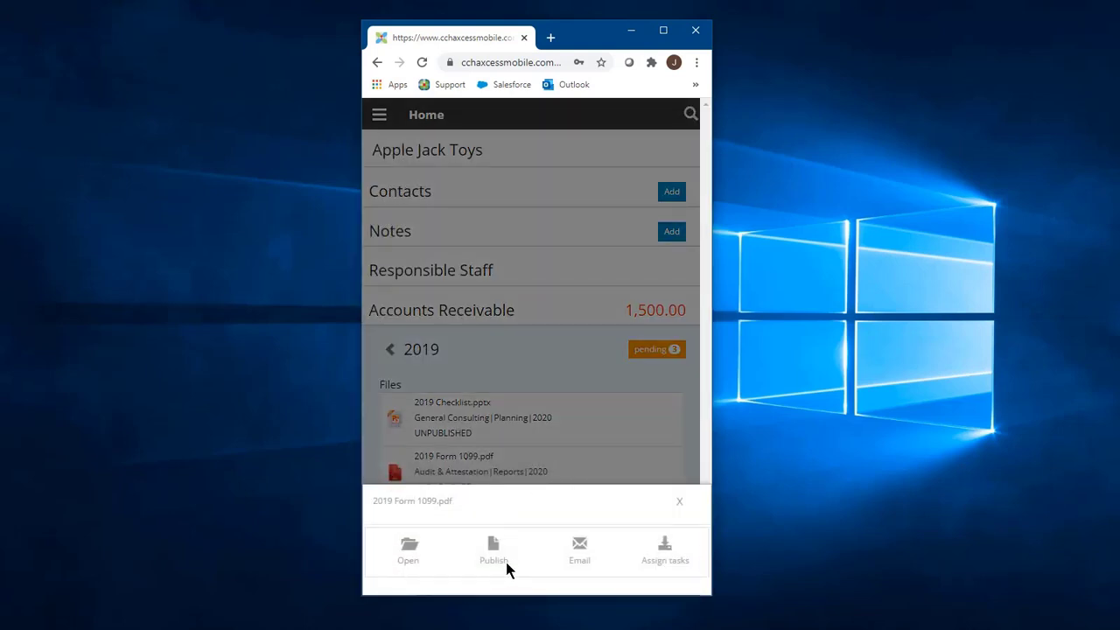
pyautogui.moveTo(579, 568)
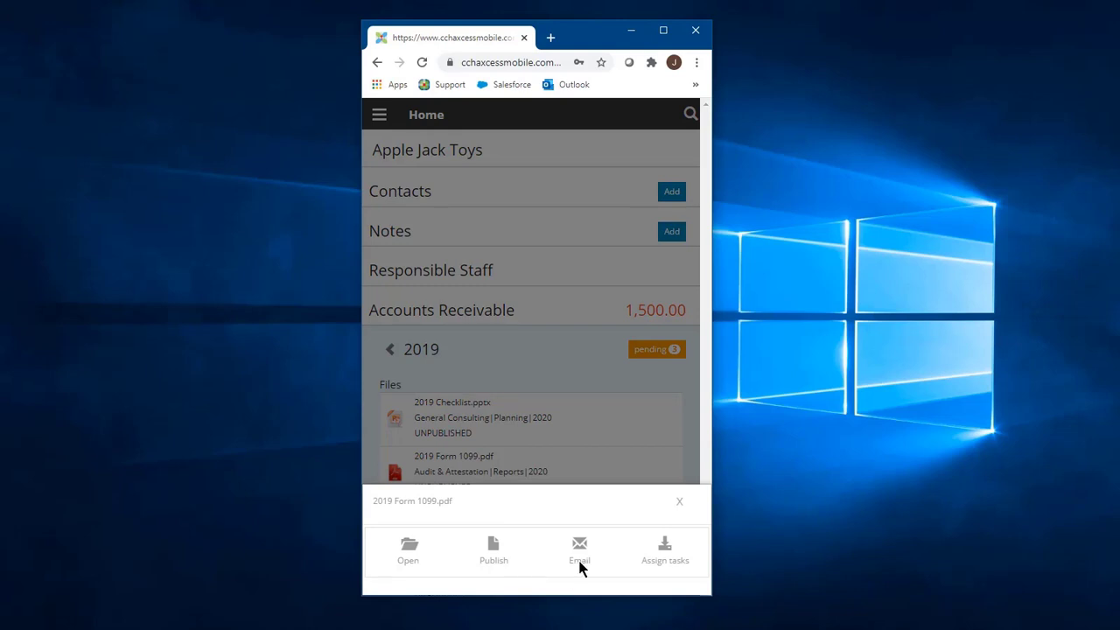